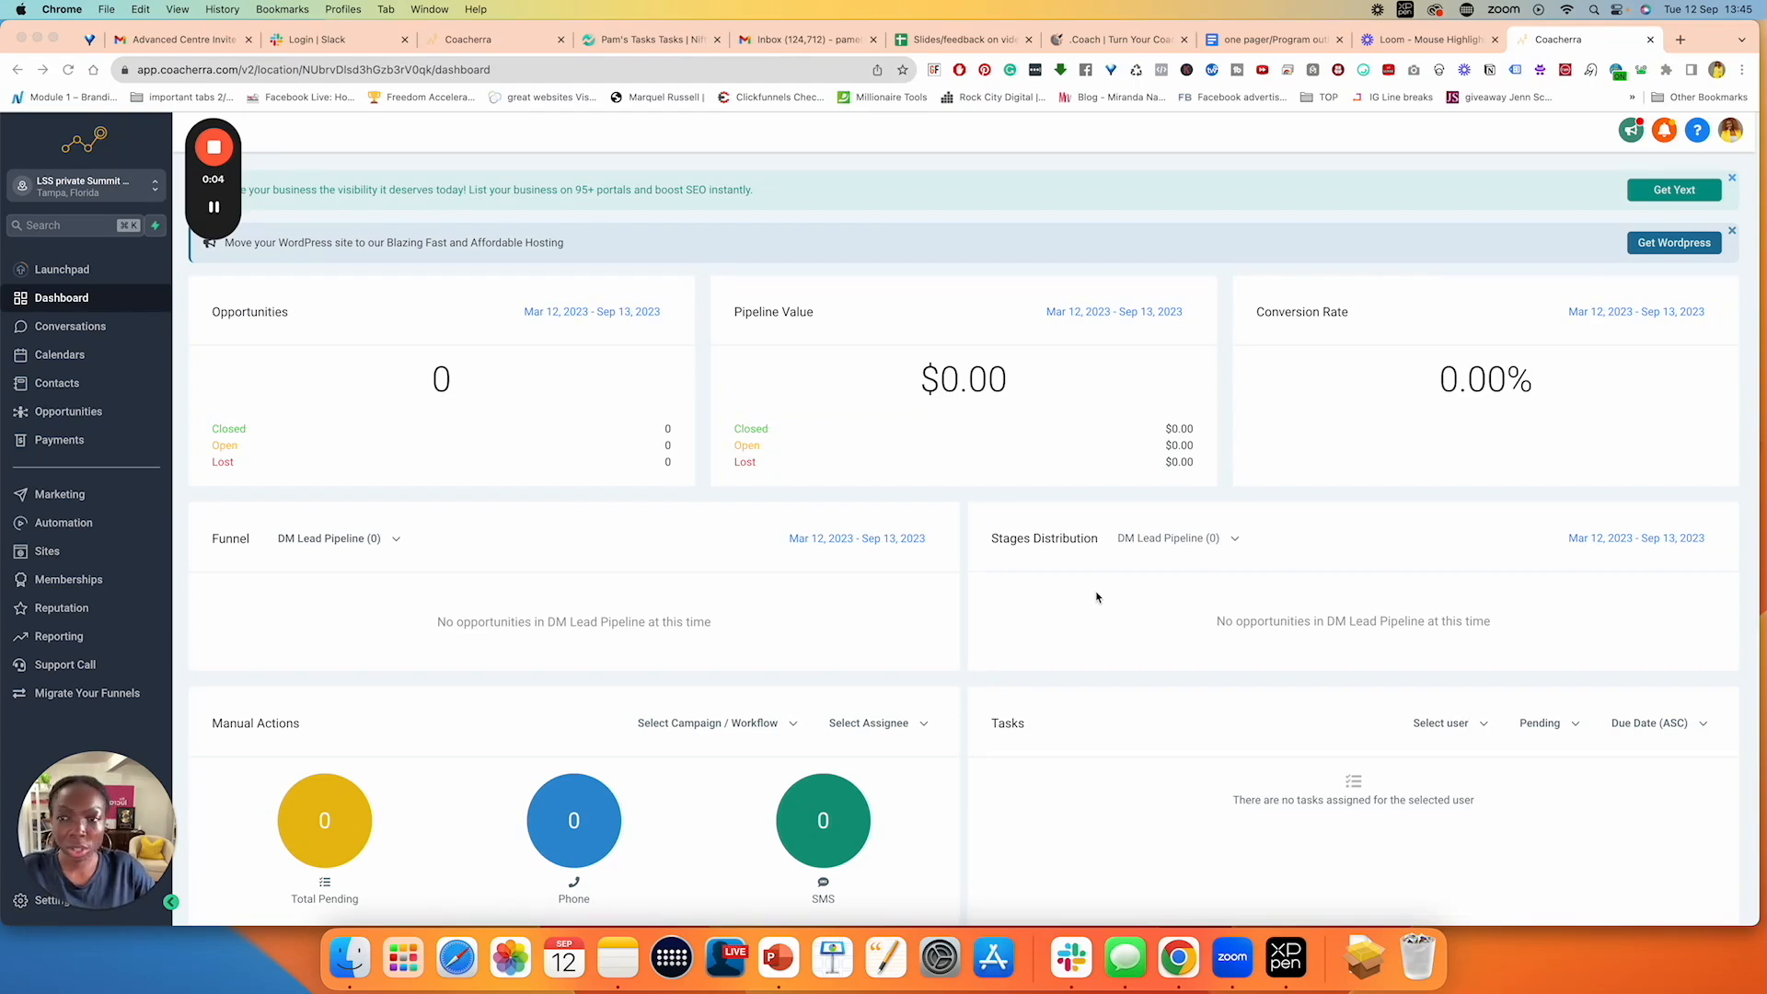
{"action": "mouse_move", "coordinate": [878, 447]}
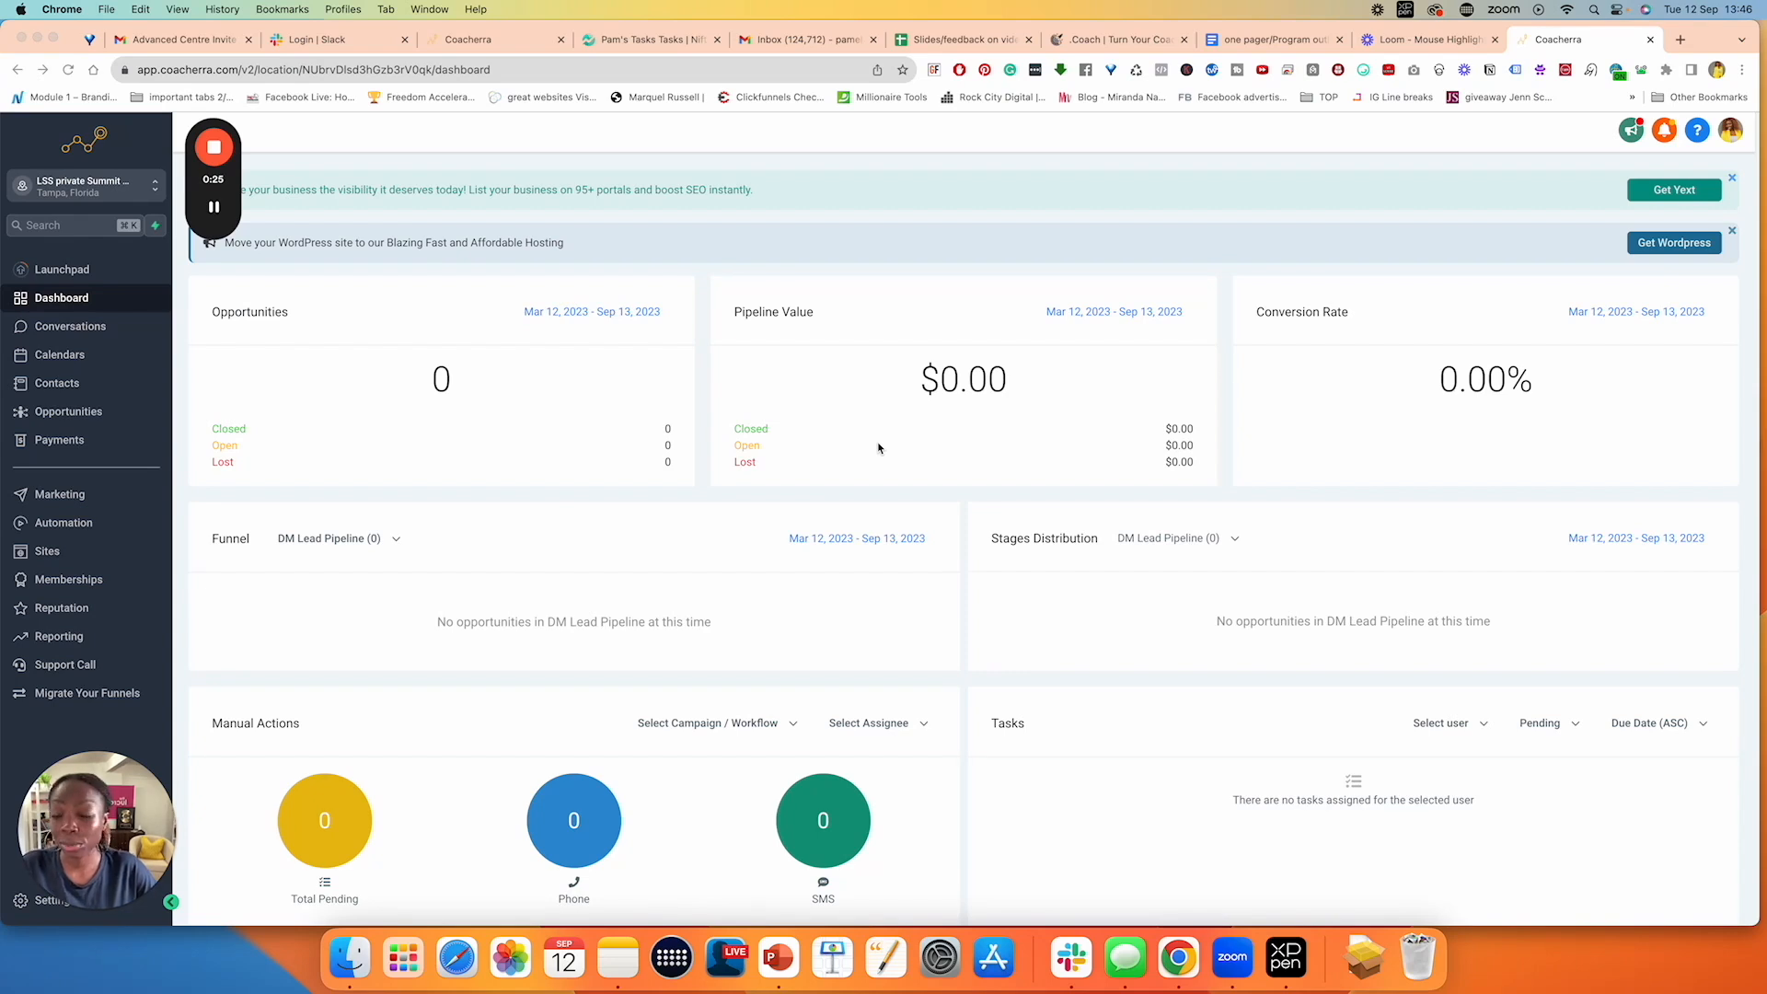
{"action": "mouse_move", "coordinate": [628, 574]}
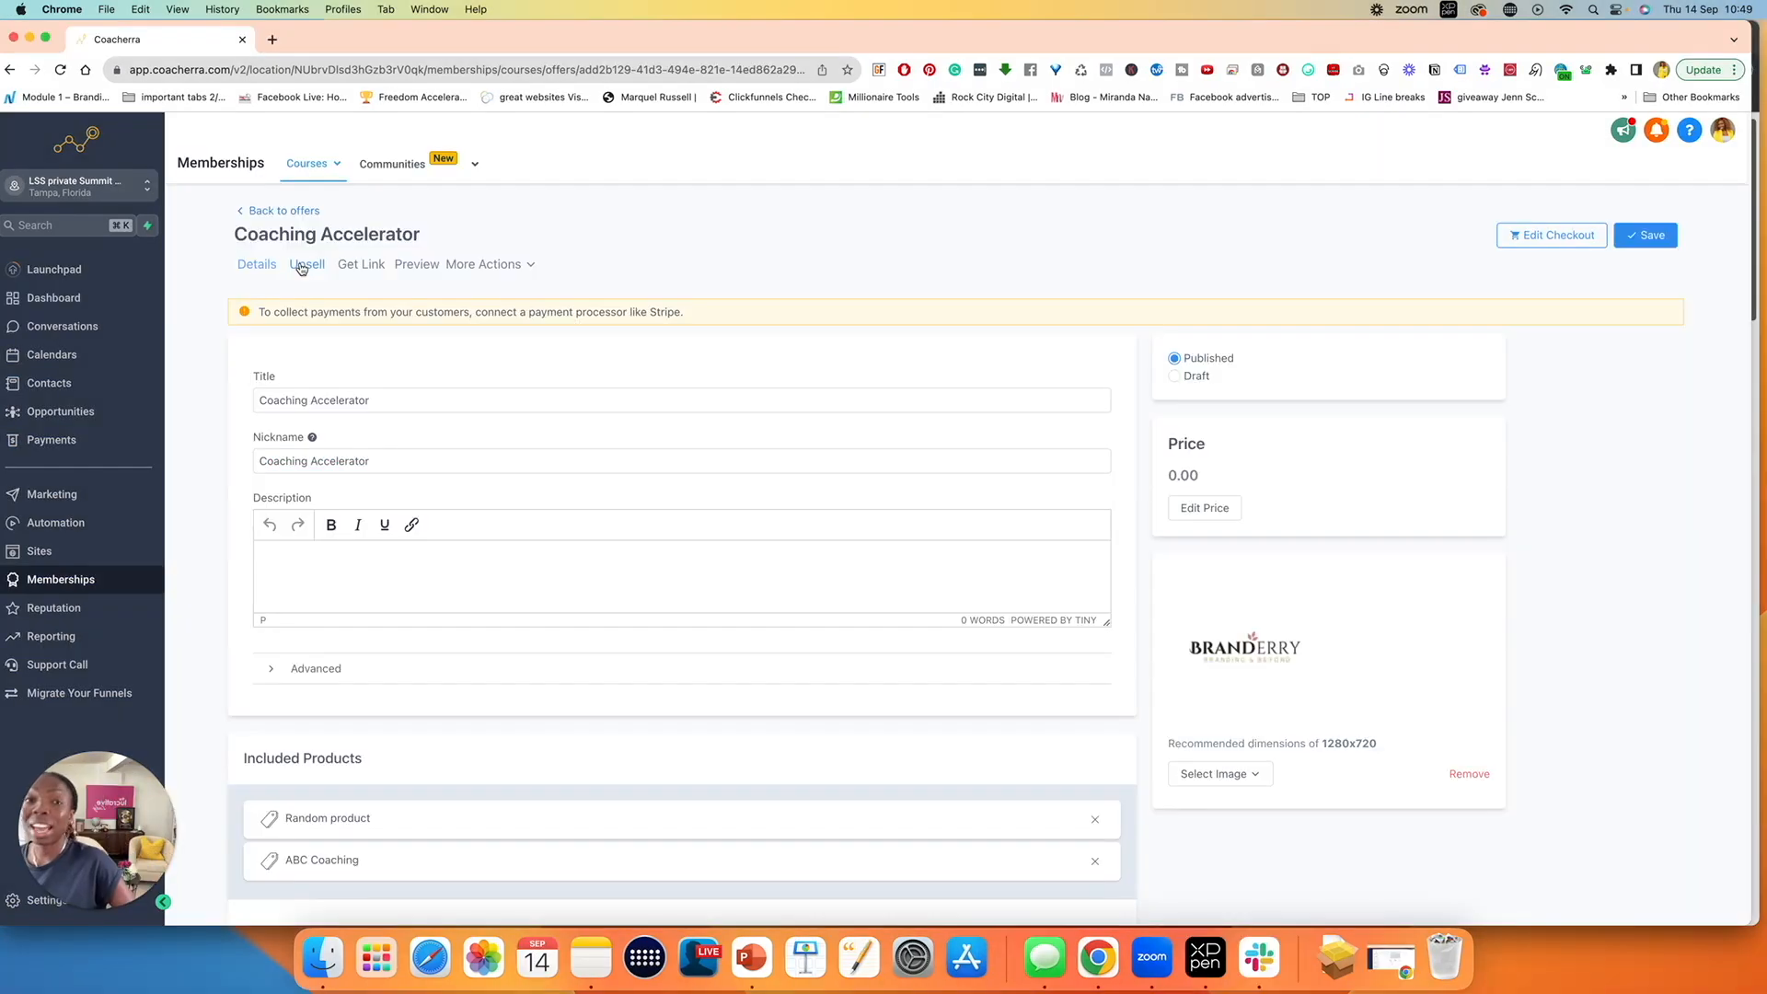
- Open Coaching Accelerator's Upsell tab and choose Add an Upsell to pick the upsell type
{"action": "left_click", "coordinate": [307, 264]}
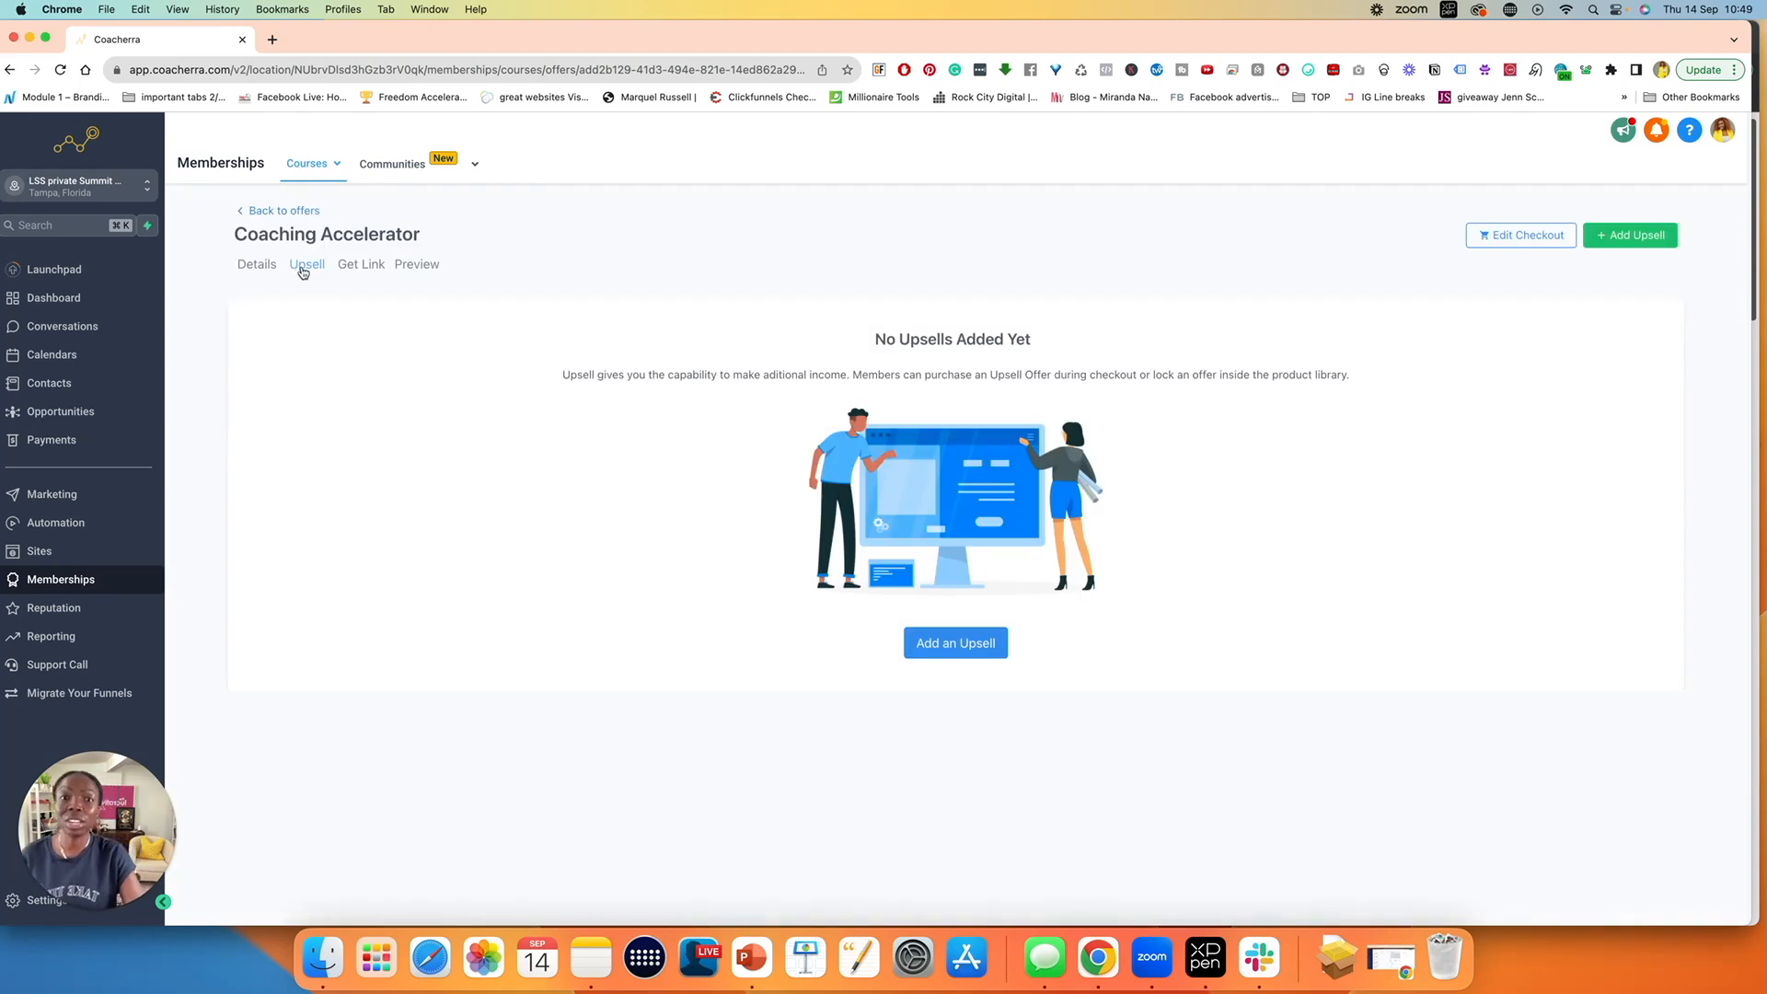
{"action": "left_click", "coordinate": [953, 643]}
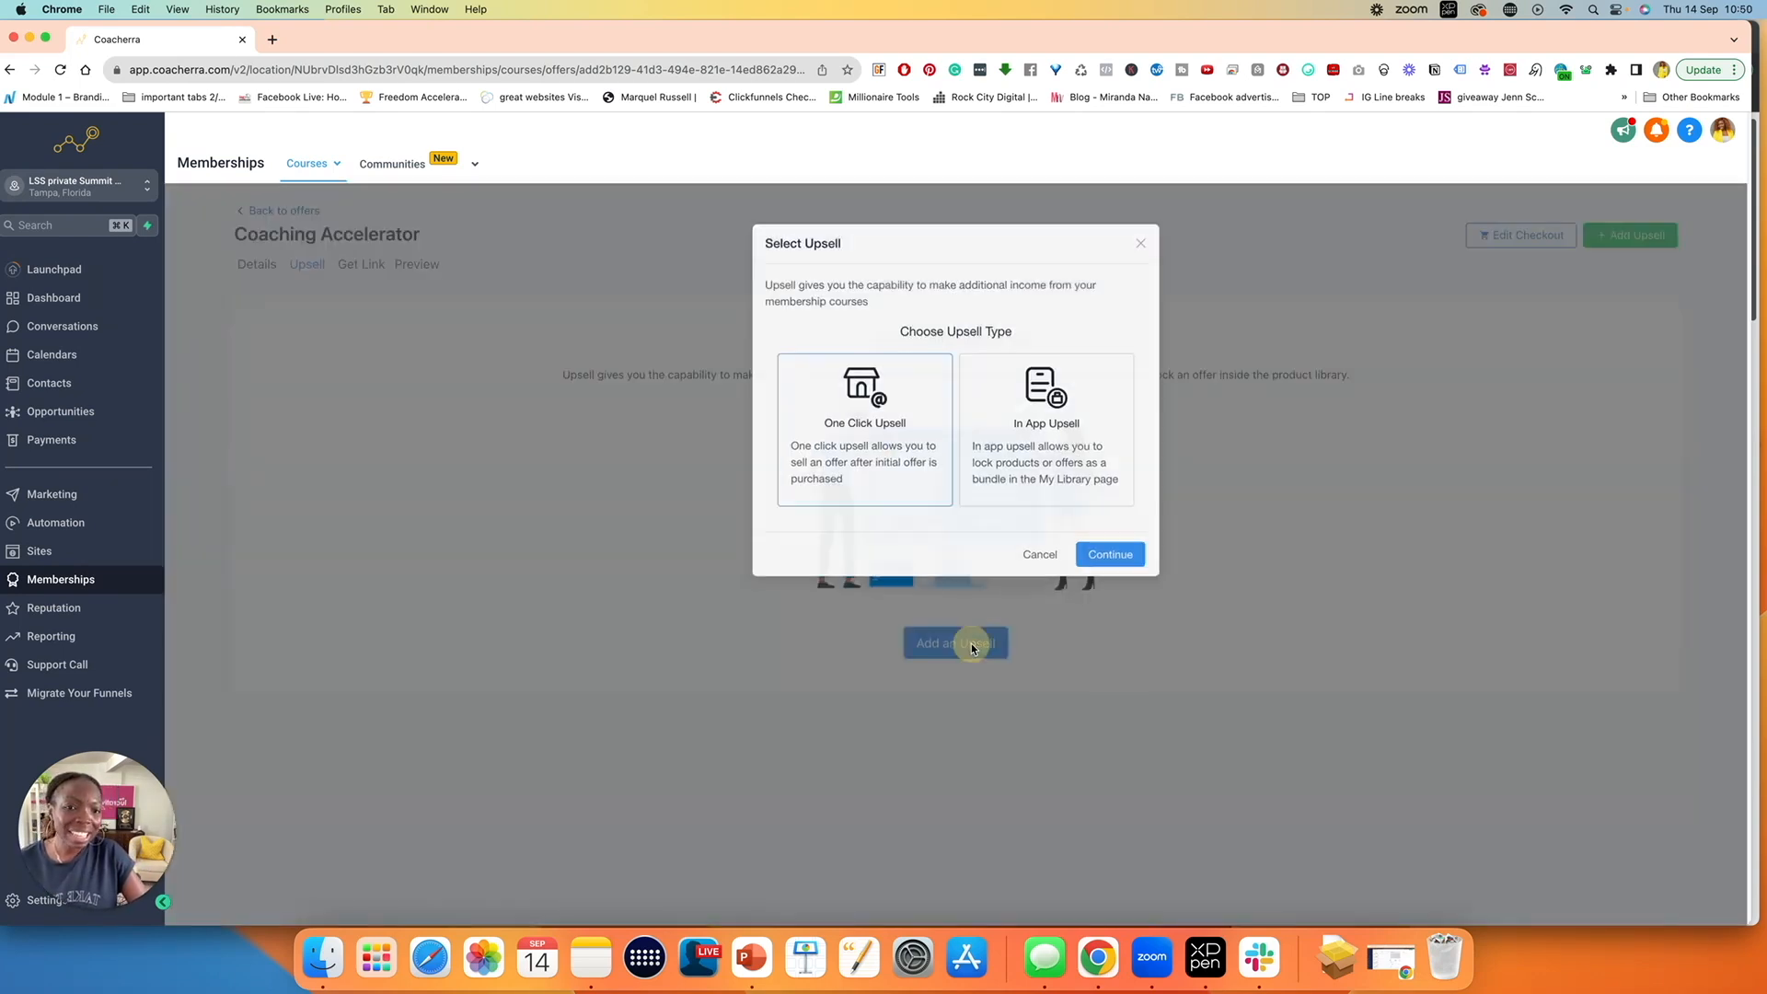
{"action": "mouse_move", "coordinate": [854, 337]}
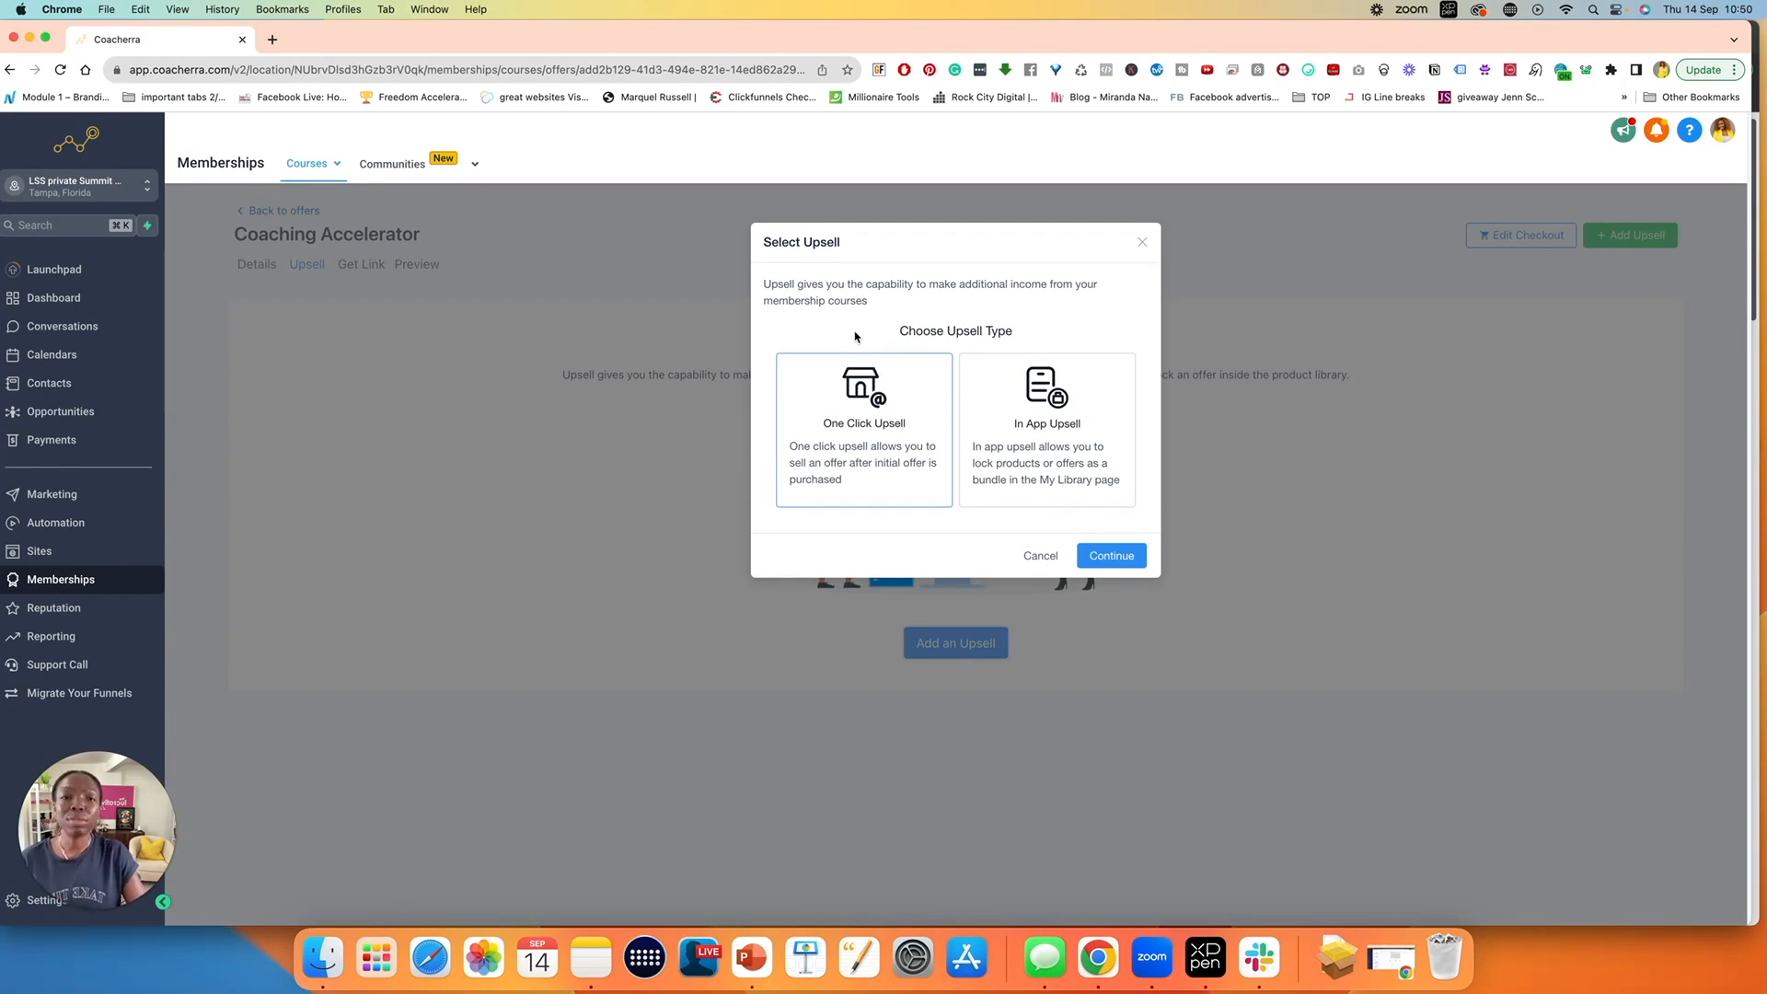
{"action": "mouse_move", "coordinate": [862, 462]}
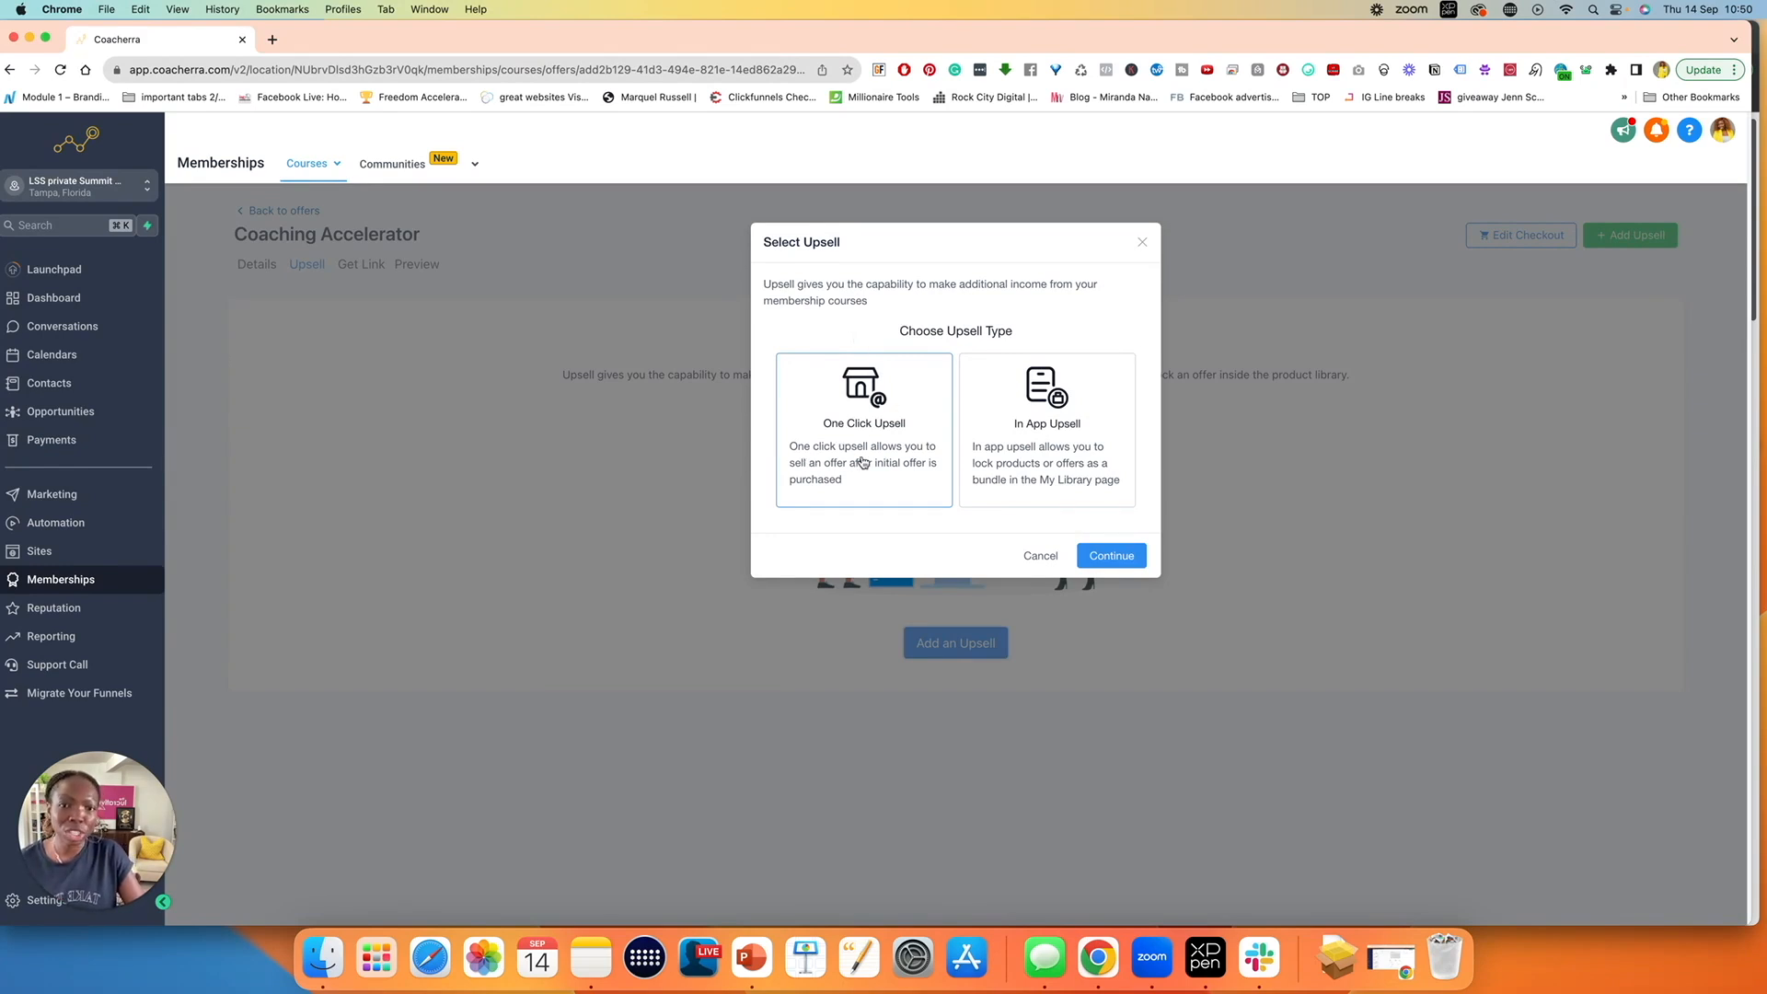
{"action": "mouse_move", "coordinate": [862, 473]}
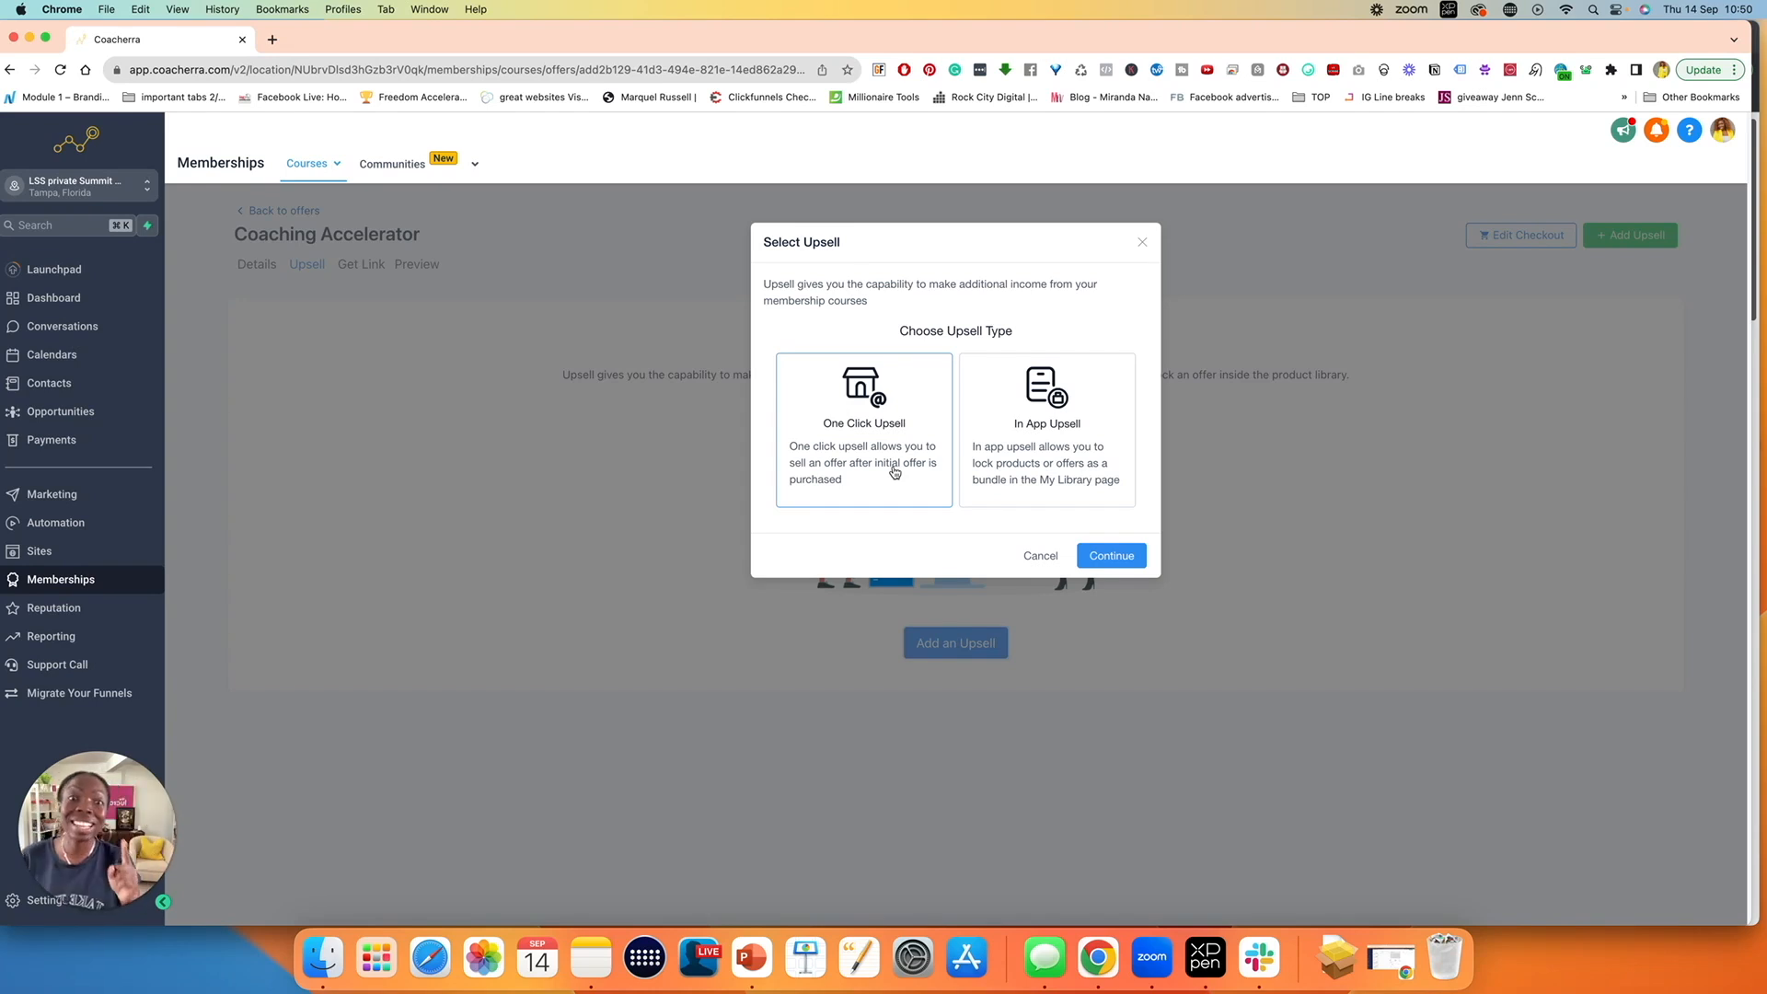
{"action": "mouse_move", "coordinate": [995, 433]}
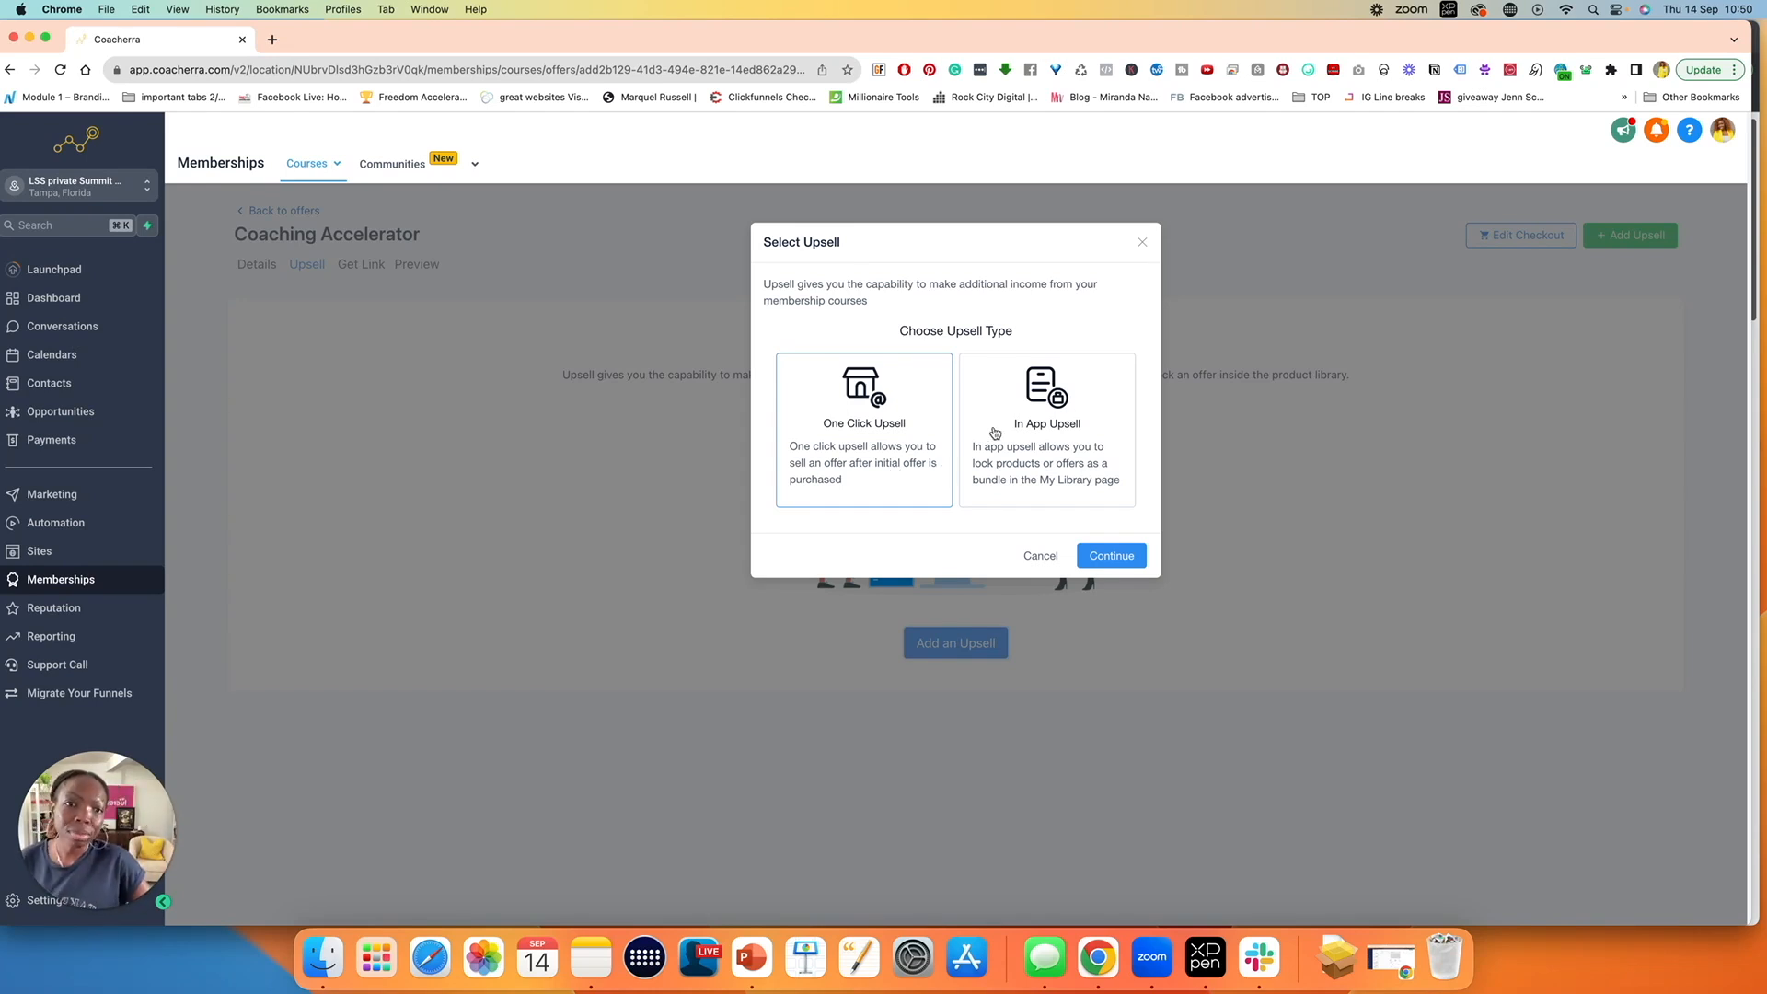
{"action": "mouse_move", "coordinate": [988, 460]}
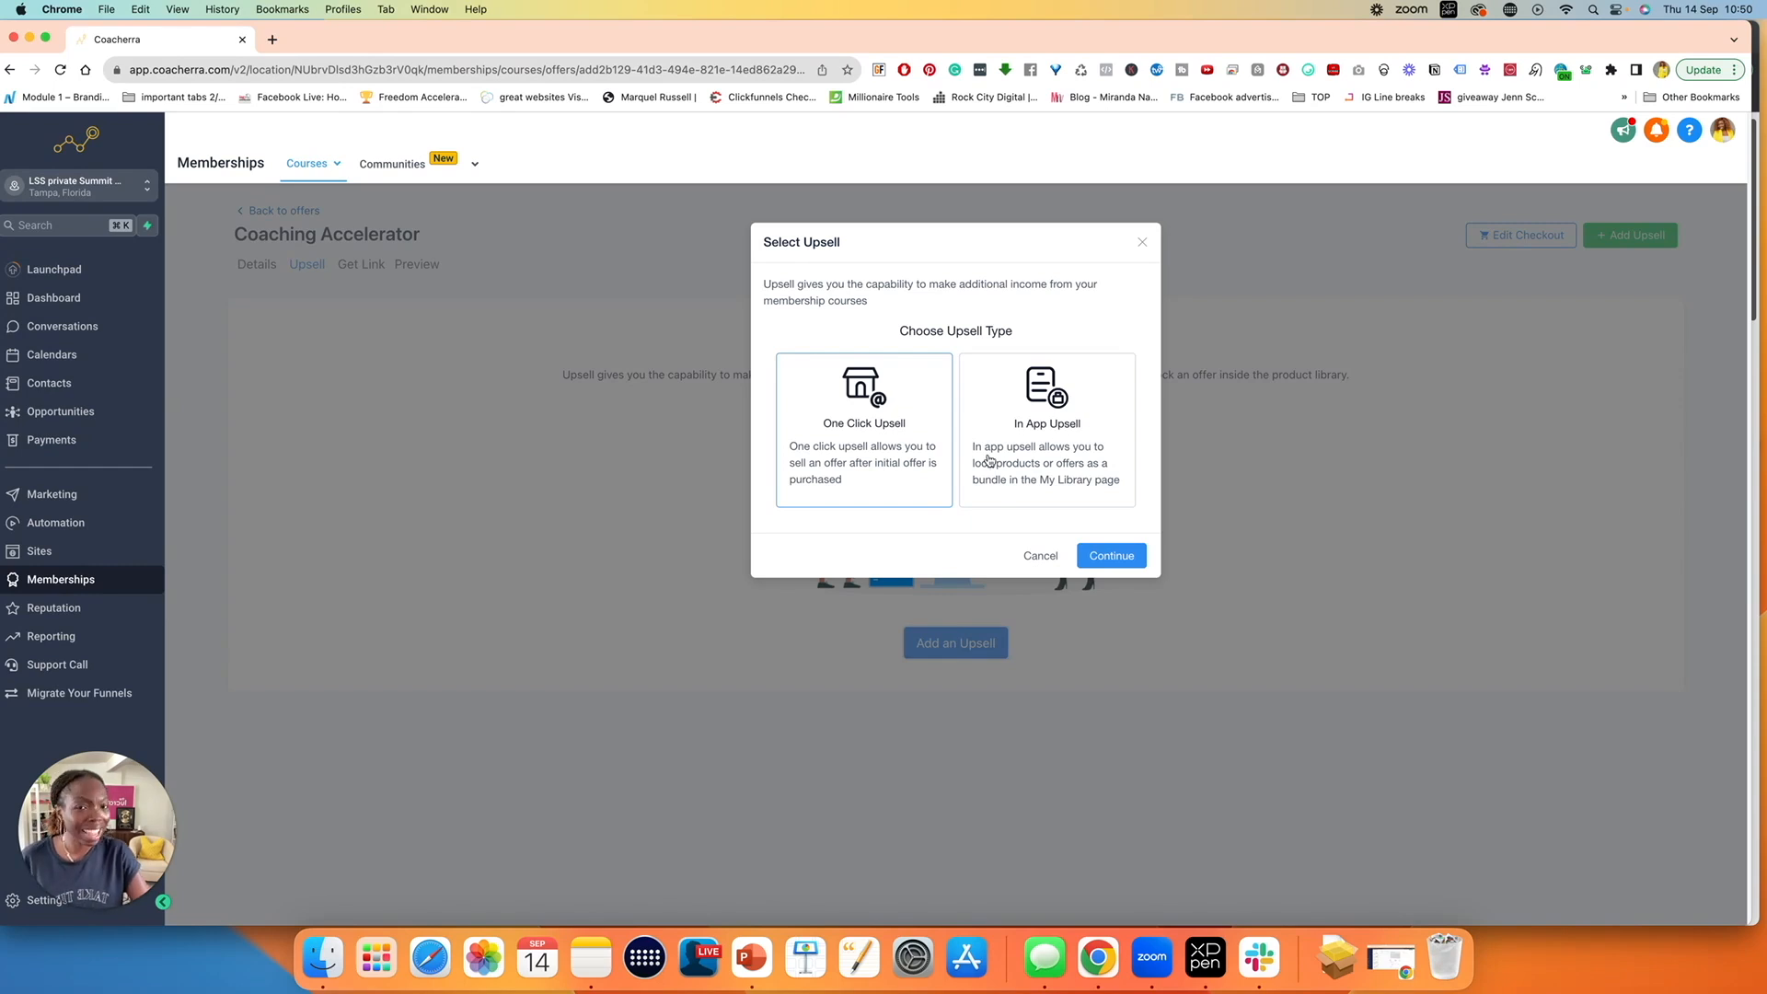
{"action": "mouse_move", "coordinate": [1000, 477]}
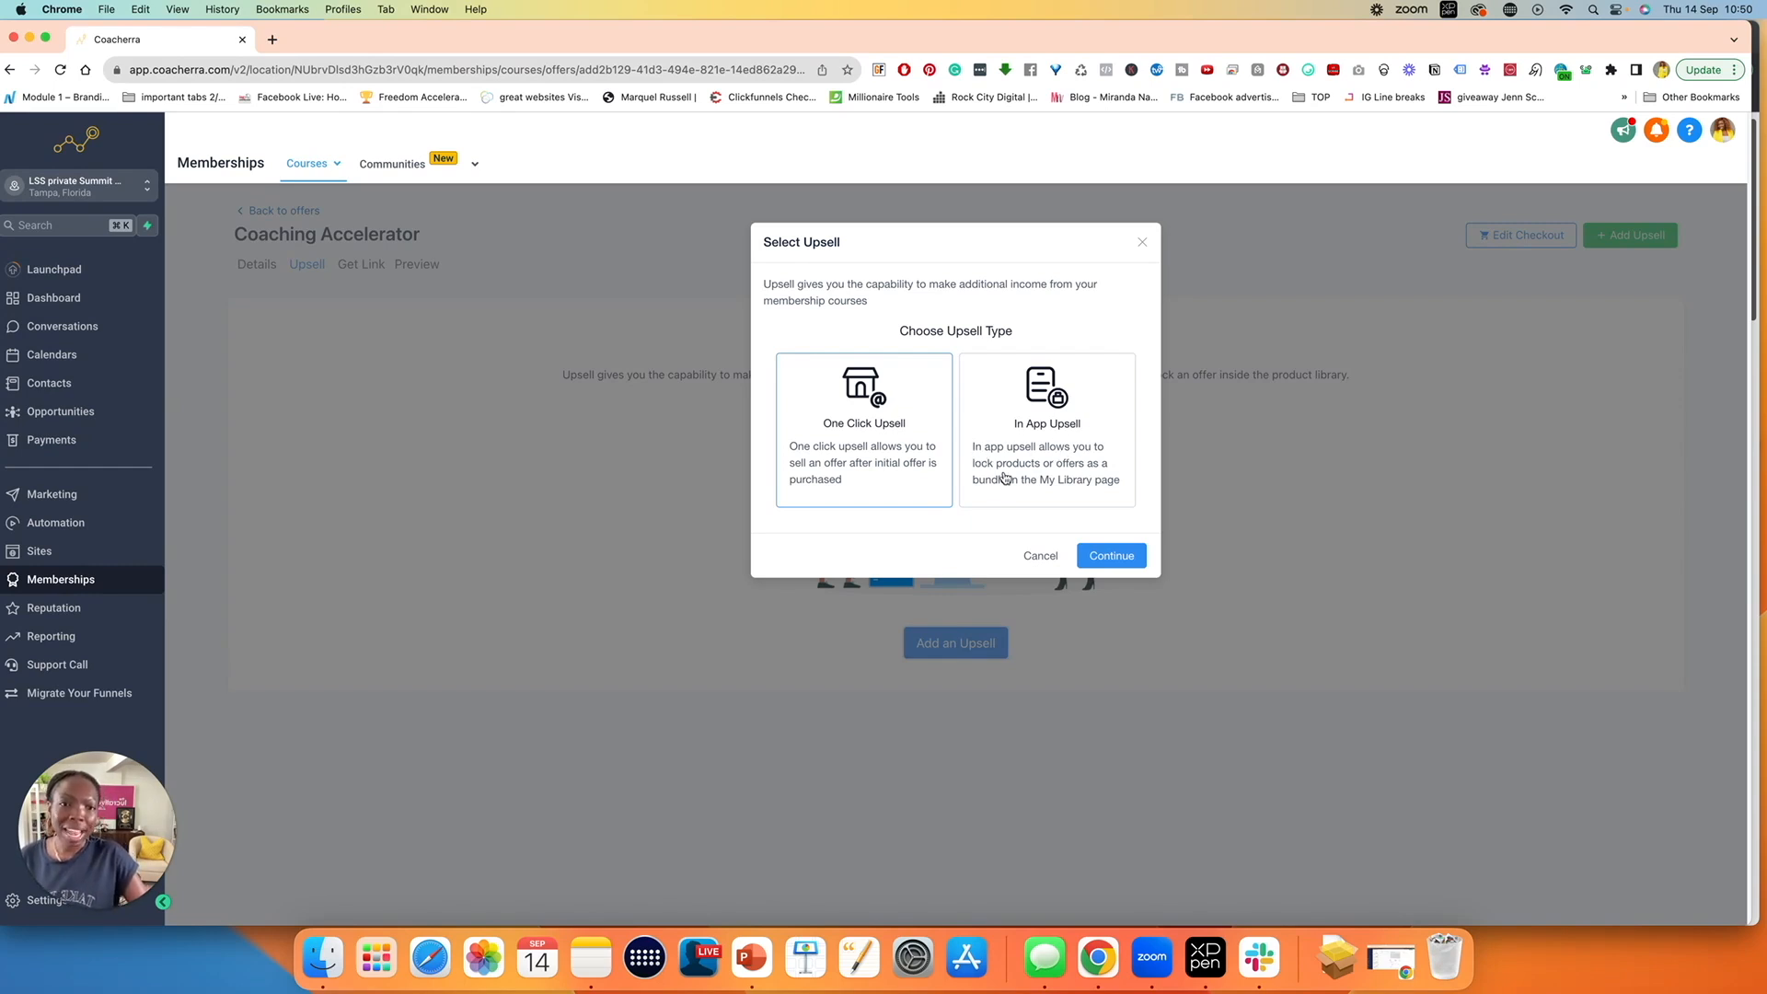
{"action": "mouse_move", "coordinate": [1034, 496]}
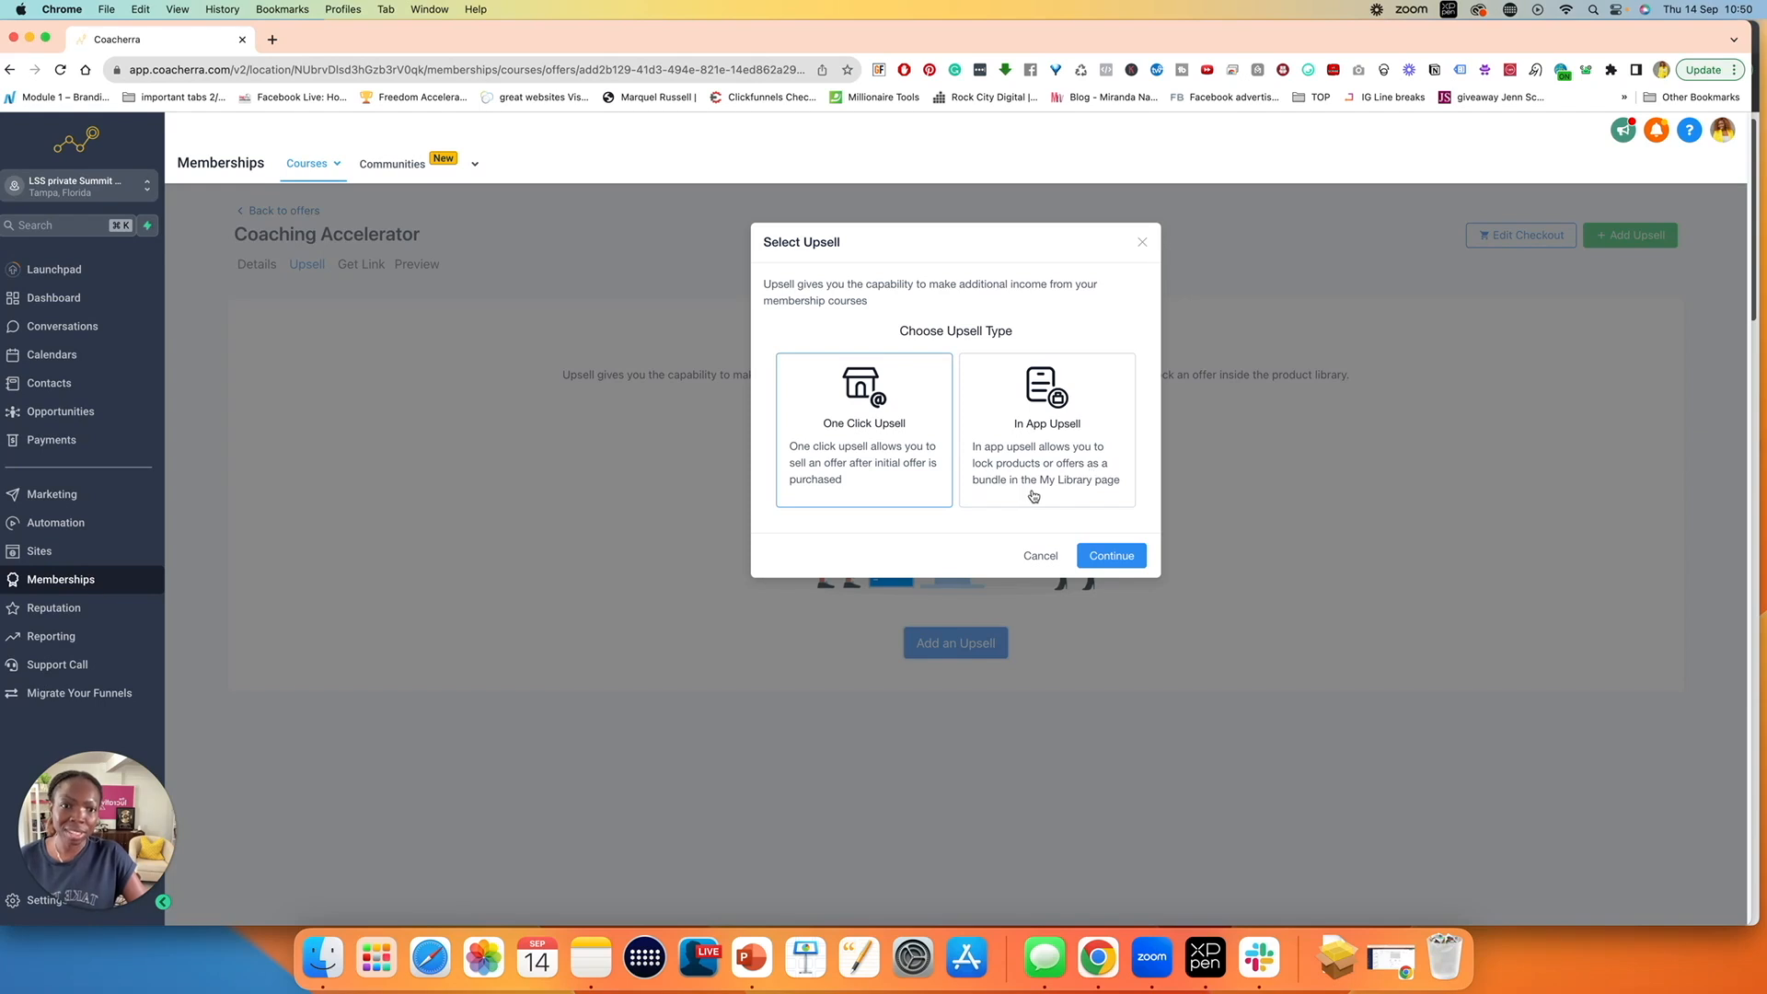
{"action": "mouse_move", "coordinate": [1066, 468]}
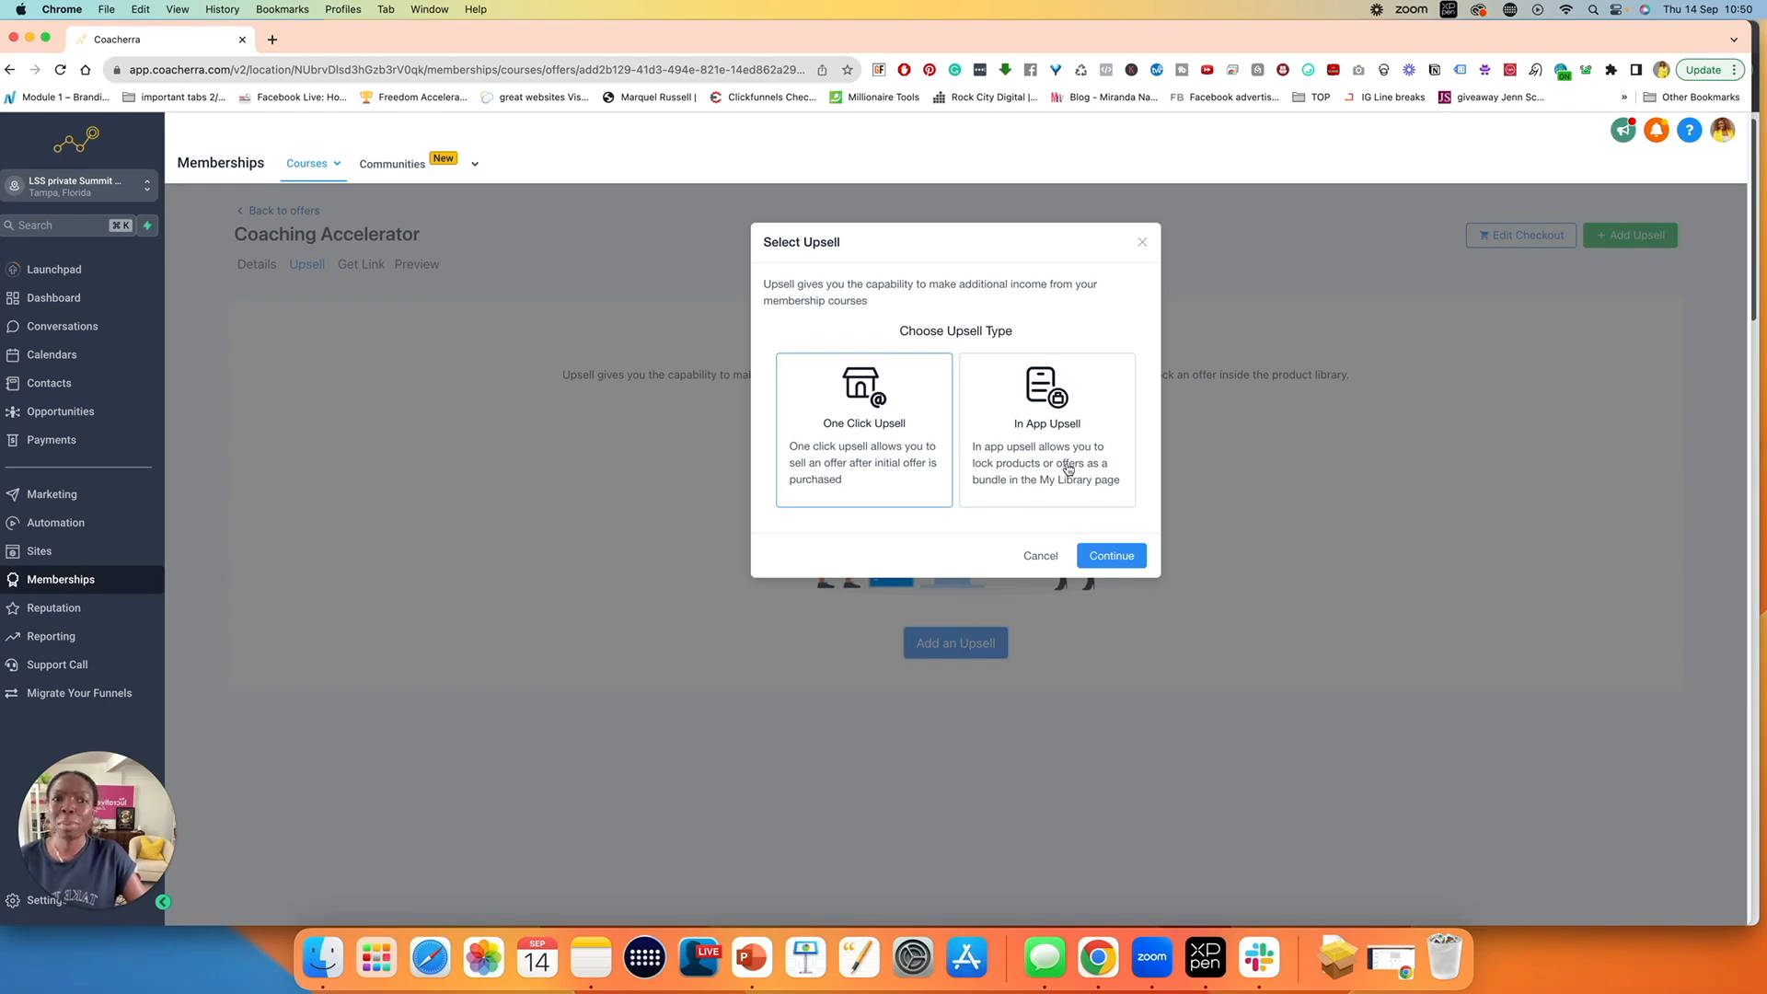
{"action": "mouse_move", "coordinate": [859, 425]}
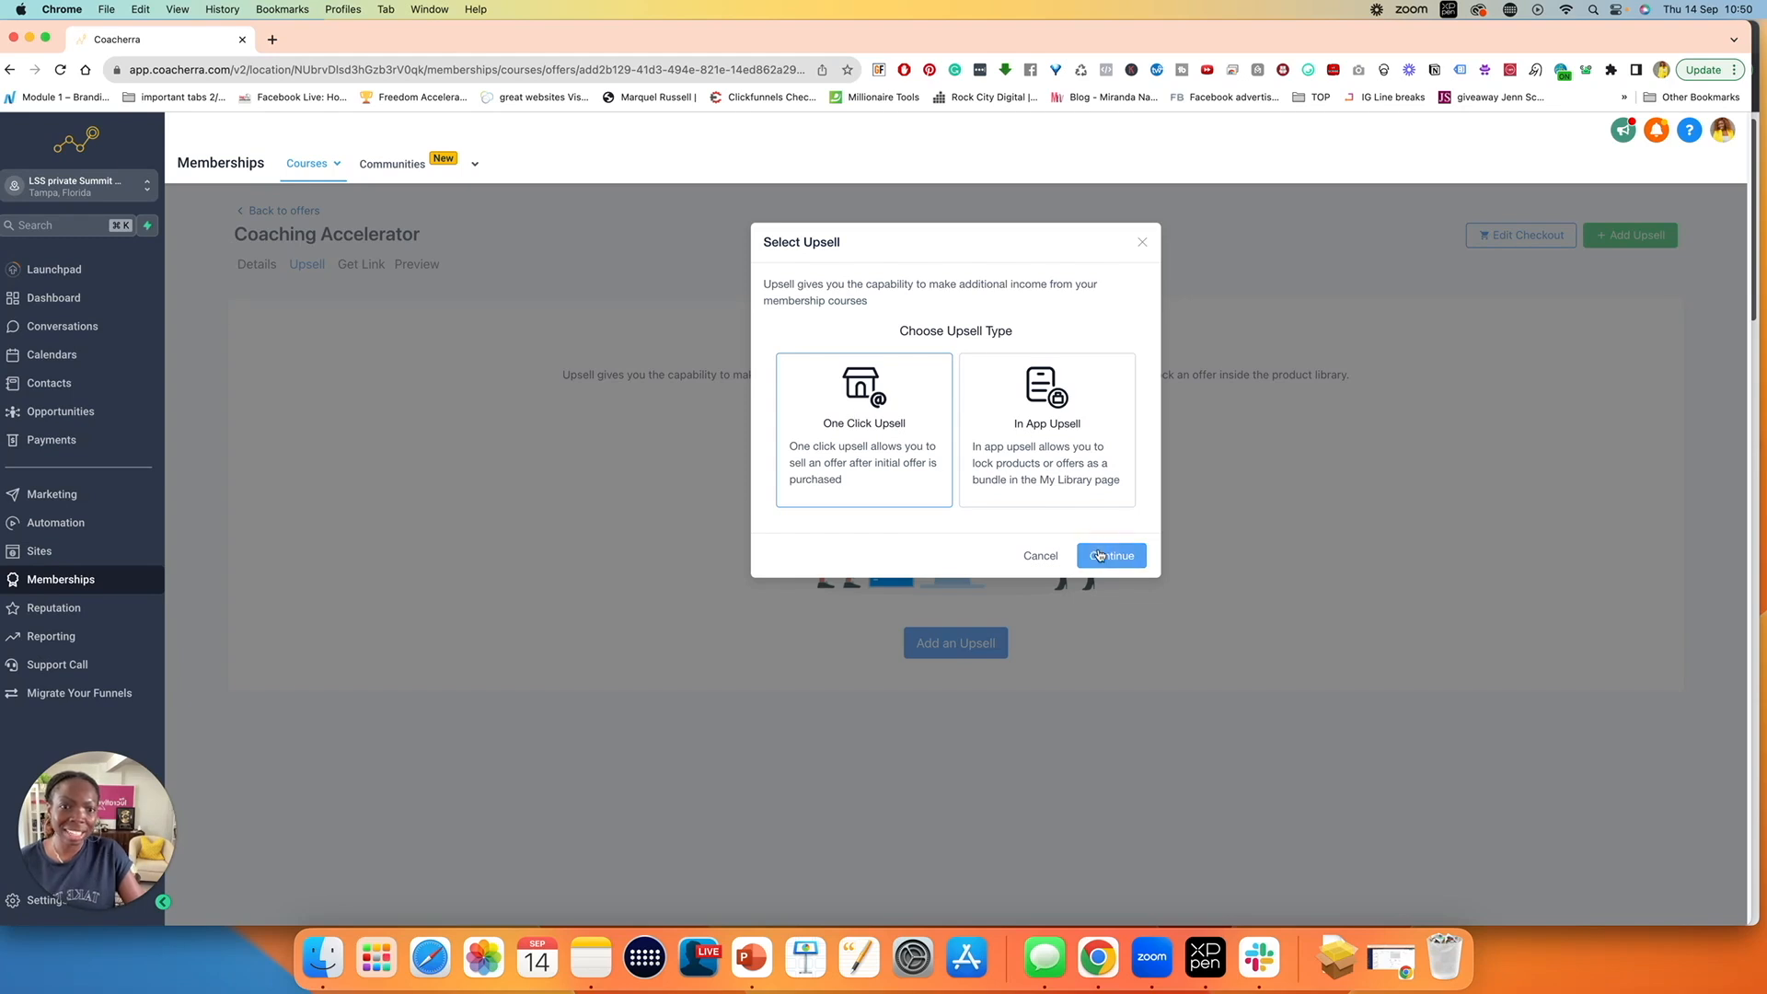
{"action": "left_click", "coordinate": [1040, 556]}
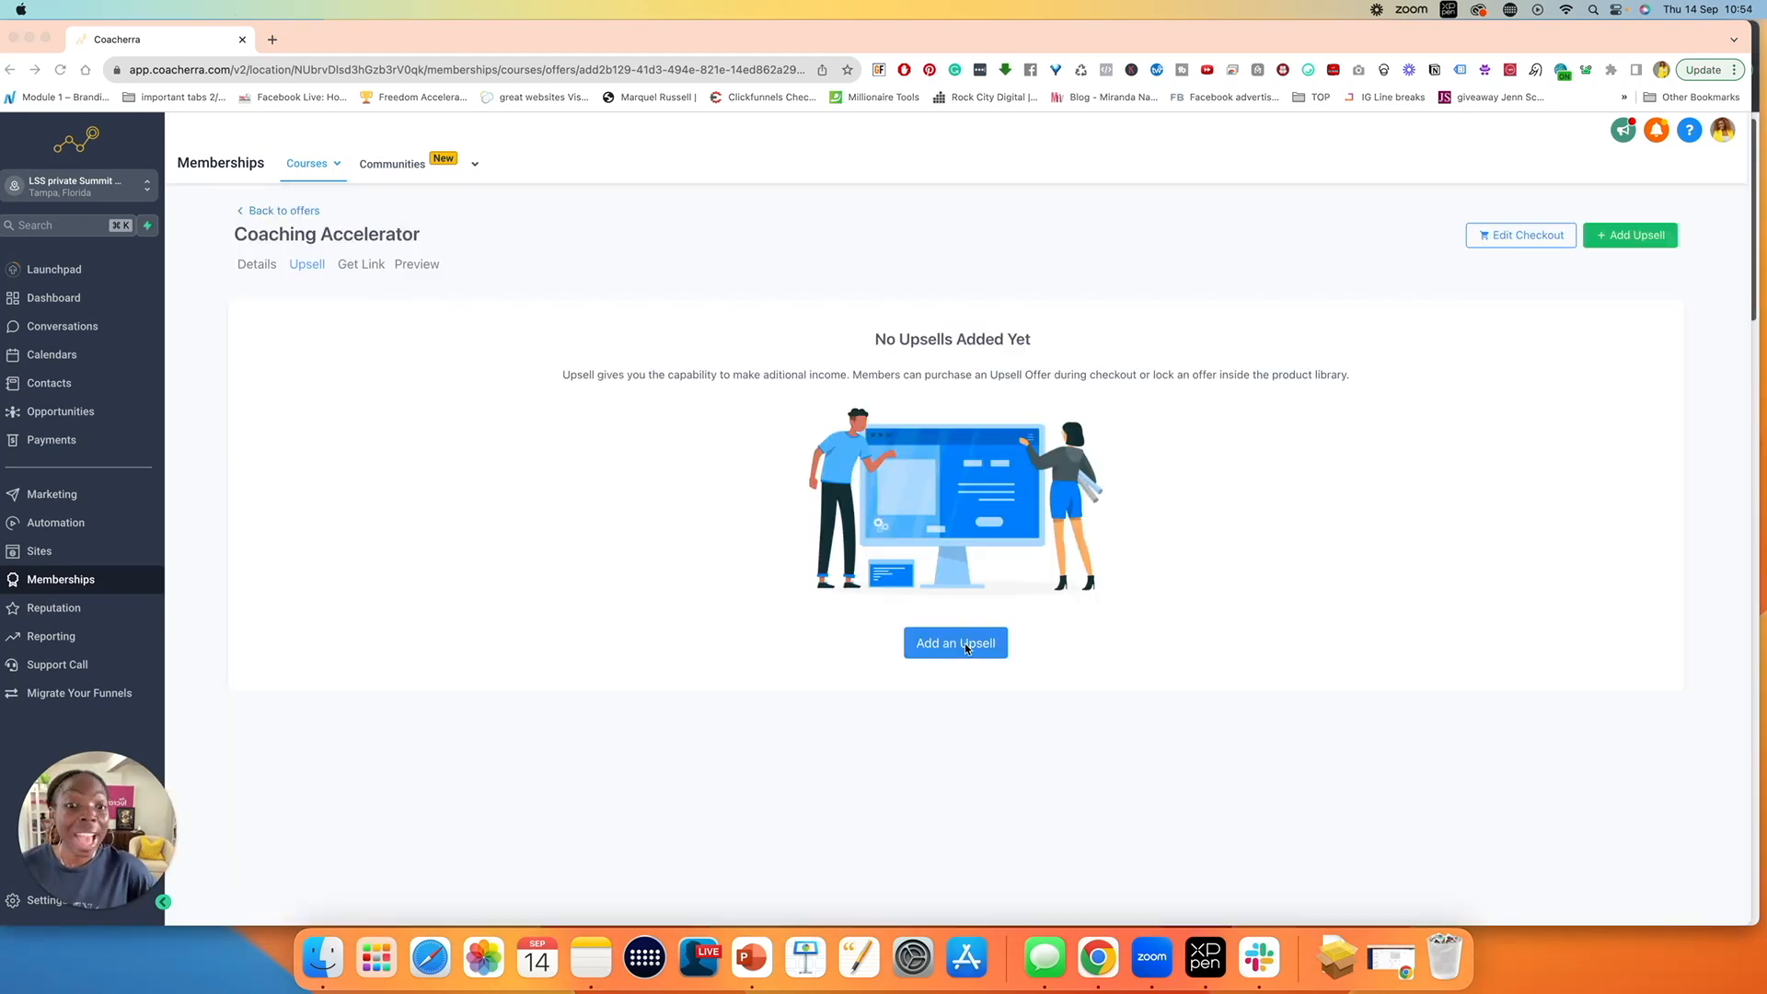
{"action": "left_click", "coordinate": [954, 642]}
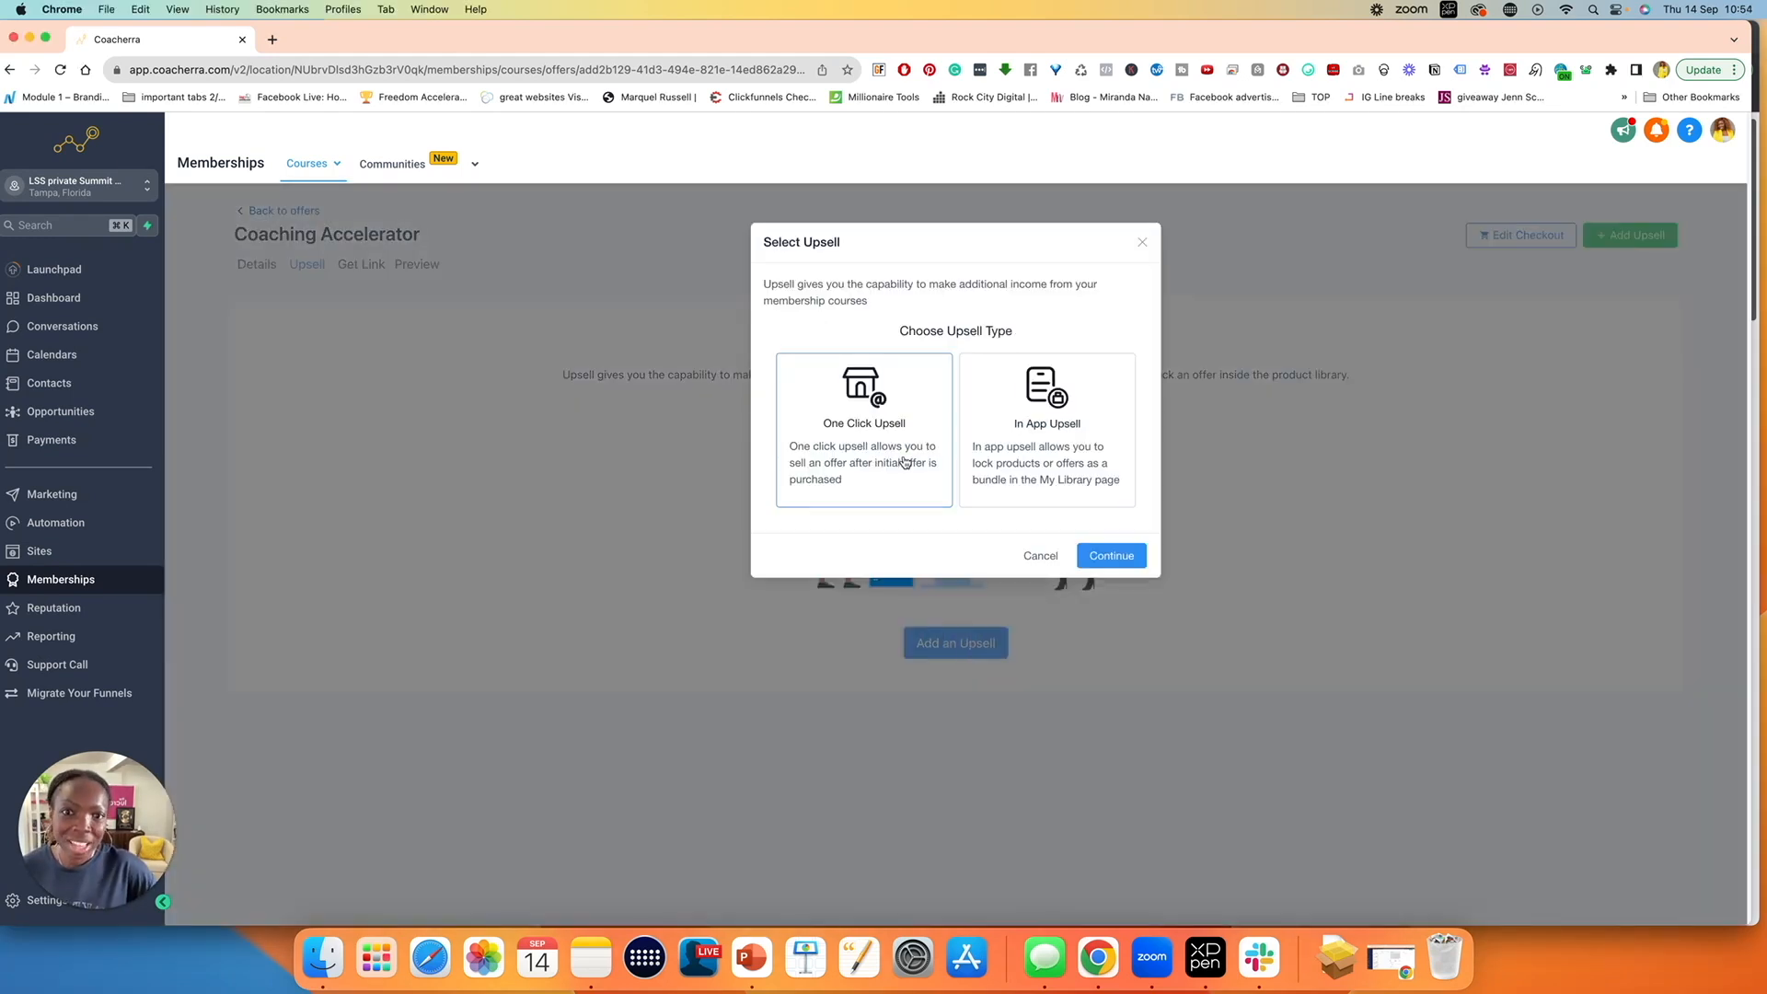
{"action": "left_click", "coordinate": [1110, 555]}
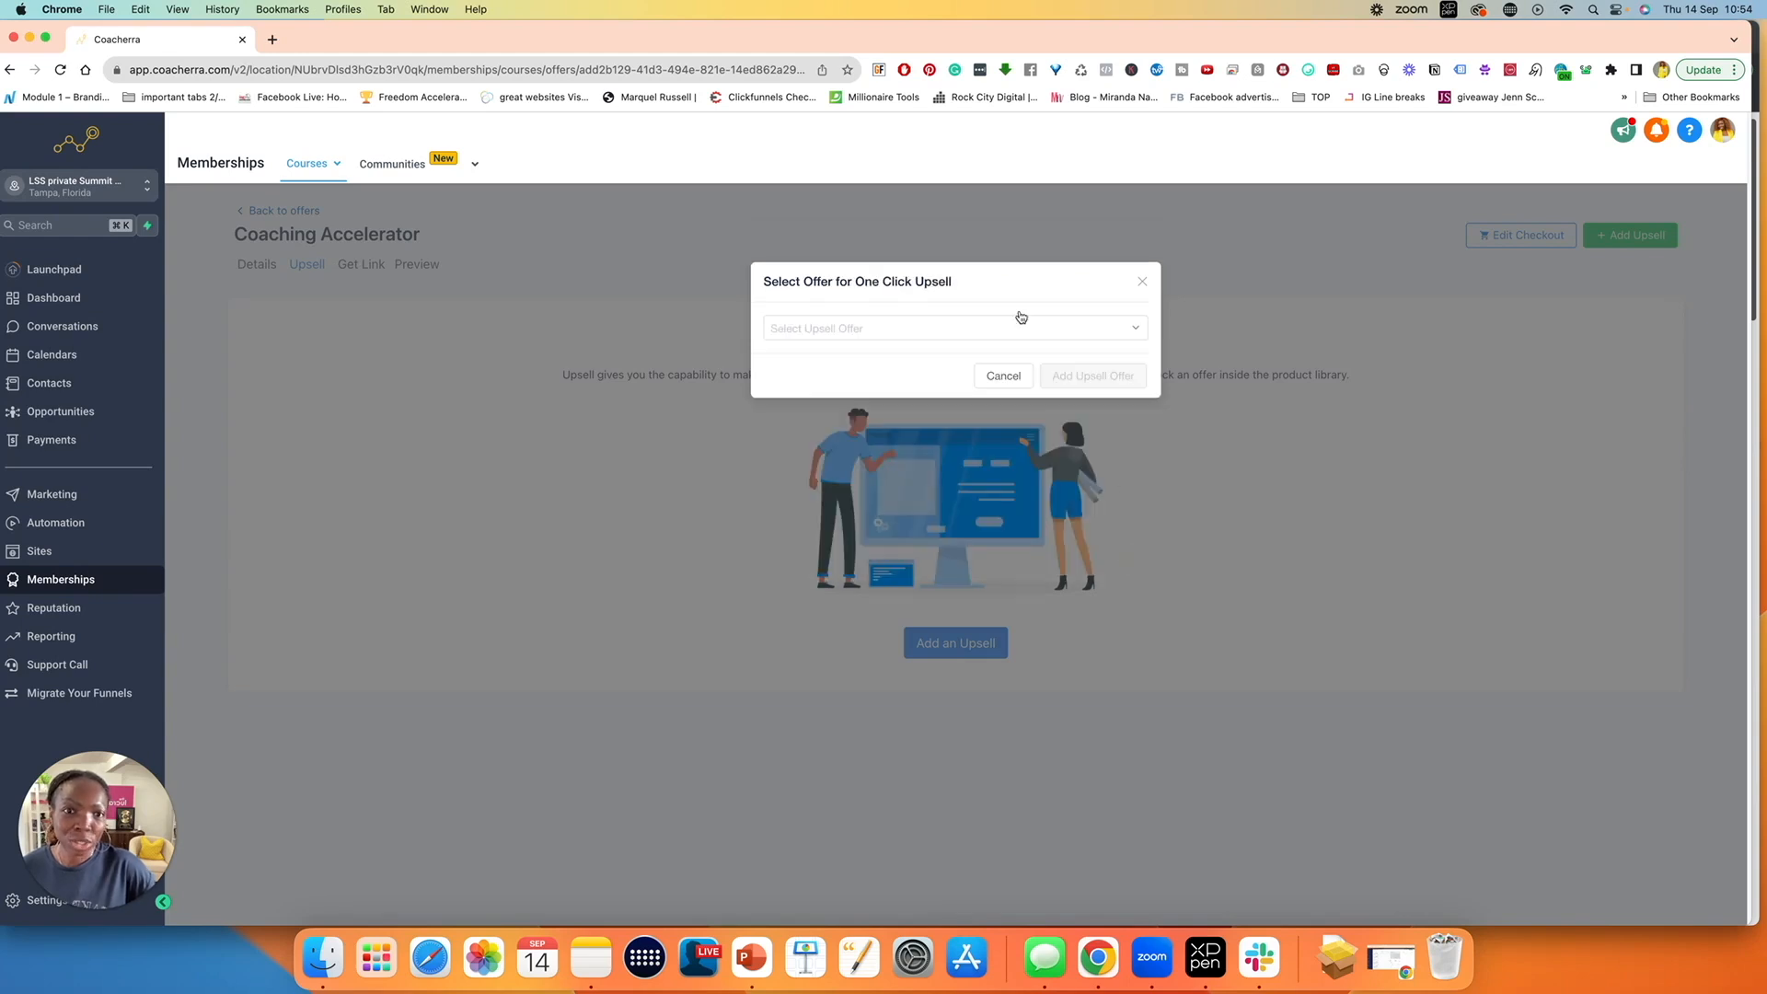
{"action": "left_click", "coordinate": [952, 327]}
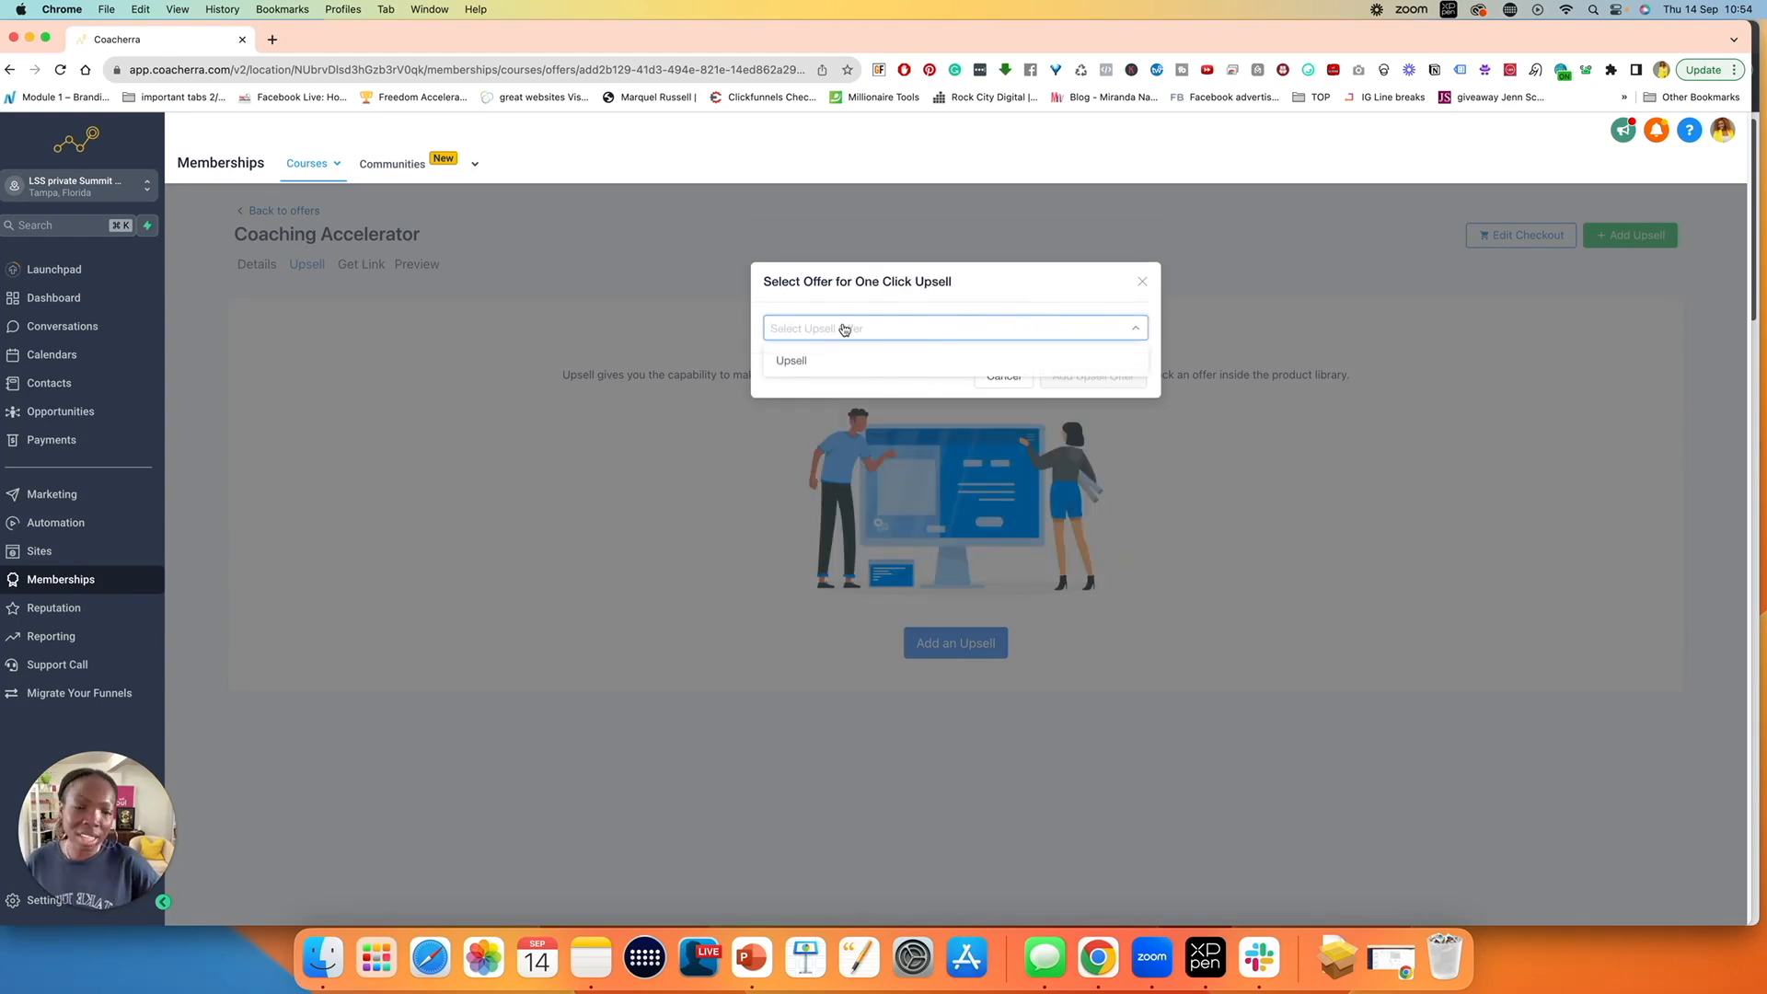
{"action": "mouse_move", "coordinate": [792, 361]}
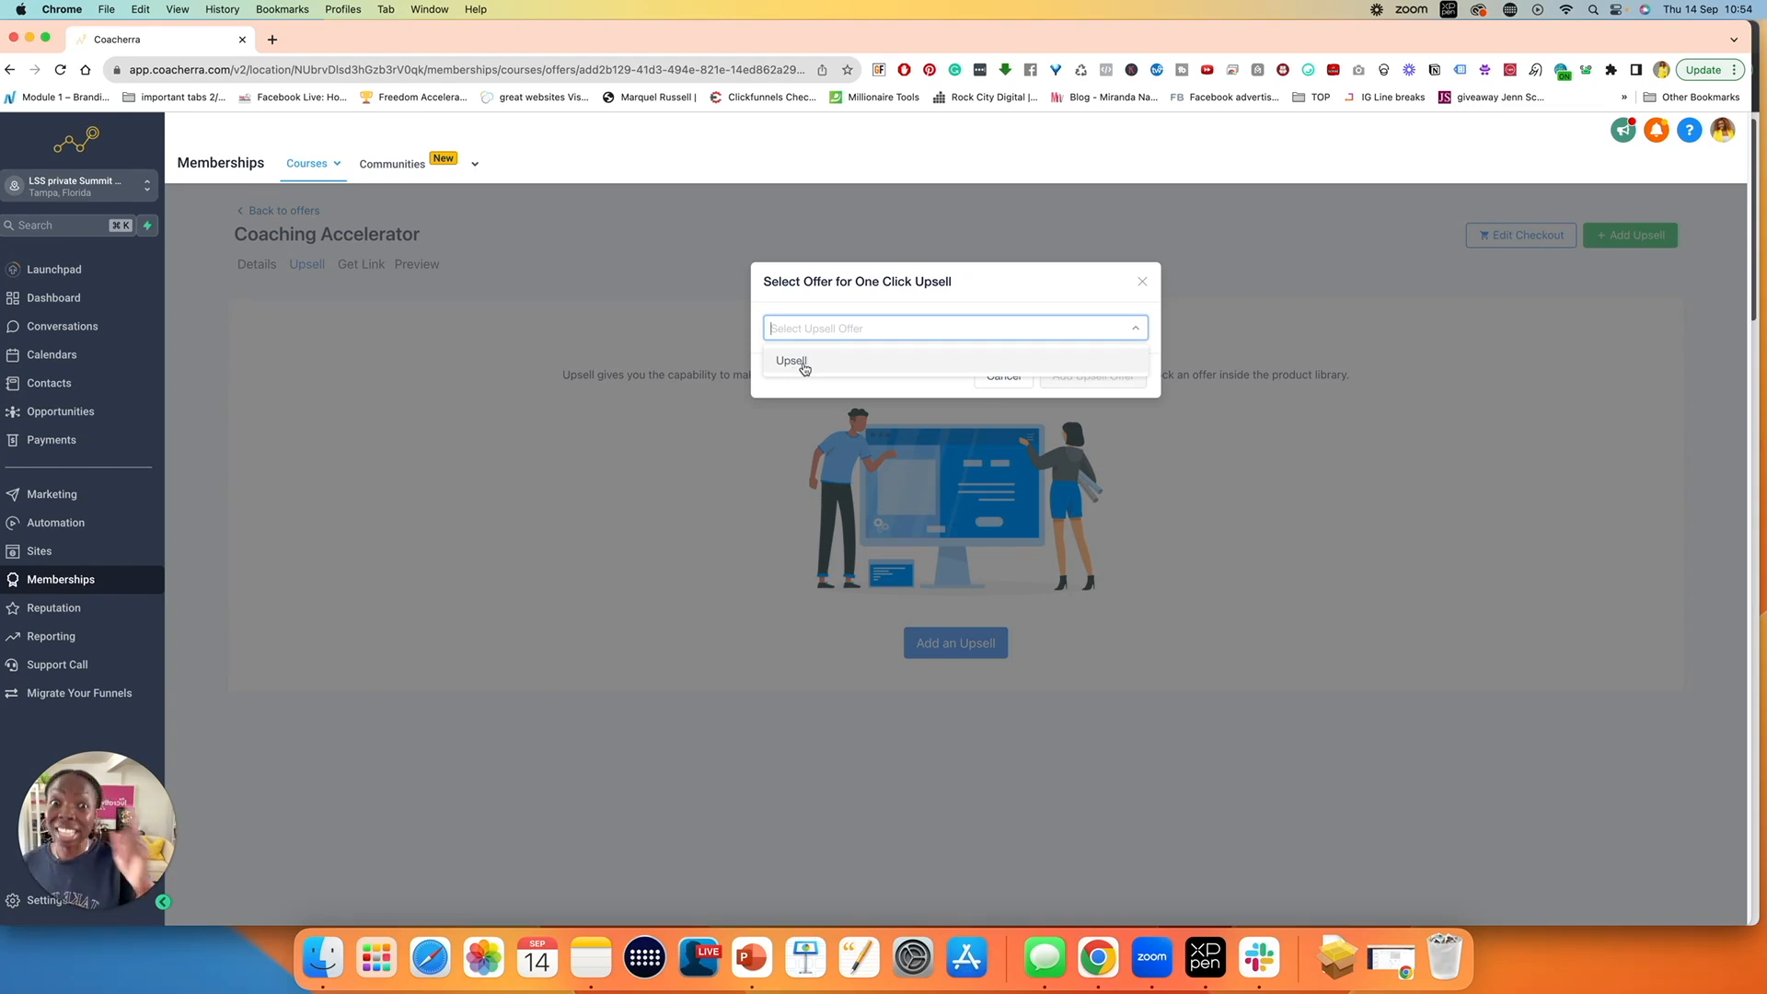
{"action": "mouse_move", "coordinate": [894, 313]}
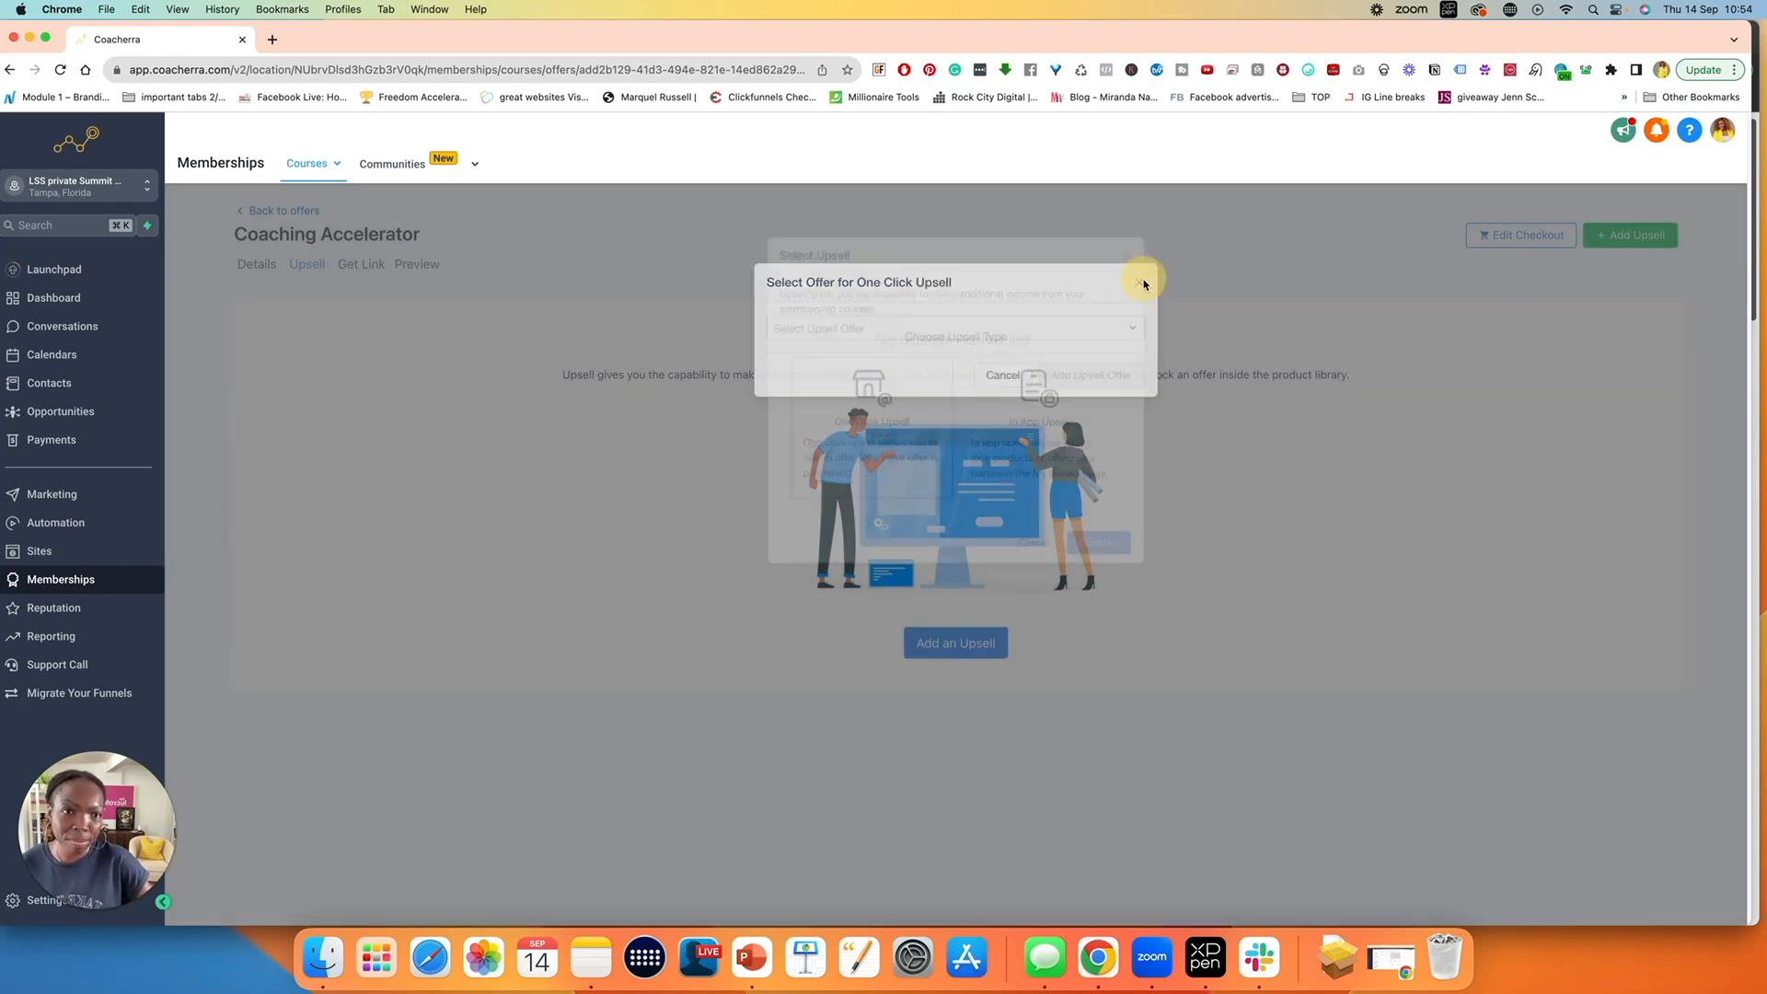
{"action": "left_click", "coordinate": [1140, 281]}
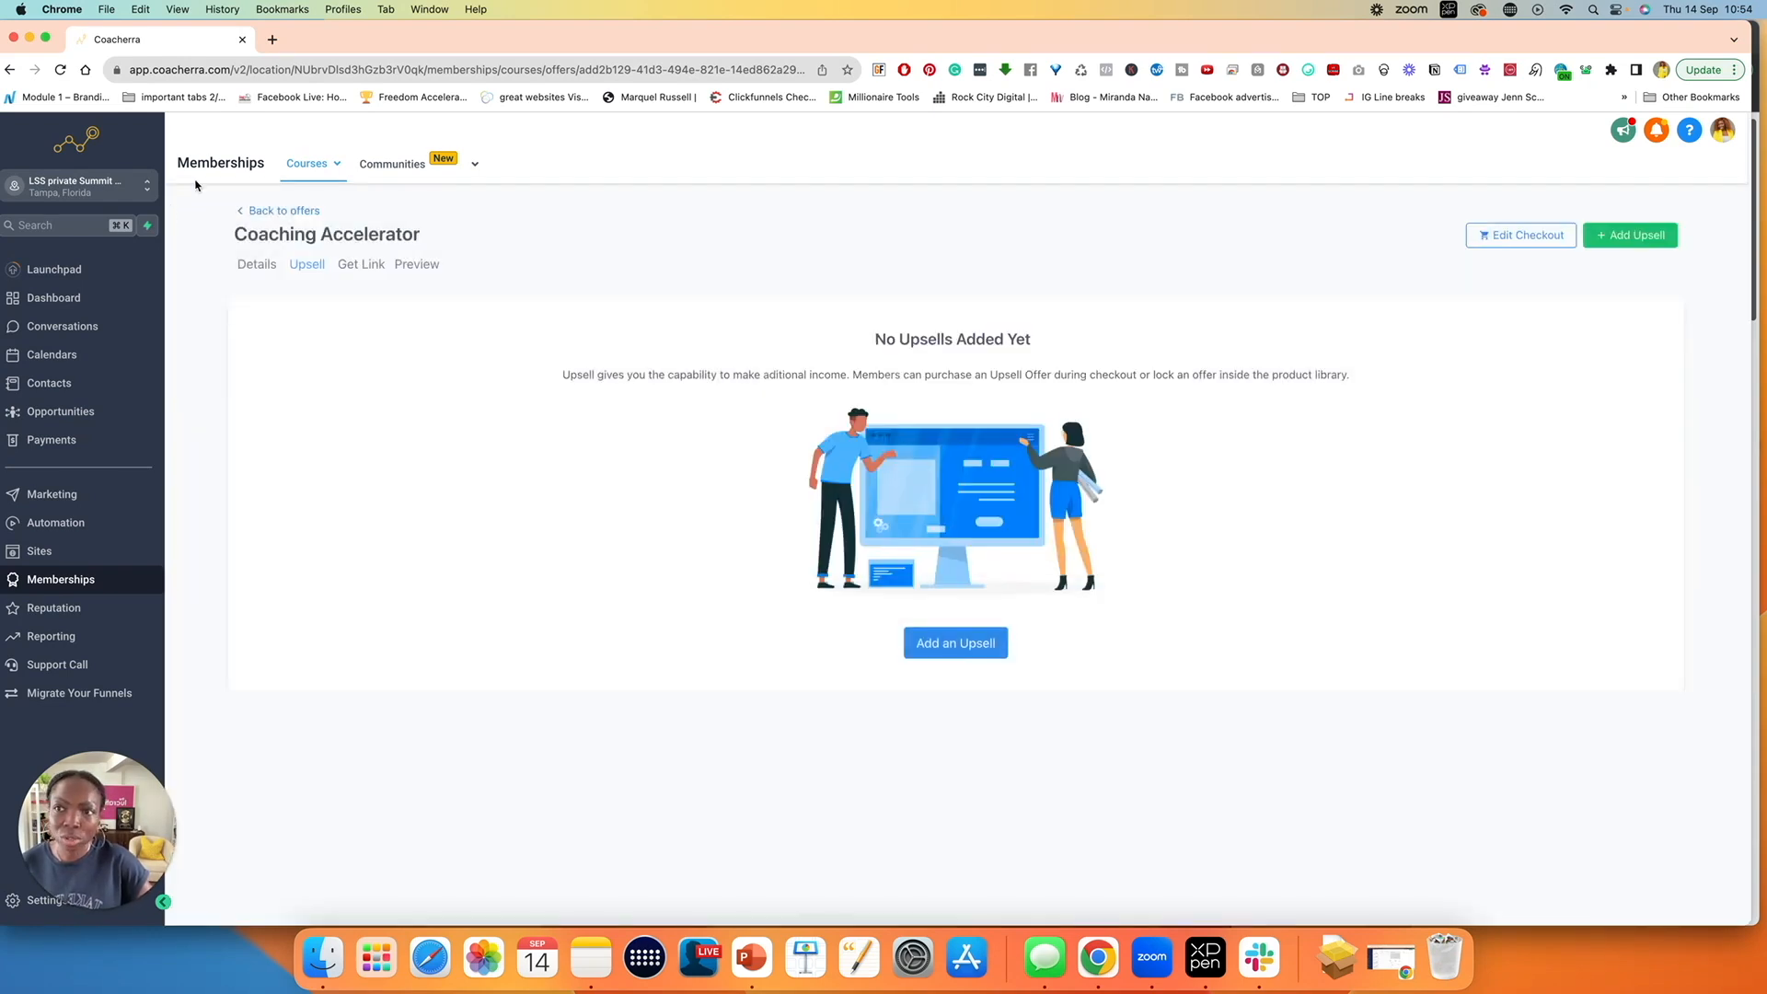
- Go back to the offers list and begin a new offer with + Create Offer
{"action": "left_click", "coordinate": [282, 211]}
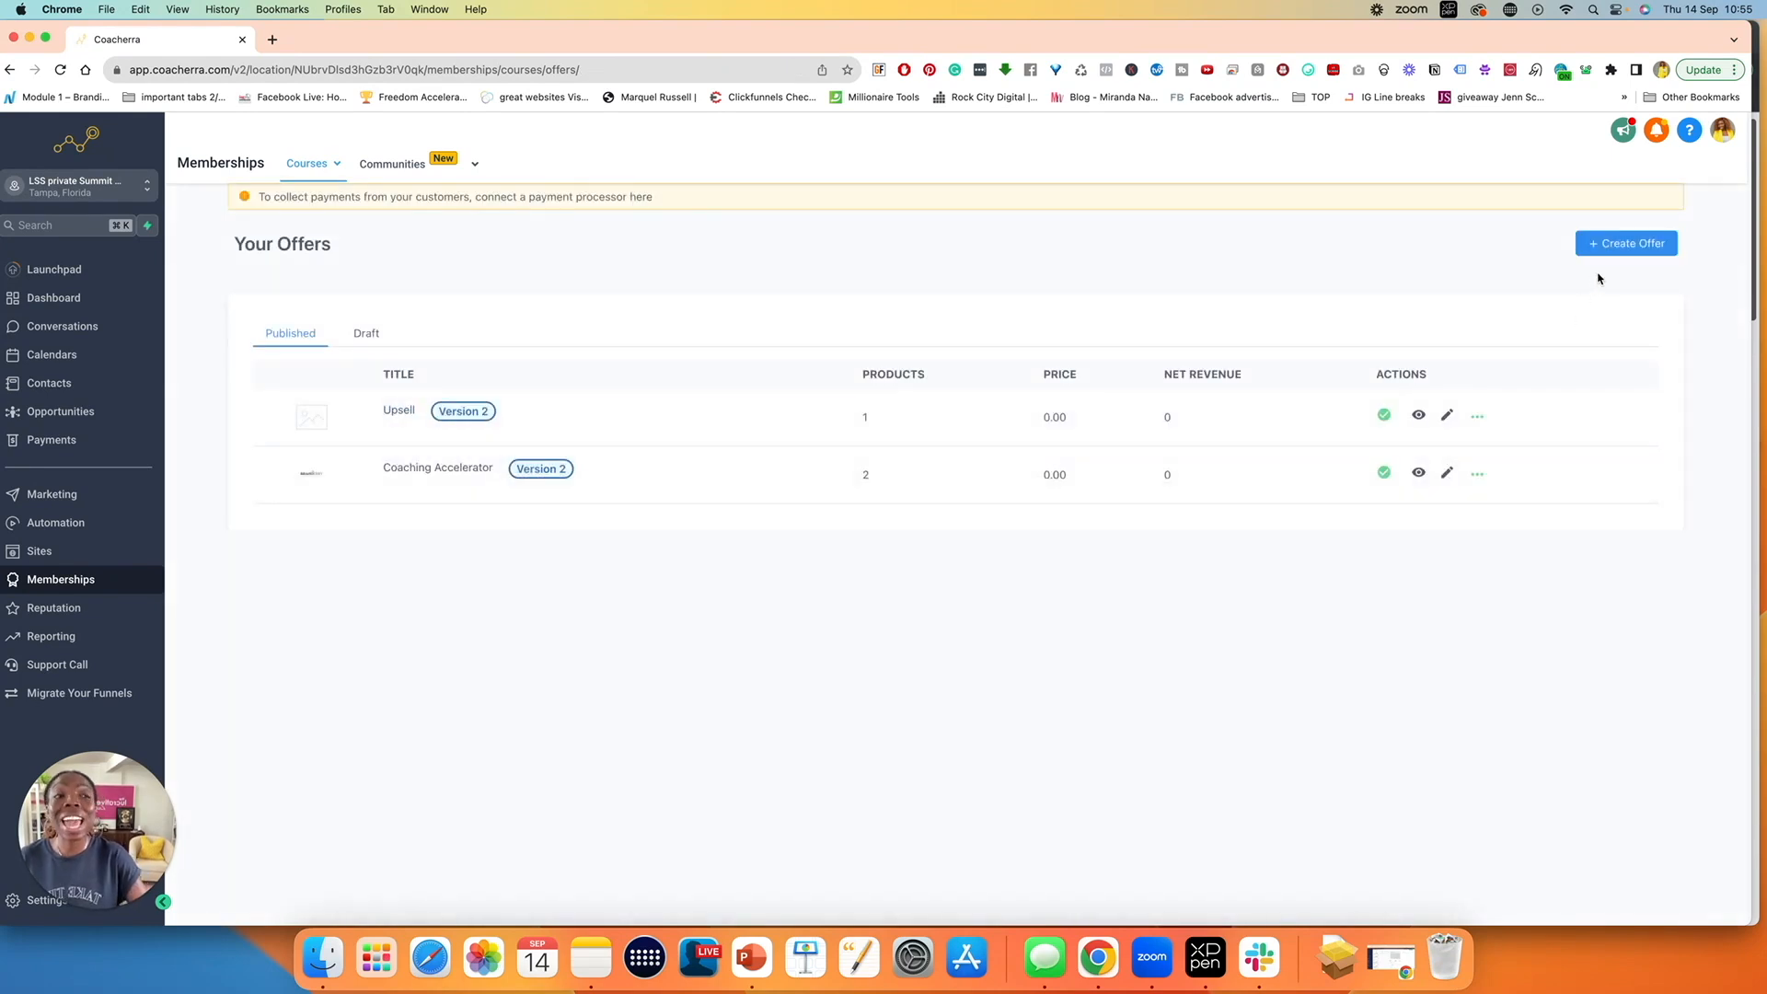
{"action": "left_click", "coordinate": [1626, 243]}
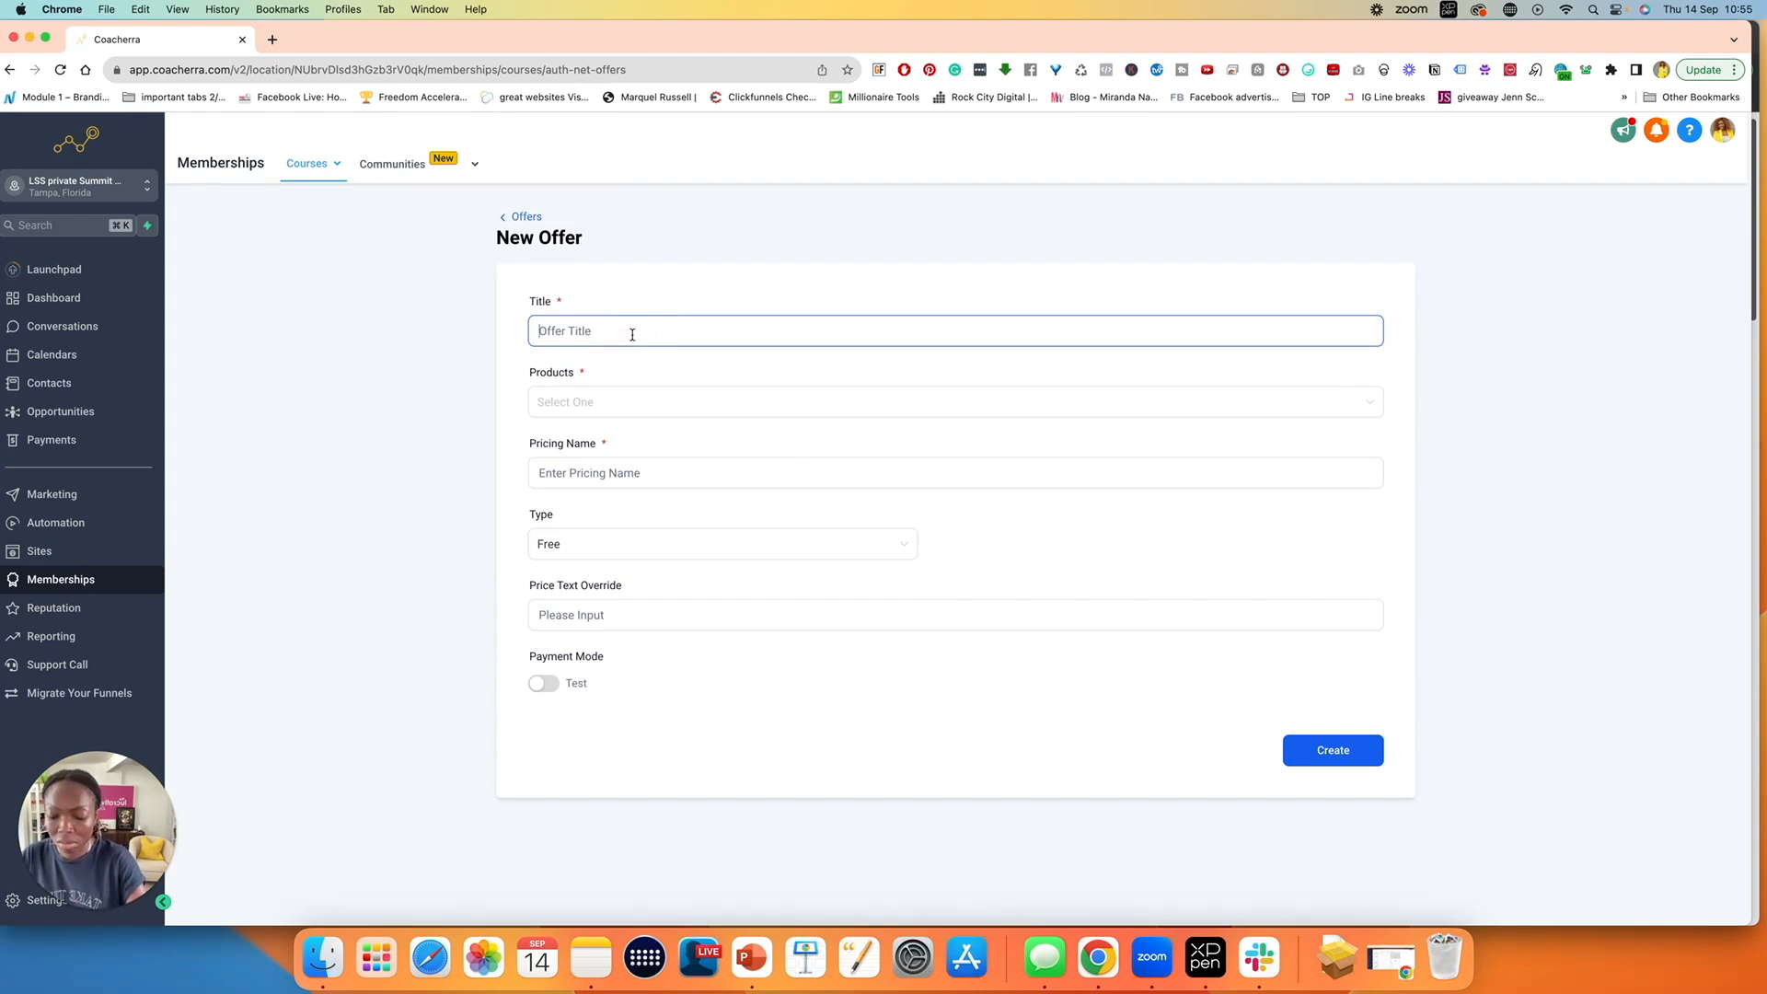
- Enter title 'Coaching Assessment', attach Random product, and set the pricing name to $67
{"action": "type", "text": "C"}
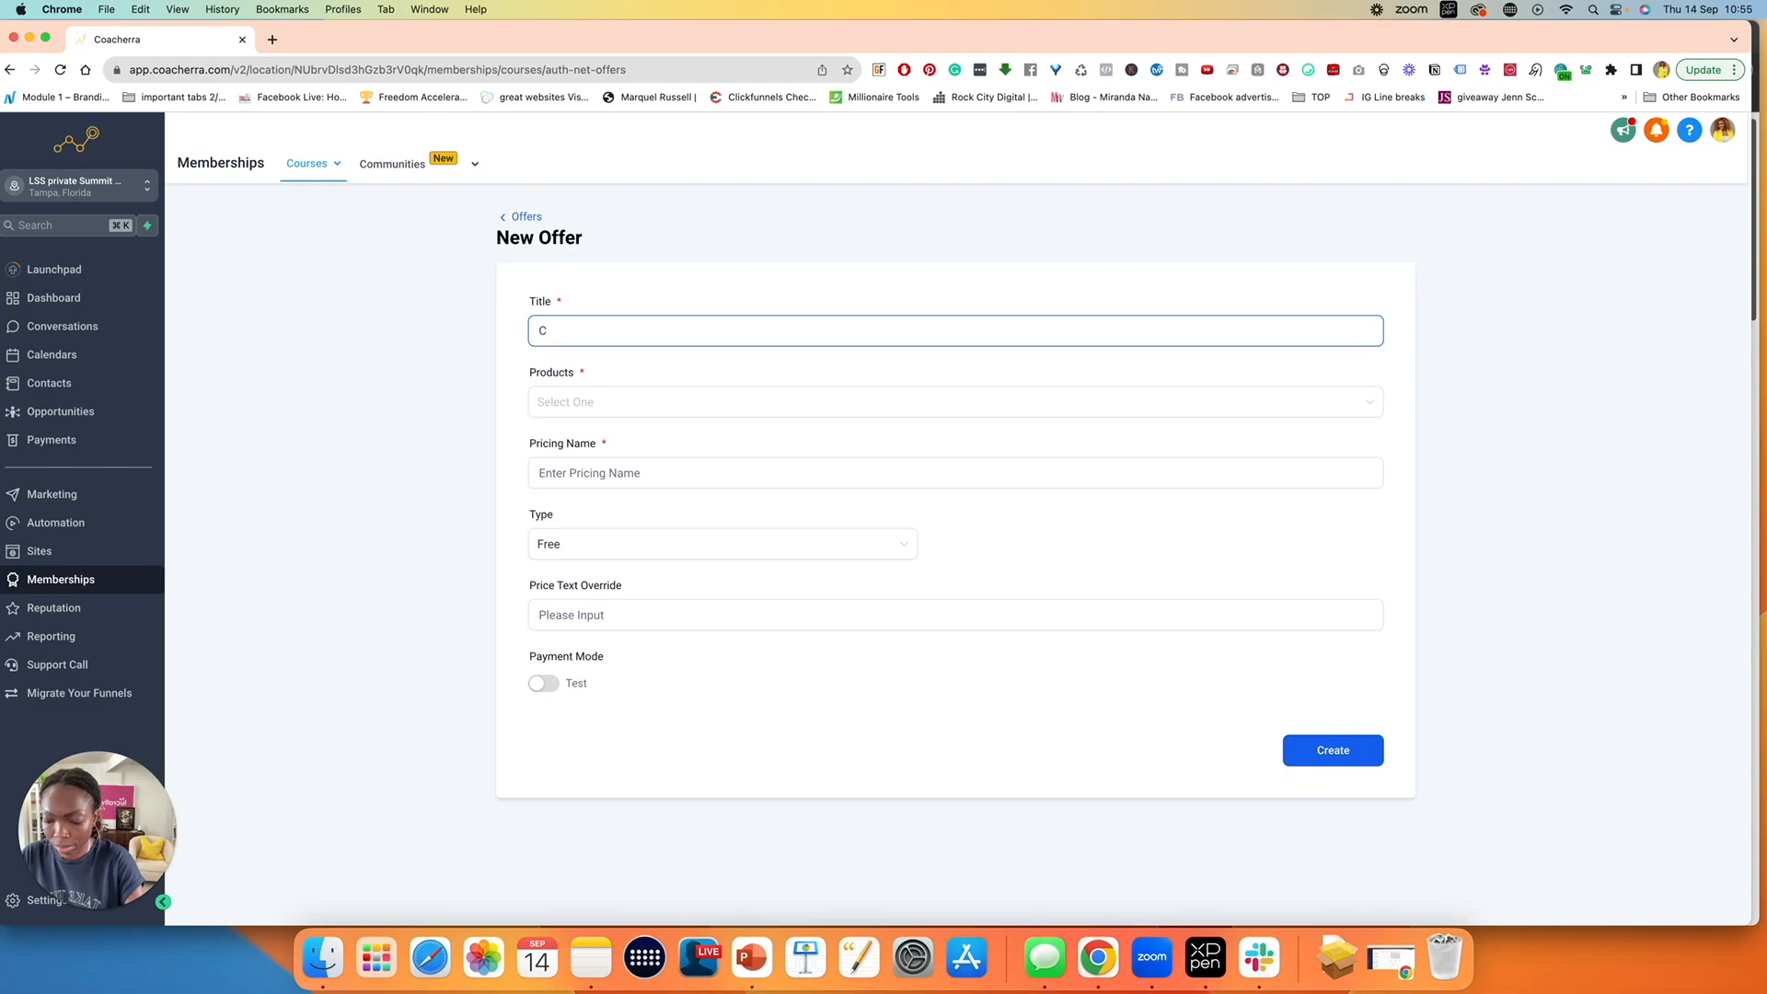
{"action": "type", "text": "oachin"}
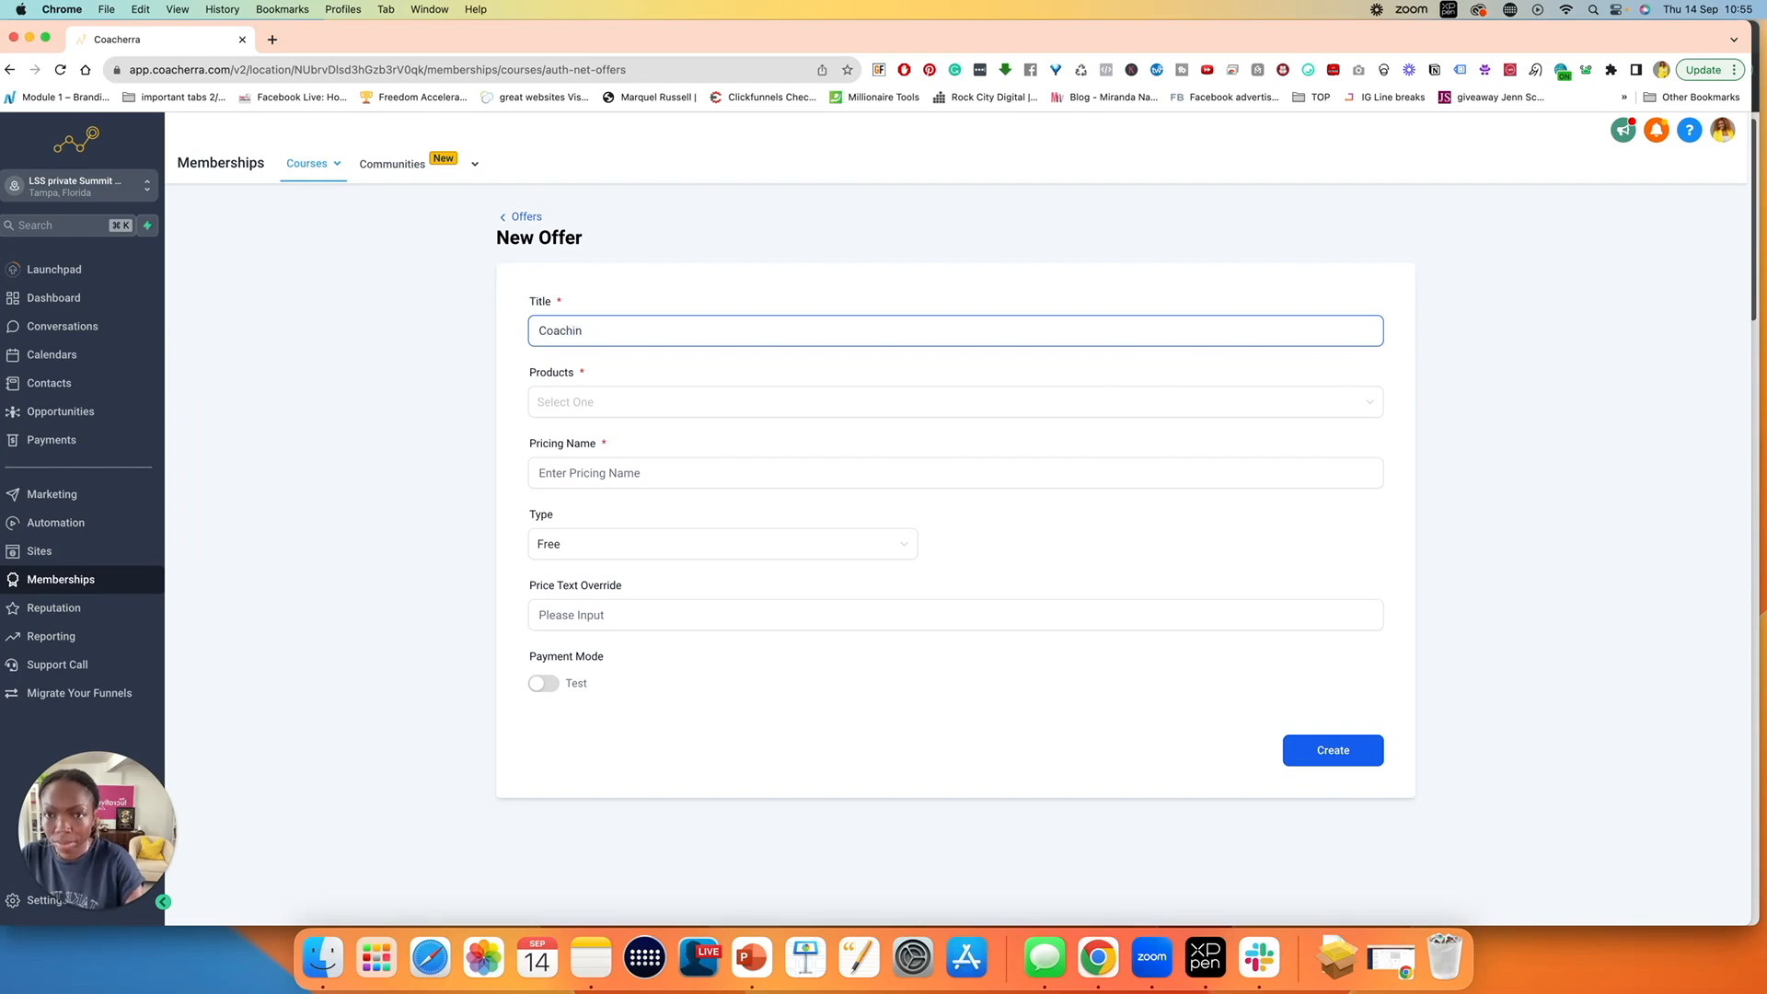
{"action": "type", "text": "g U"}
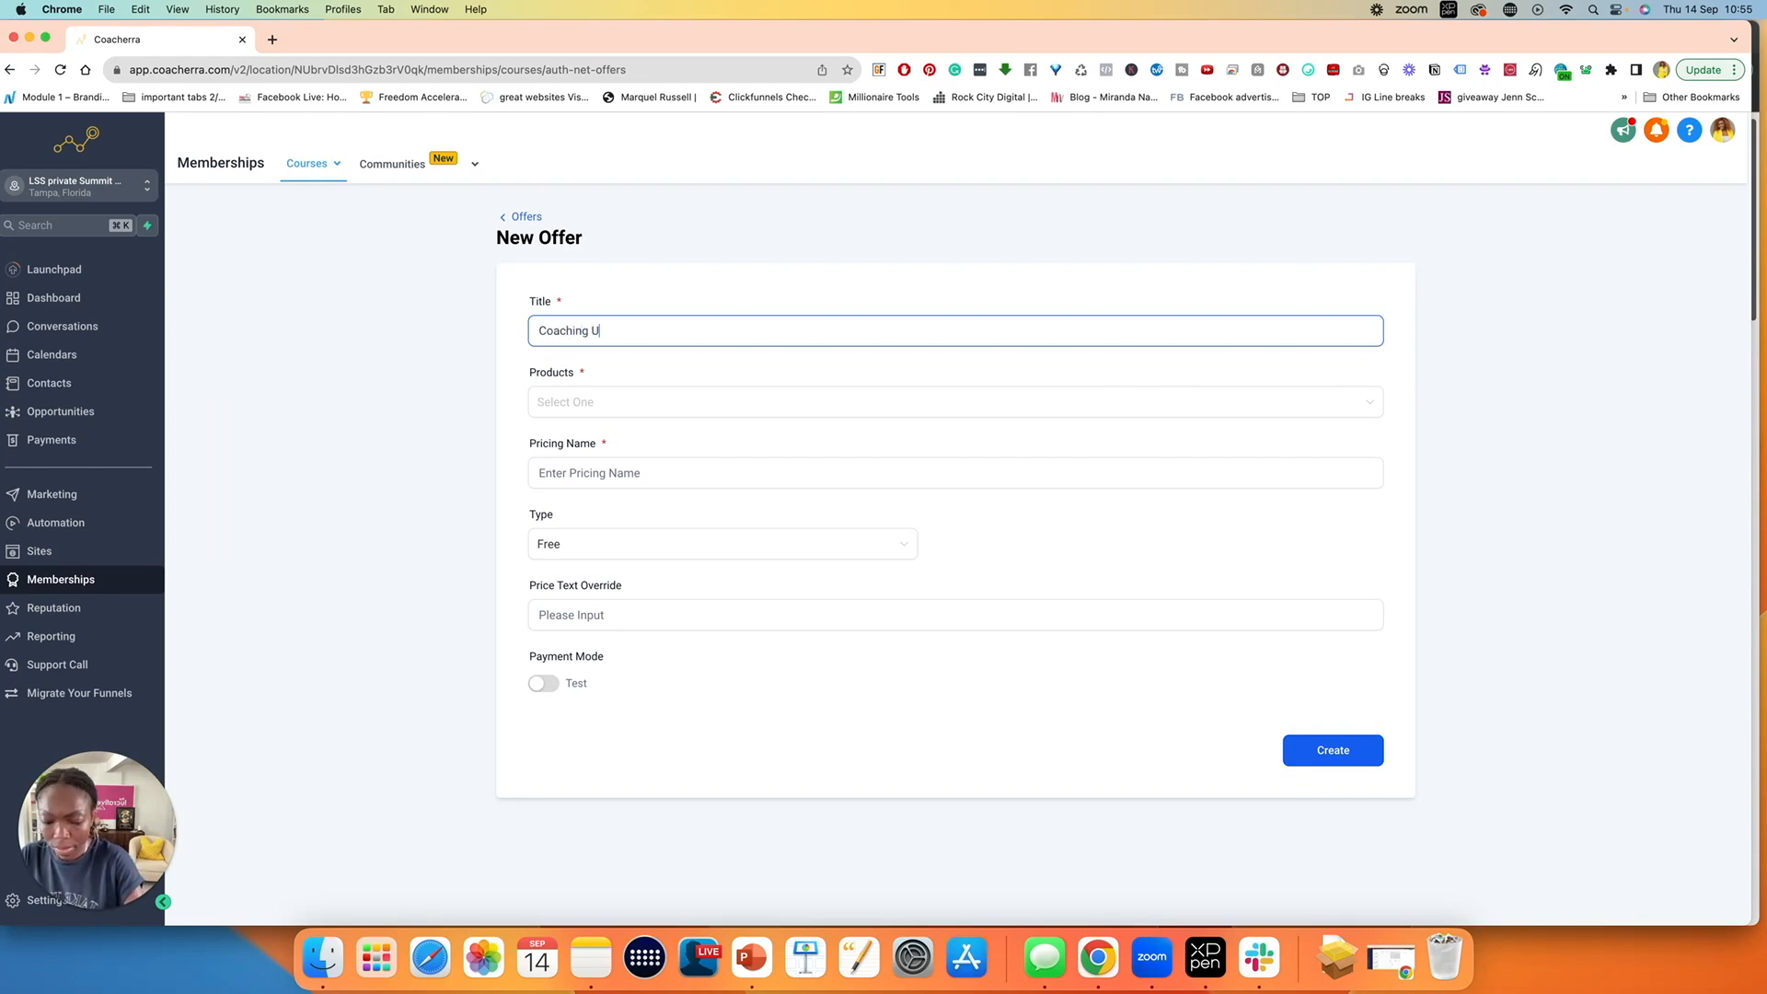
{"action": "key", "text": "Backspace"}
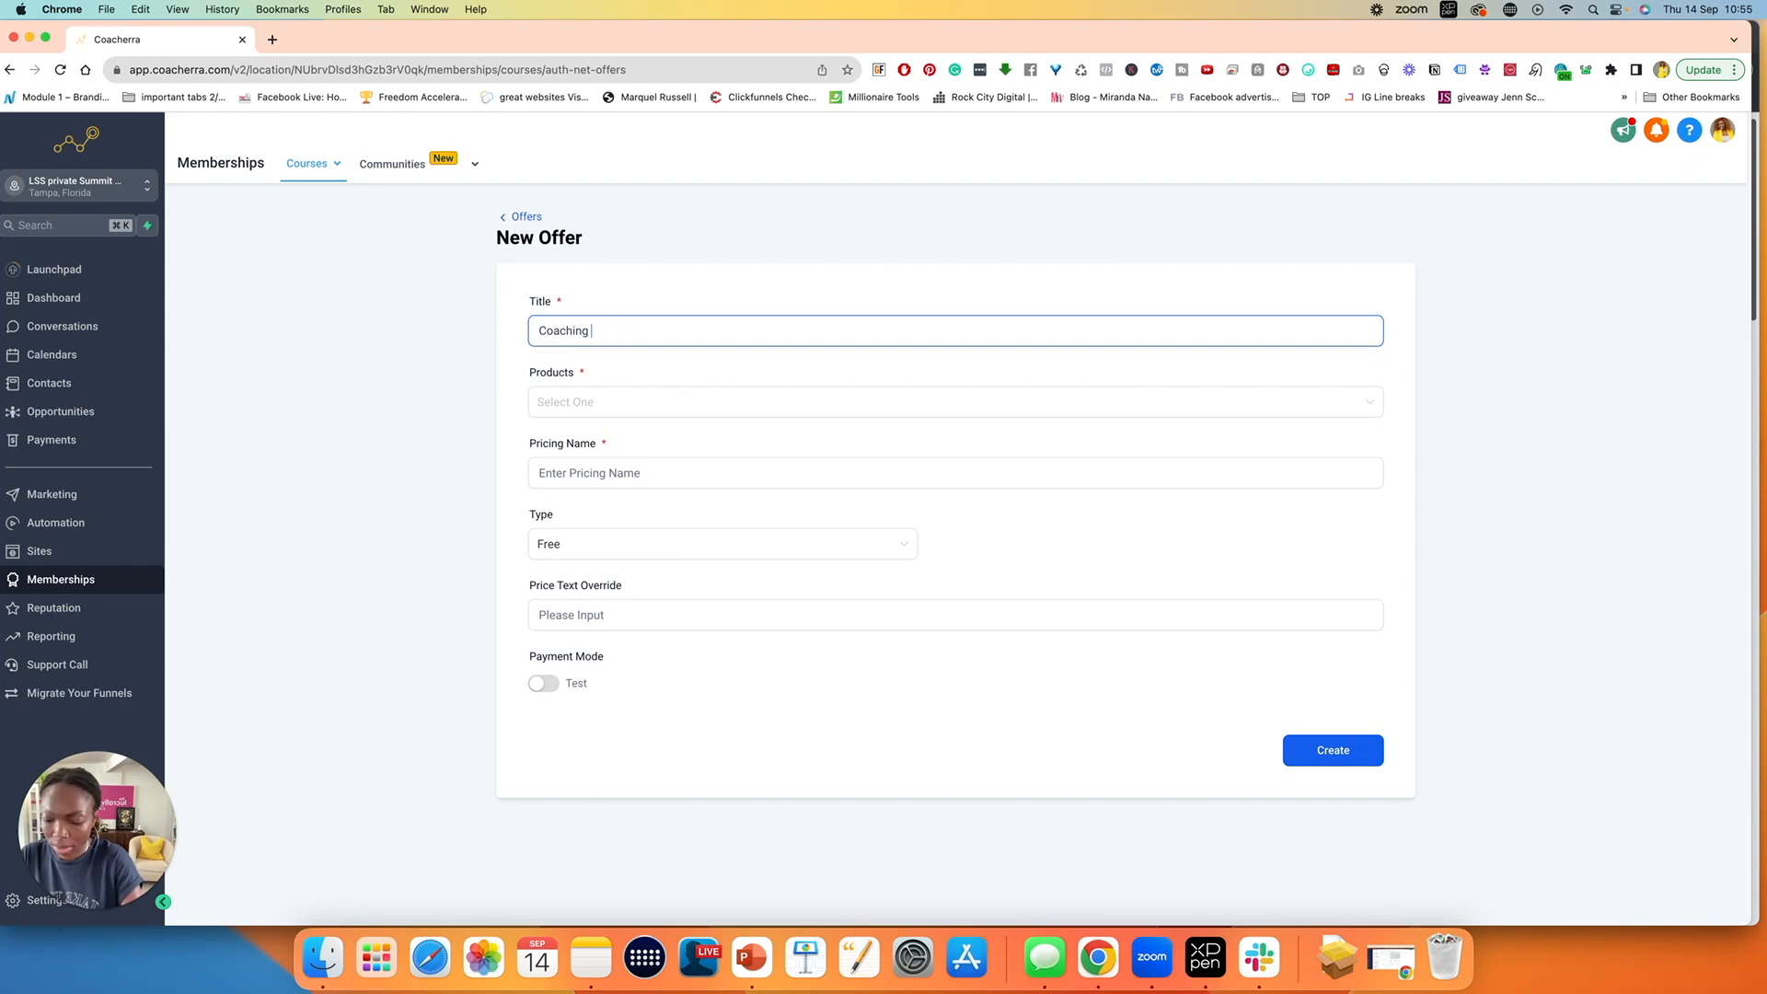
{"action": "type", "text": "Assess,em"}
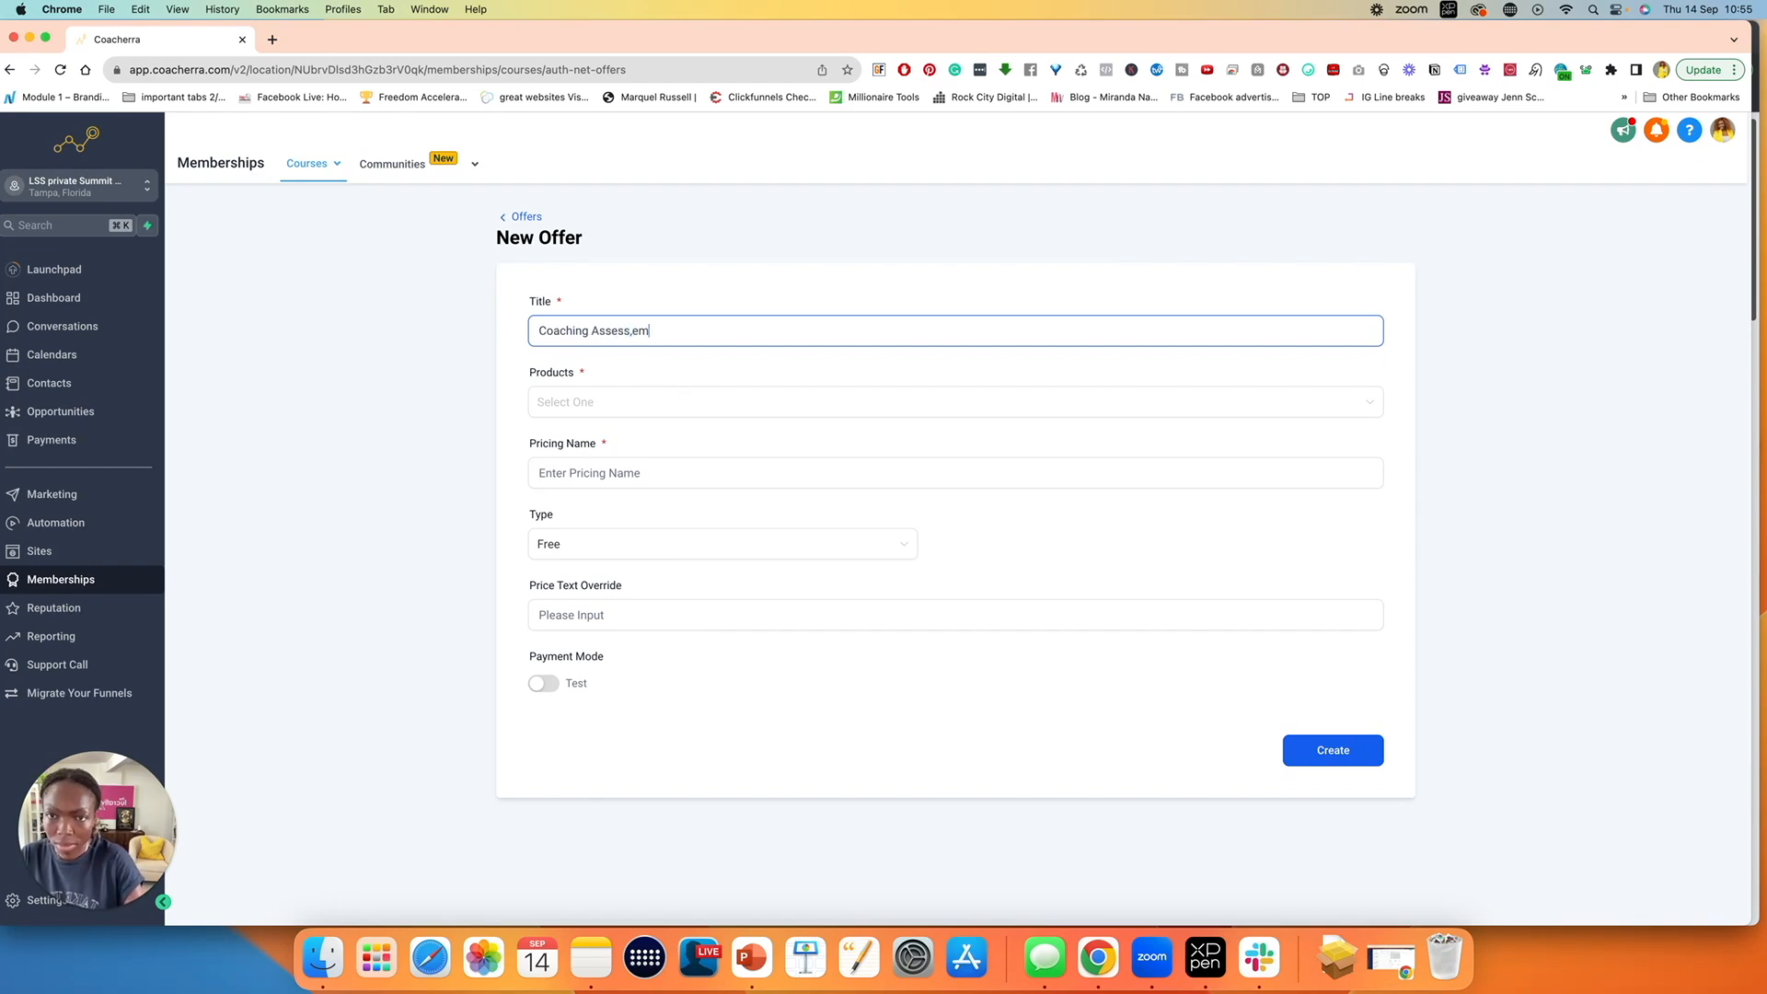
{"action": "type", "text": "me"}
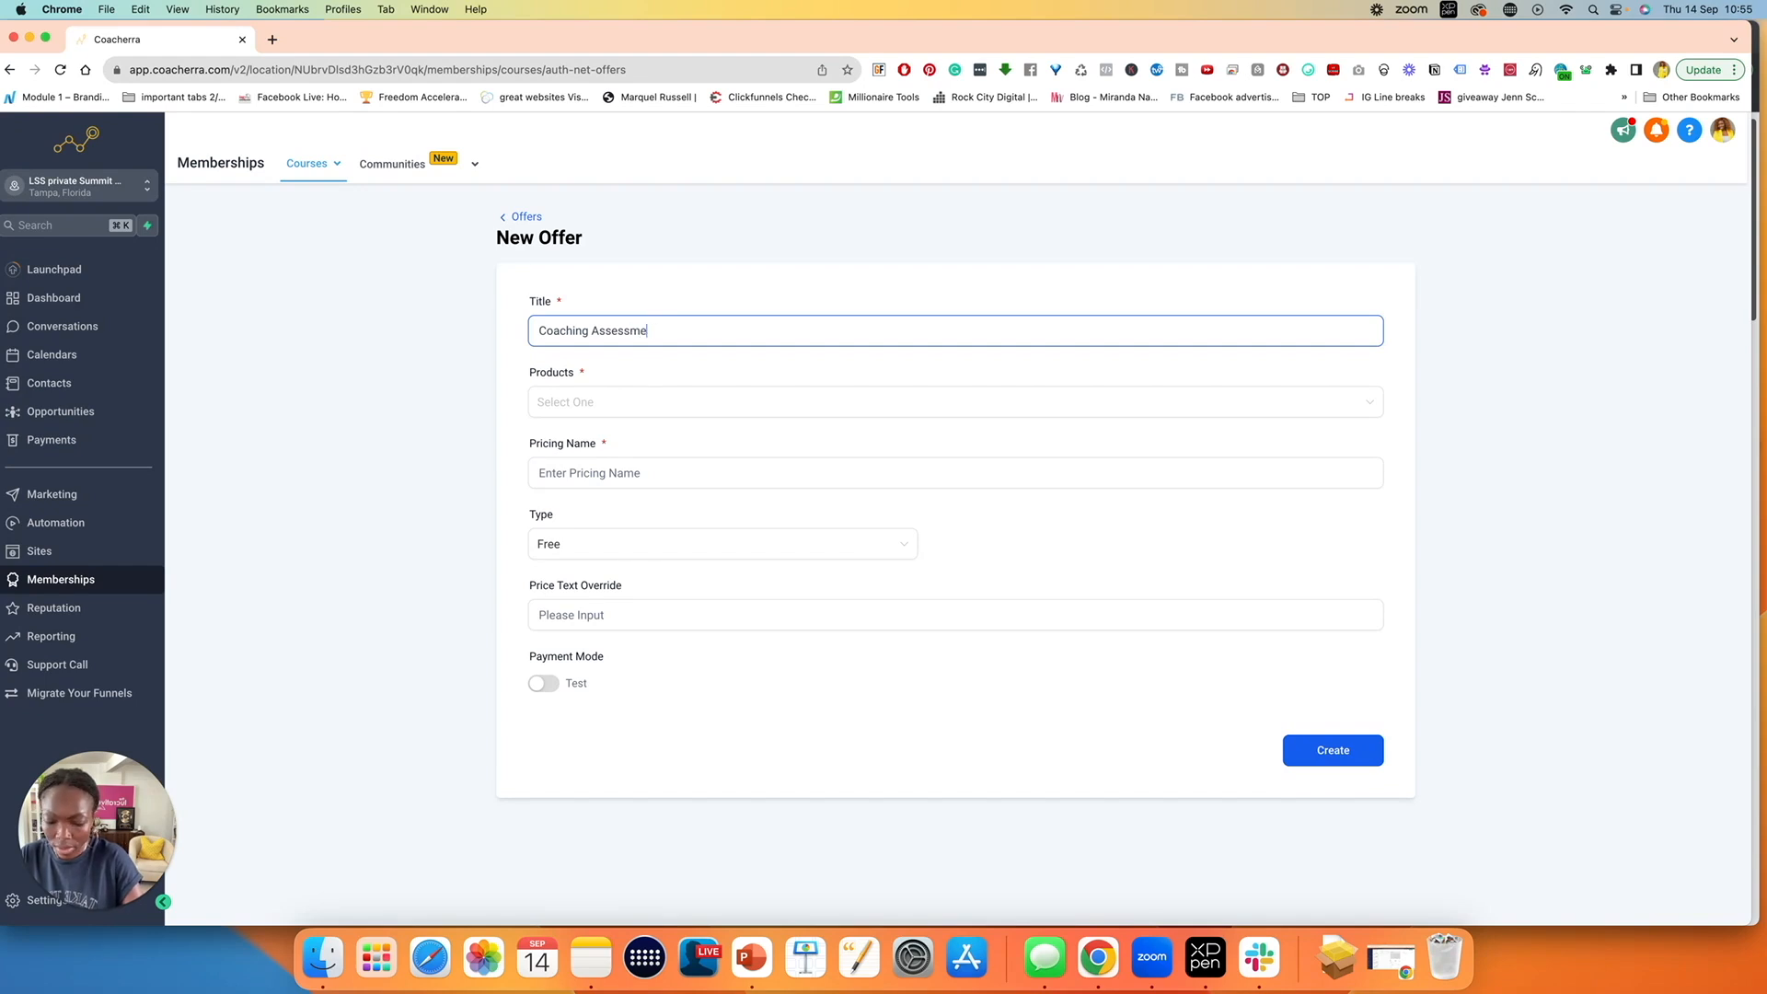
{"action": "type", "text": "nt"}
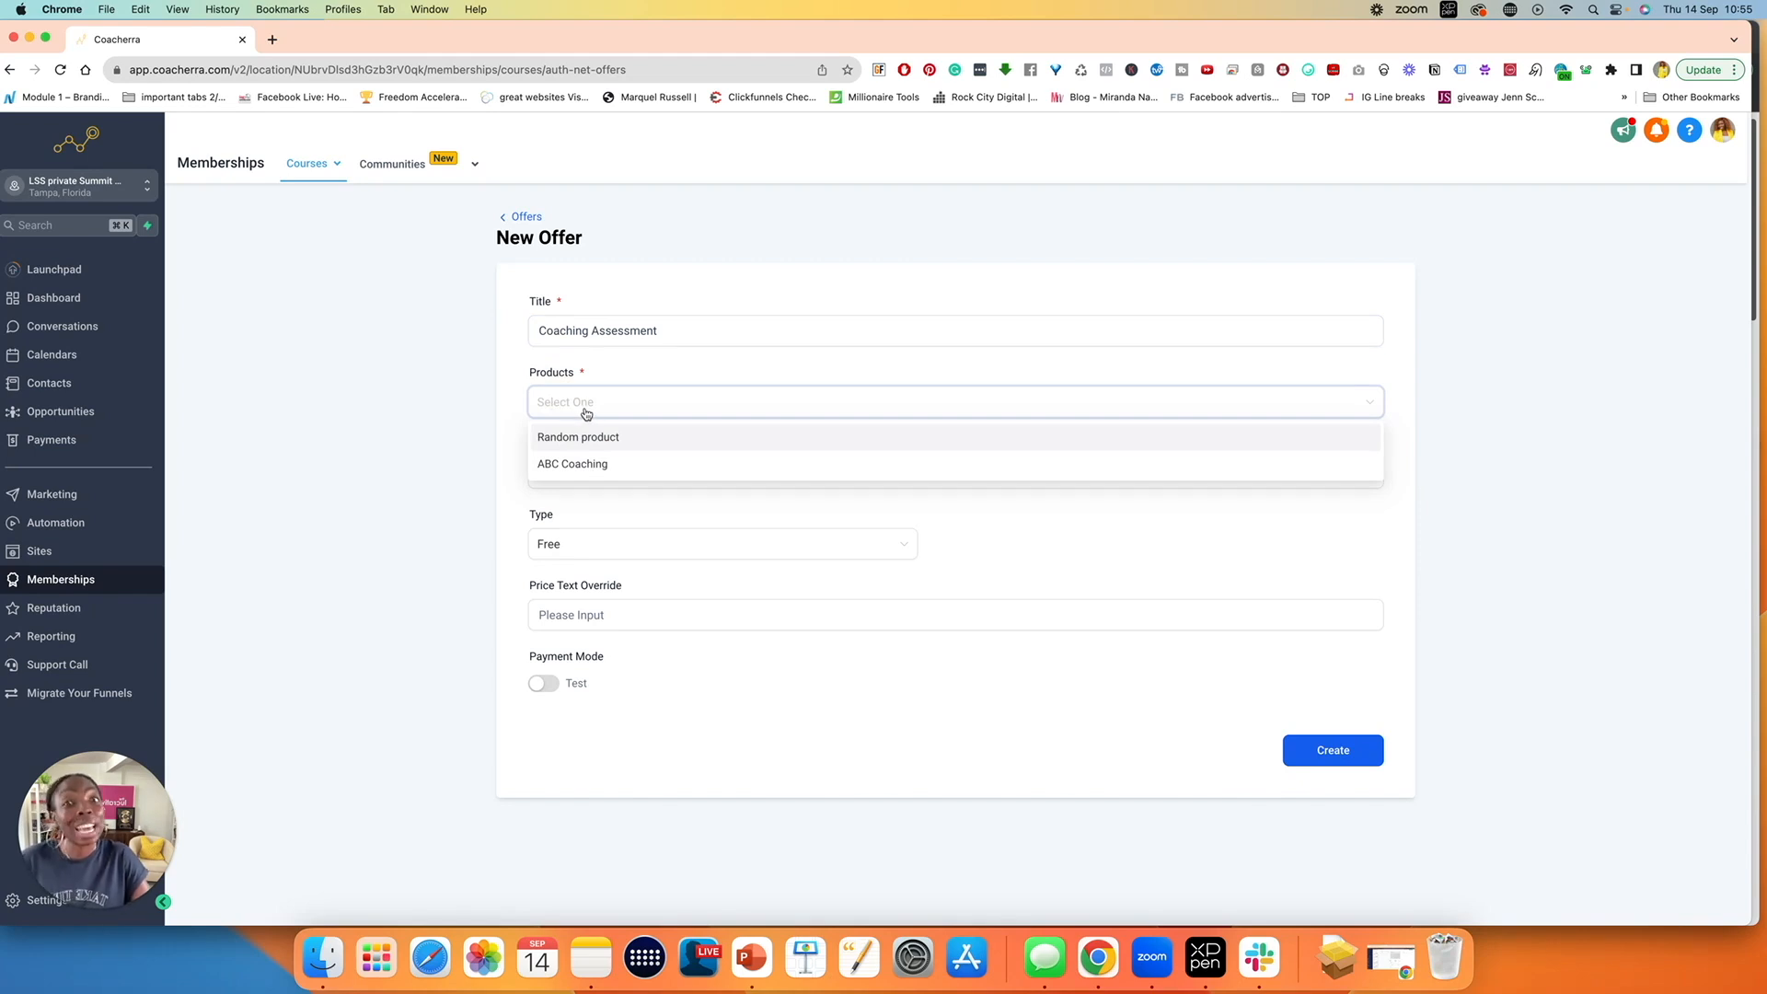
{"action": "mouse_move", "coordinate": [591, 458]}
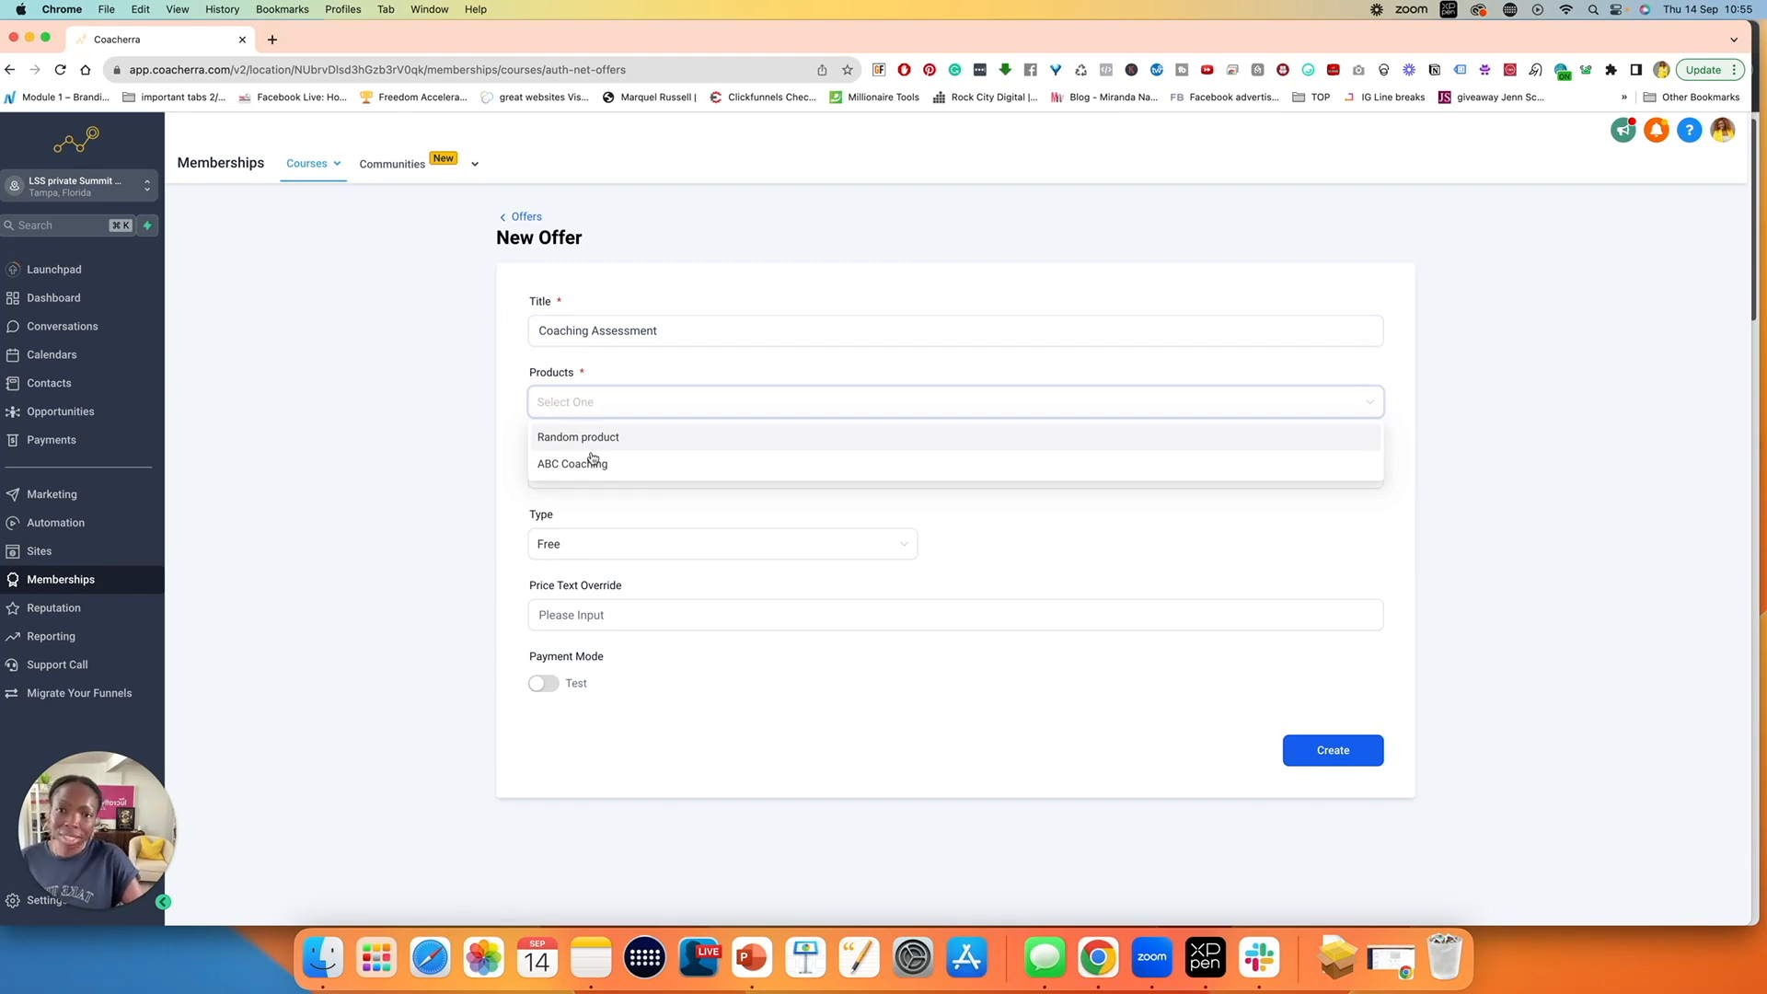
{"action": "left_click", "coordinate": [578, 438]}
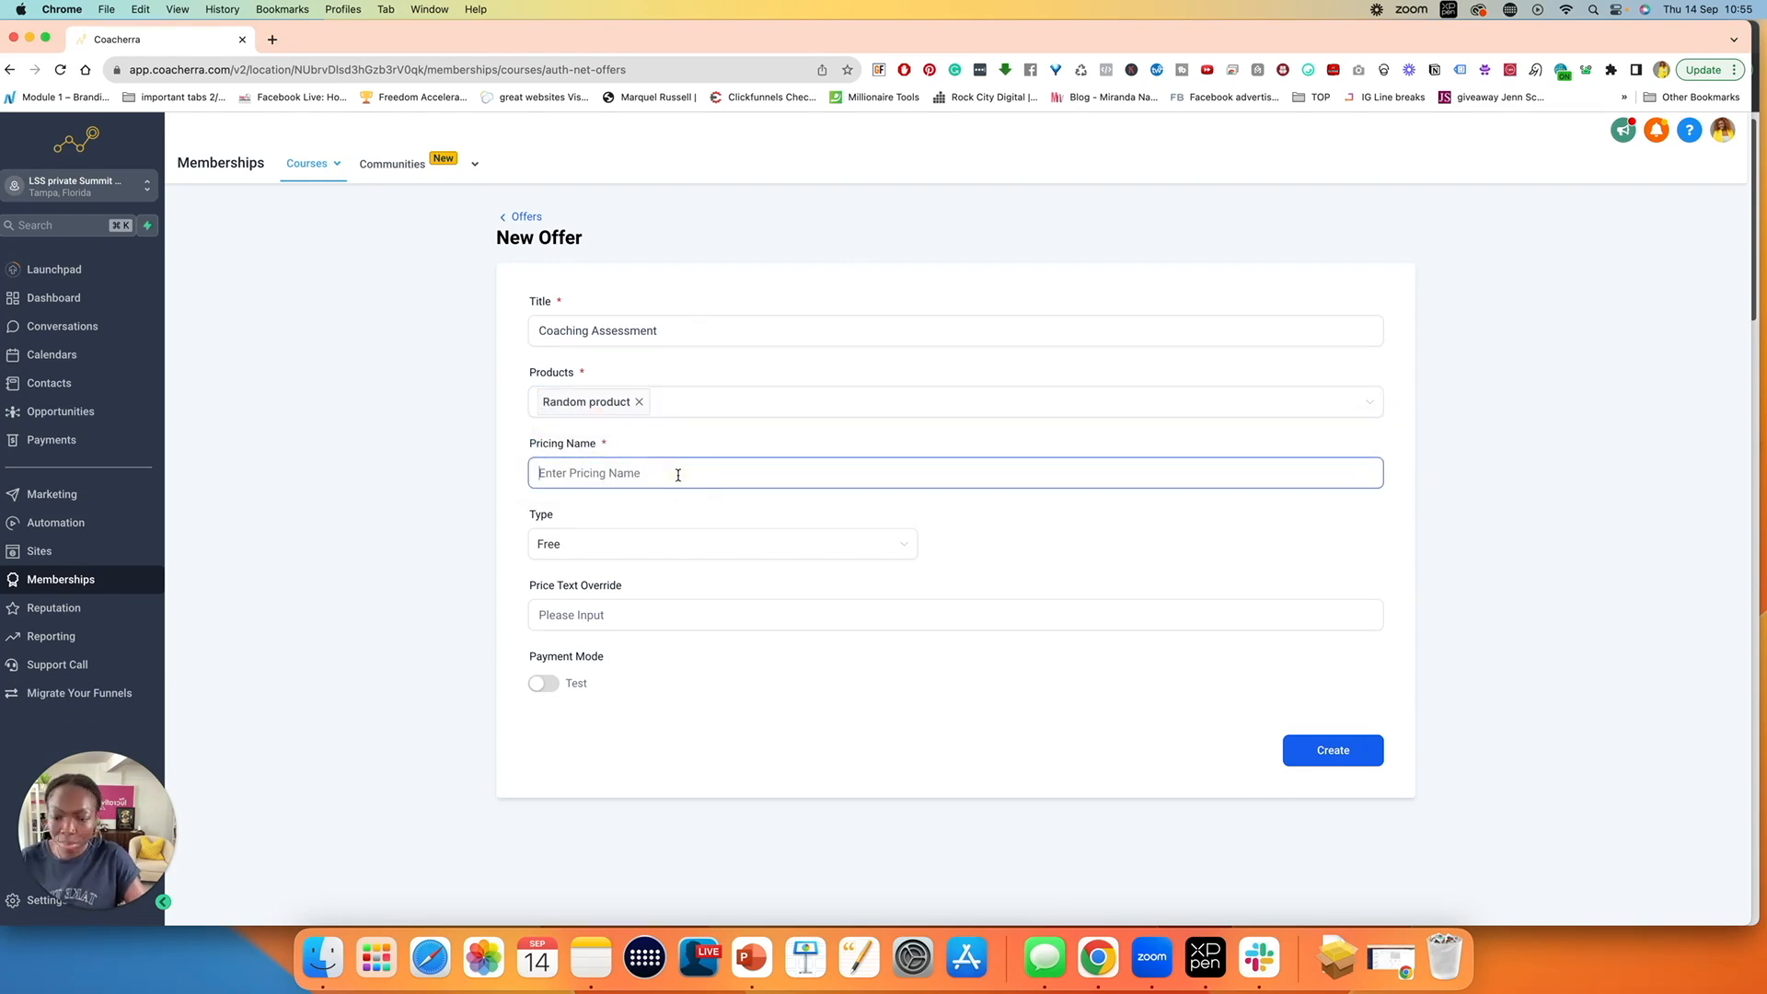
{"action": "type", "text": "$67"}
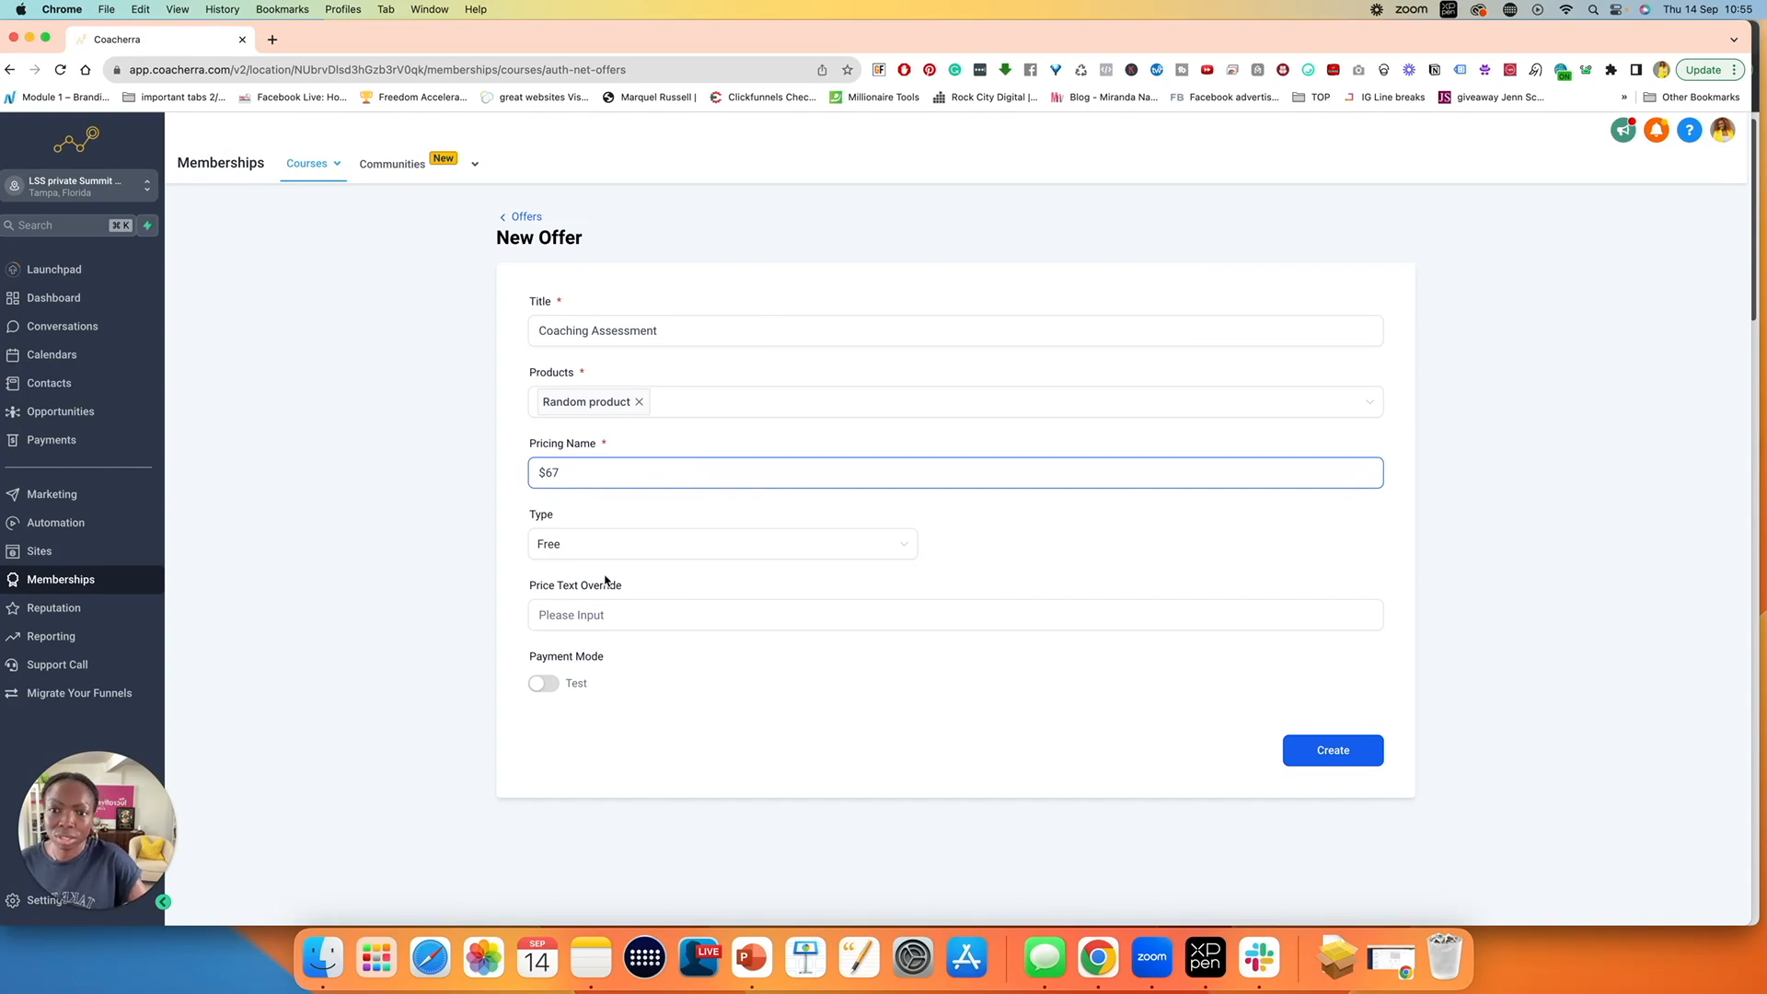
{"action": "left_click", "coordinate": [722, 543]}
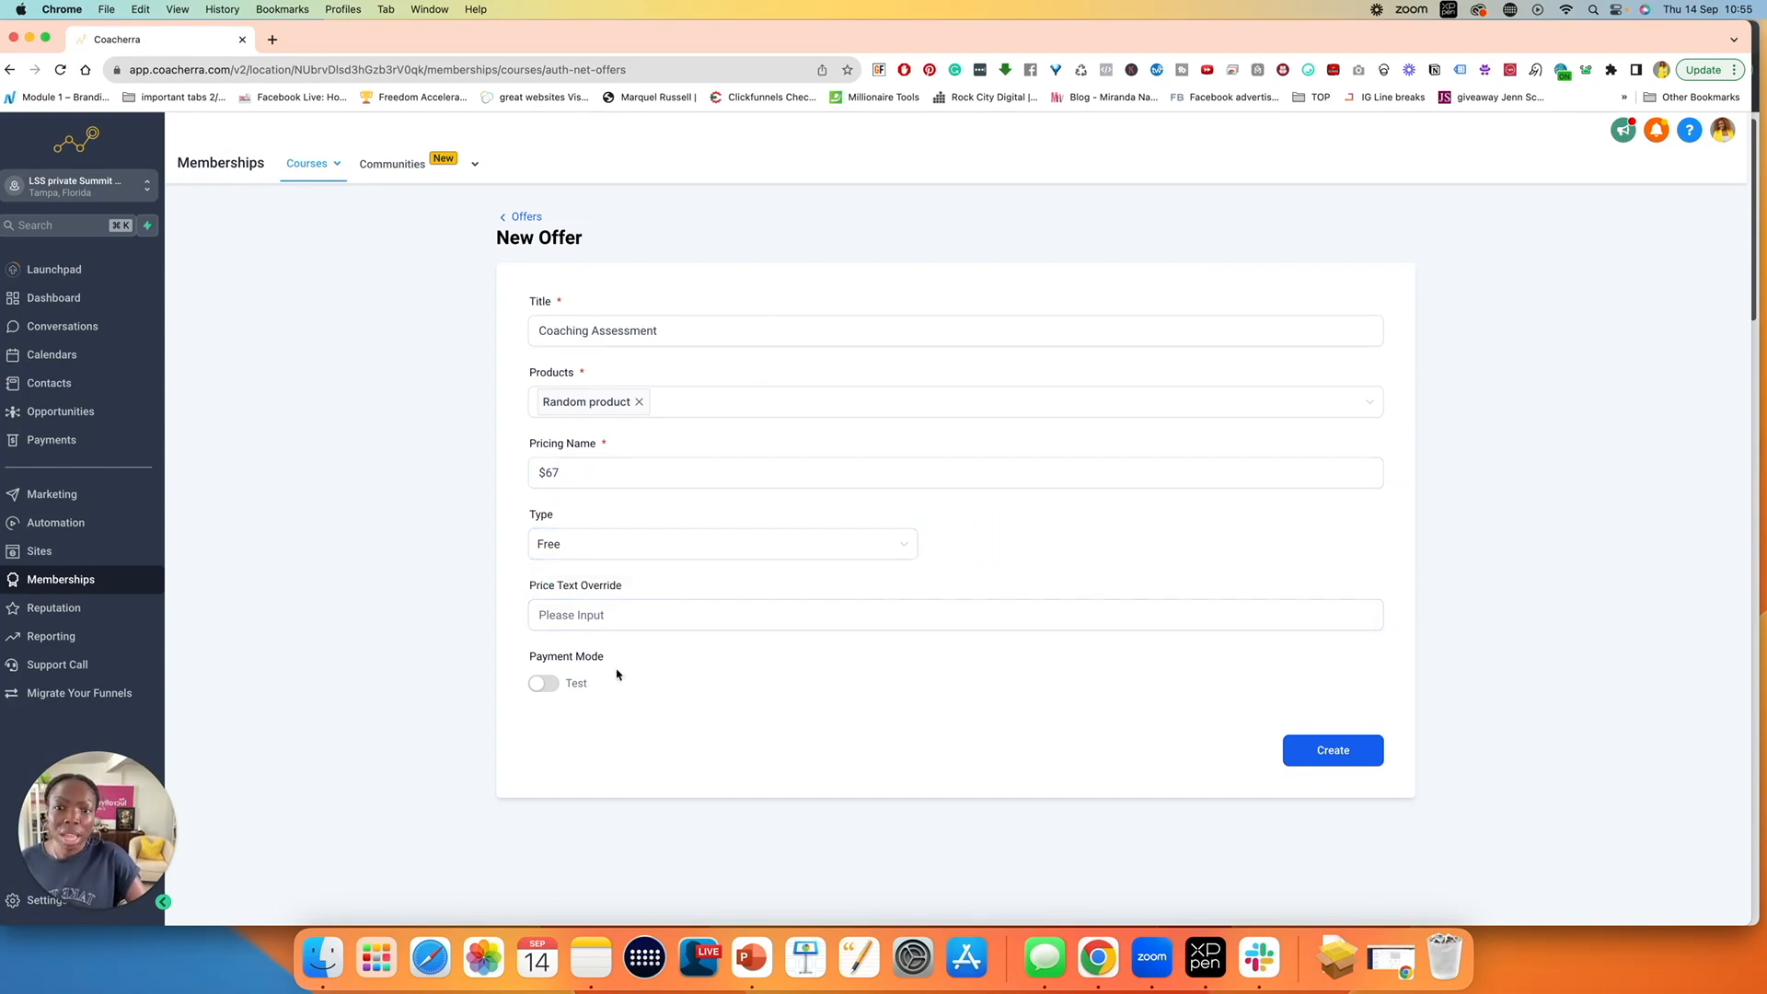
- Switch payment mode to Live, create the offer, mark it Published and save
{"action": "left_click", "coordinate": [543, 683]}
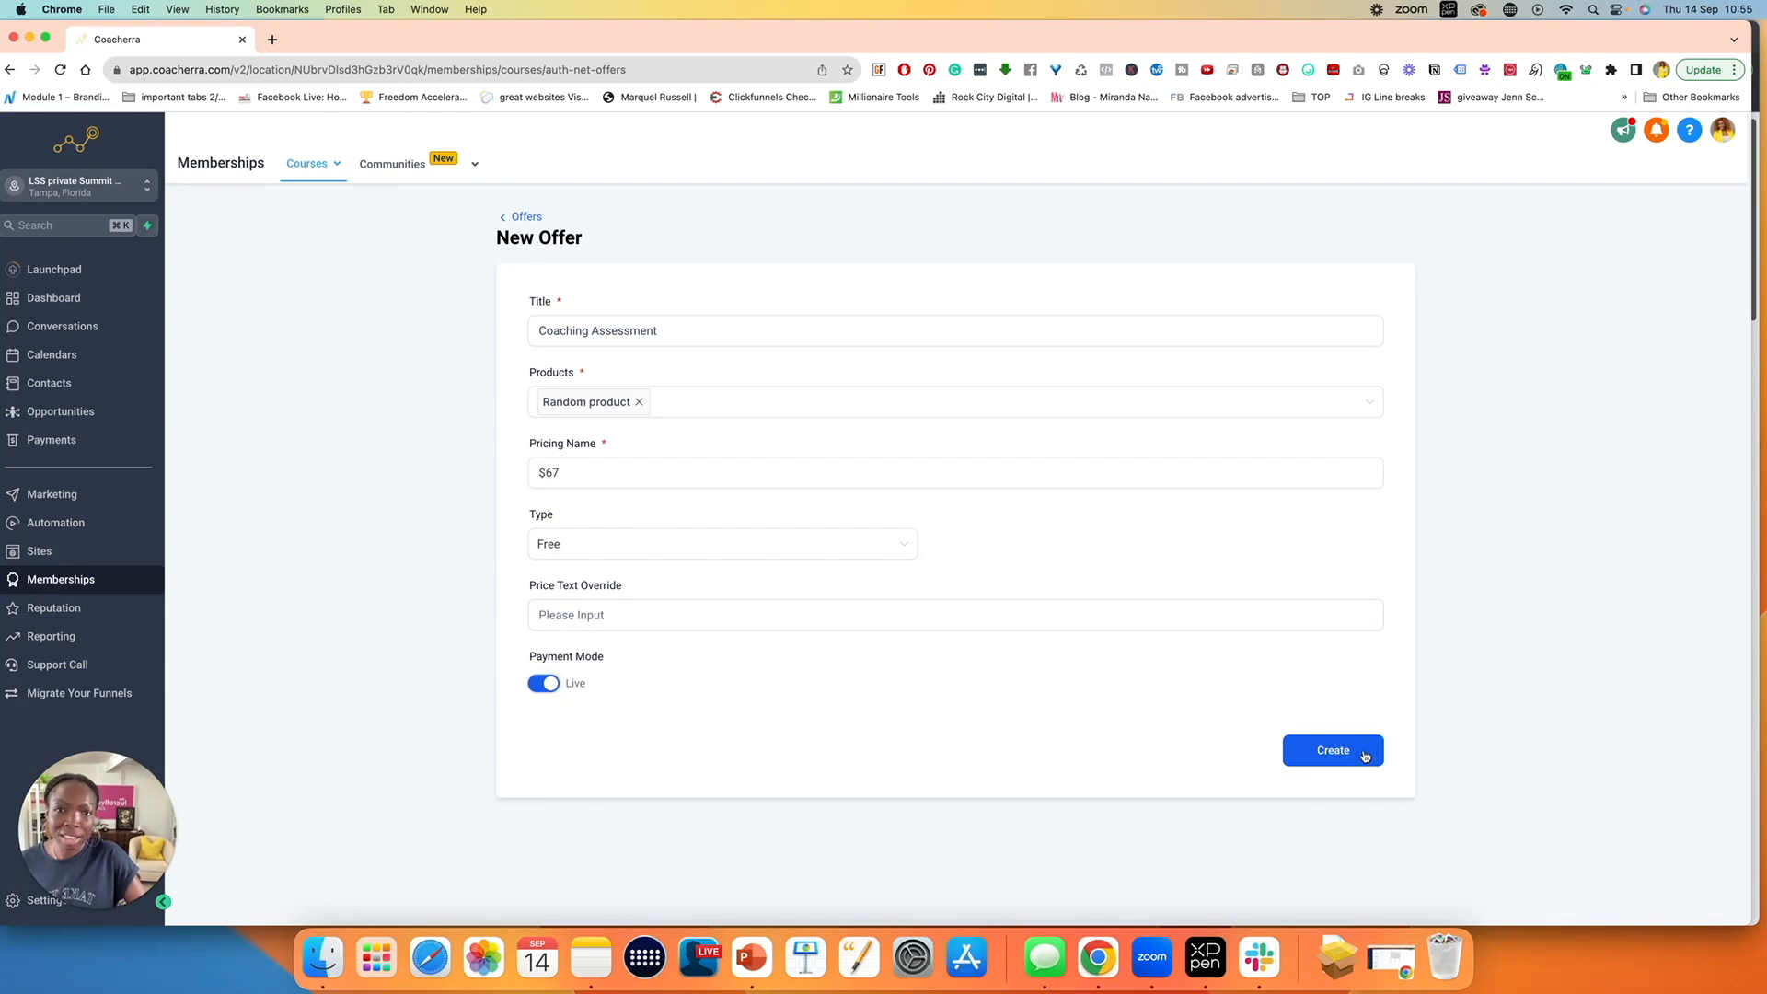
{"action": "left_click", "coordinate": [1333, 751]}
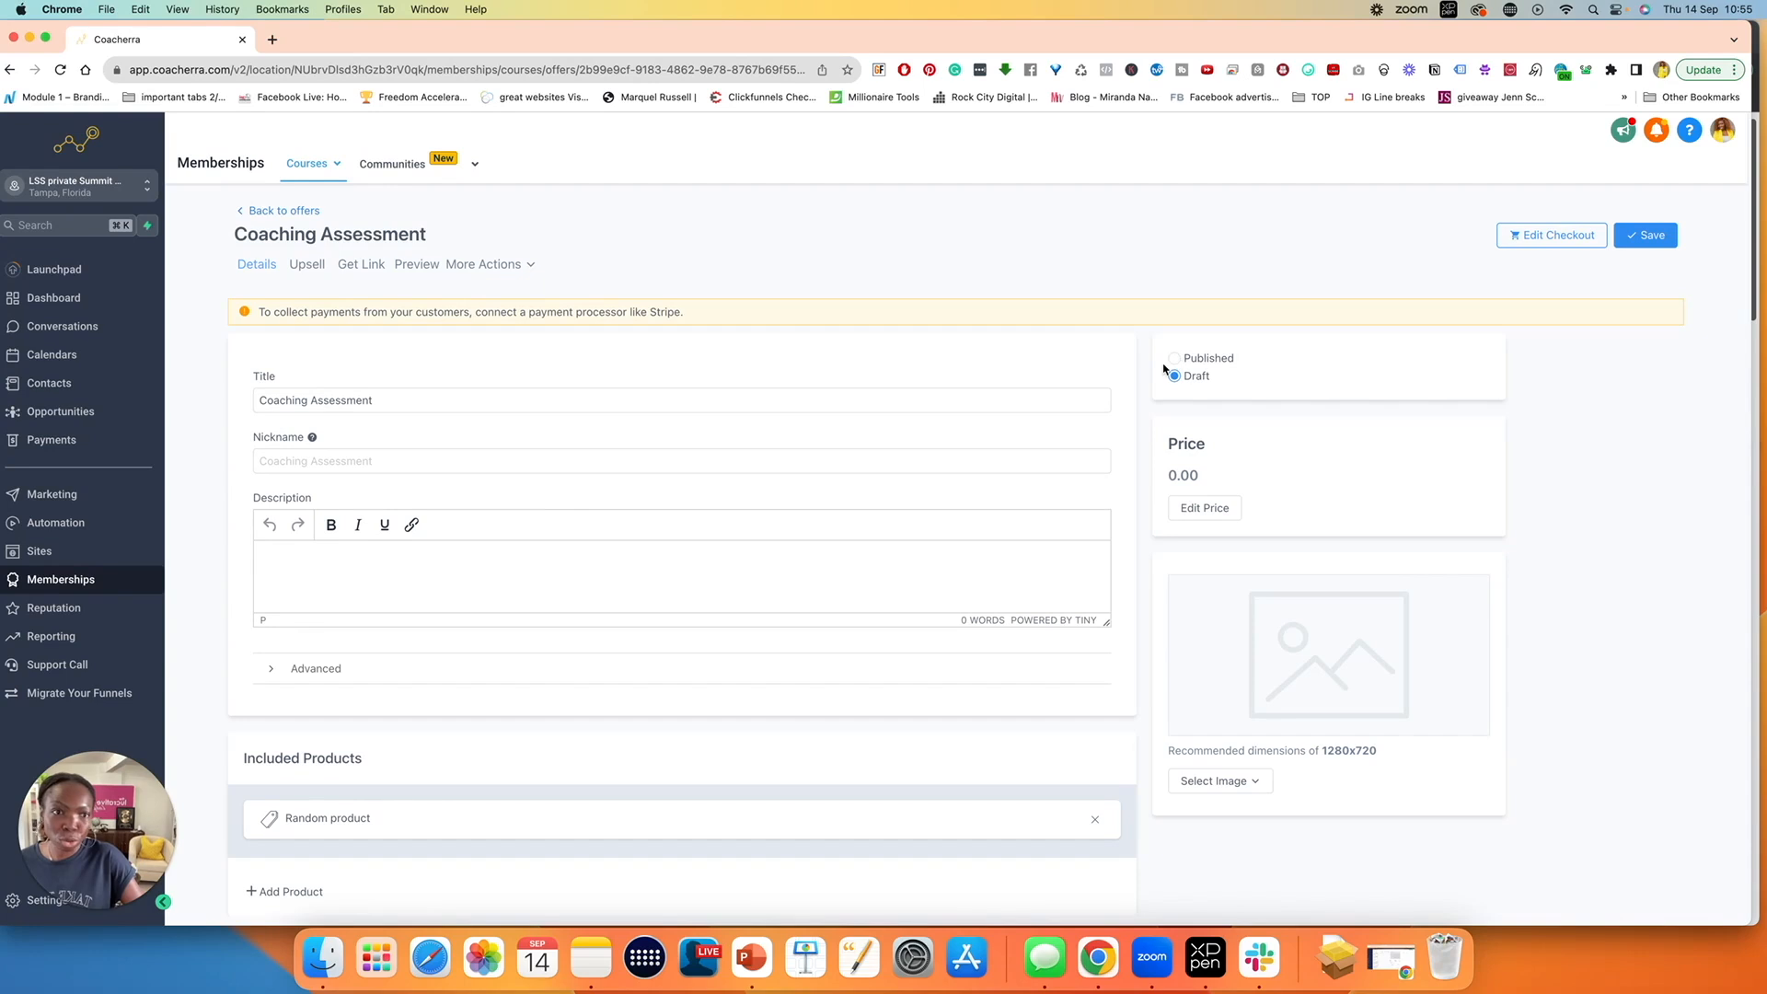
{"action": "left_click", "coordinate": [1175, 358]}
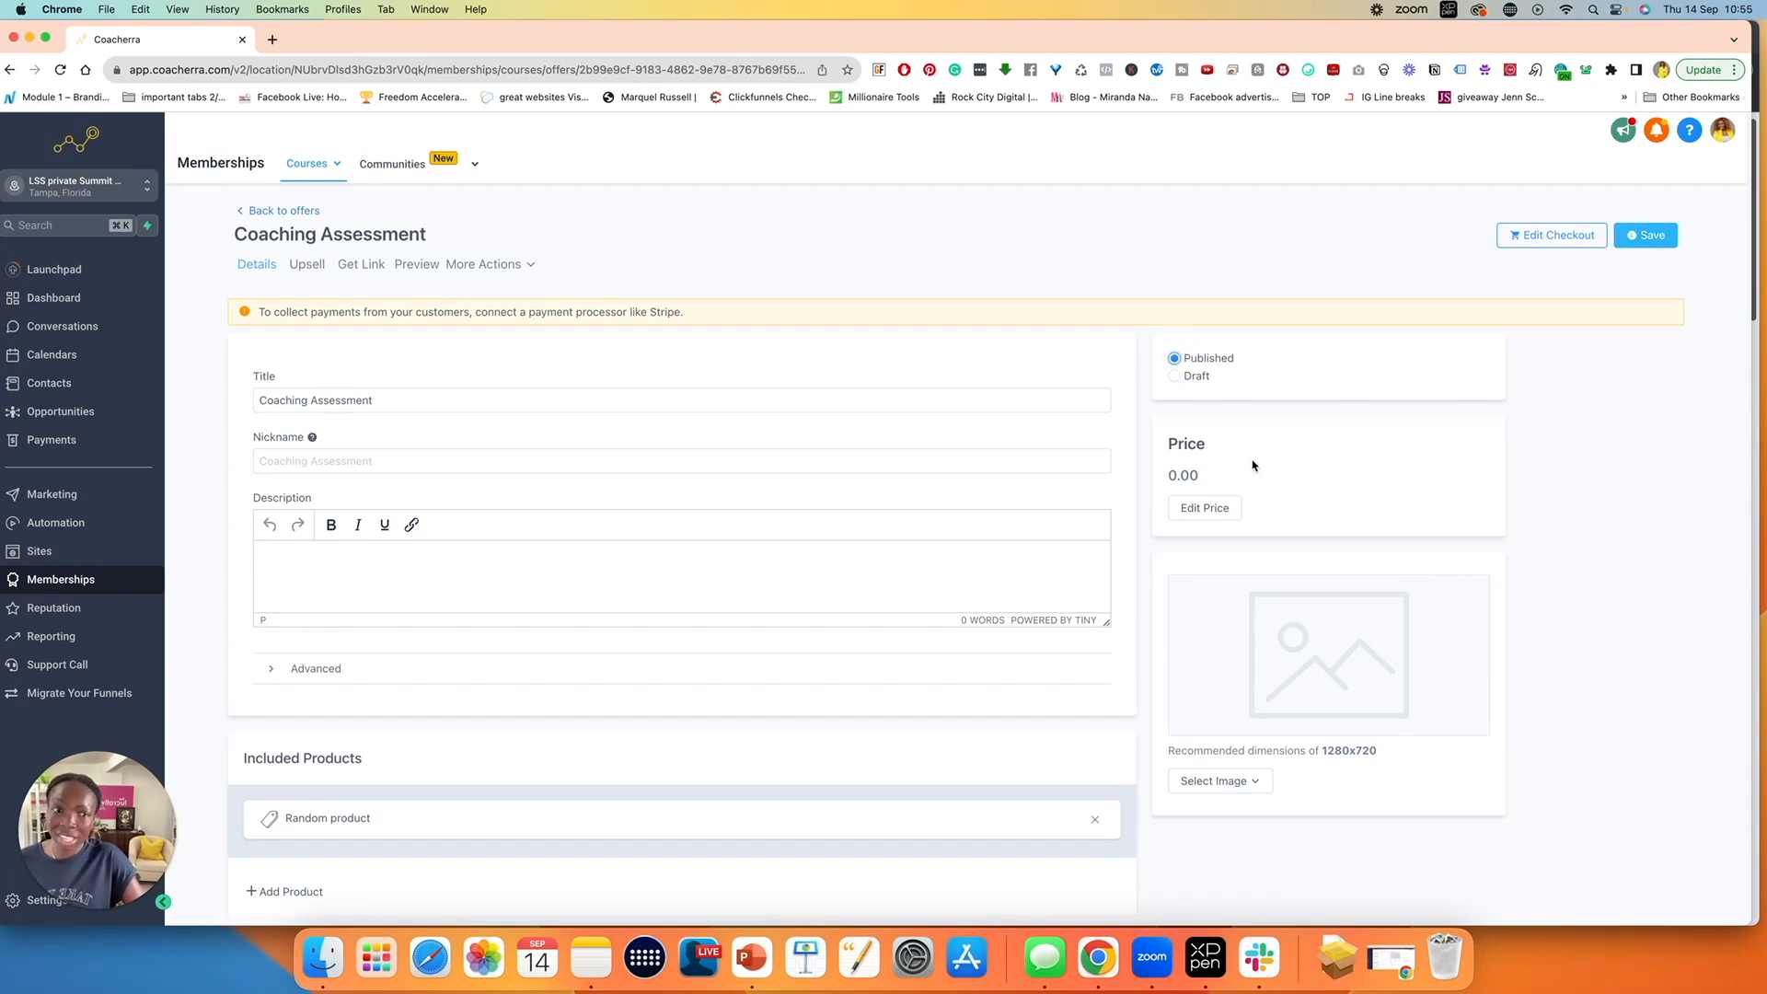
{"action": "left_click", "coordinate": [1646, 236]}
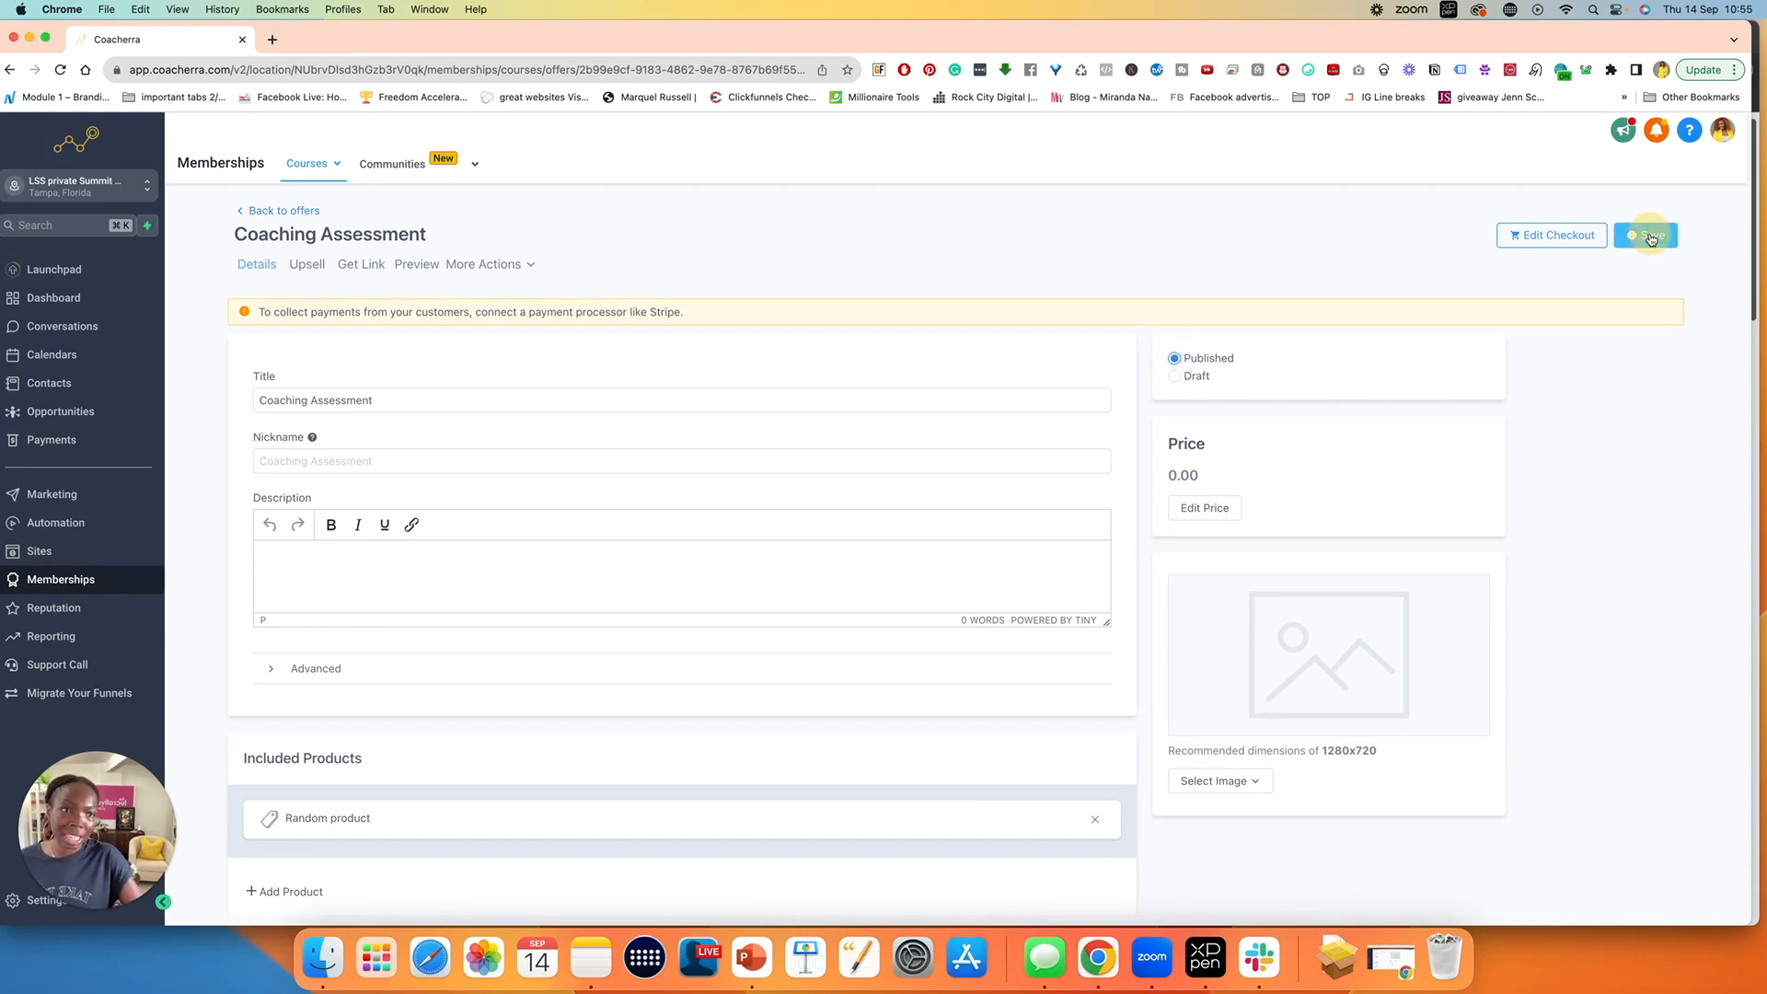
{"action": "left_click", "coordinate": [1647, 235]}
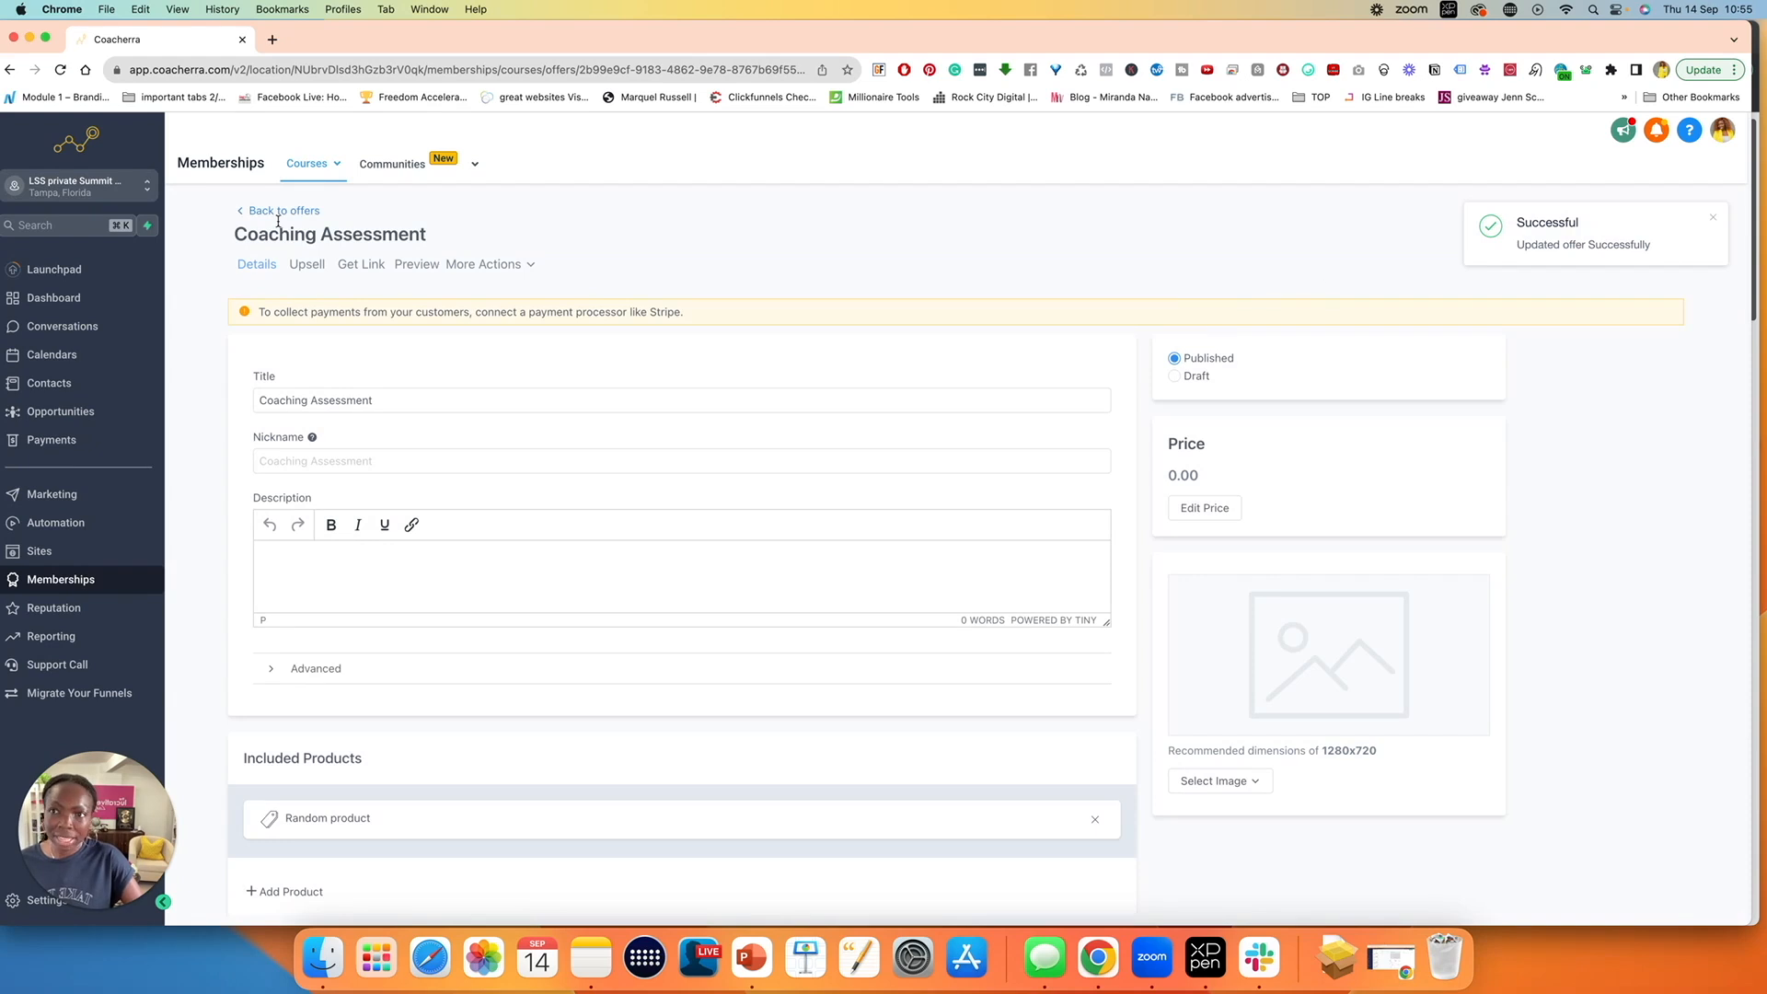
- Go back to the Published offers list
{"action": "left_click", "coordinate": [282, 211]}
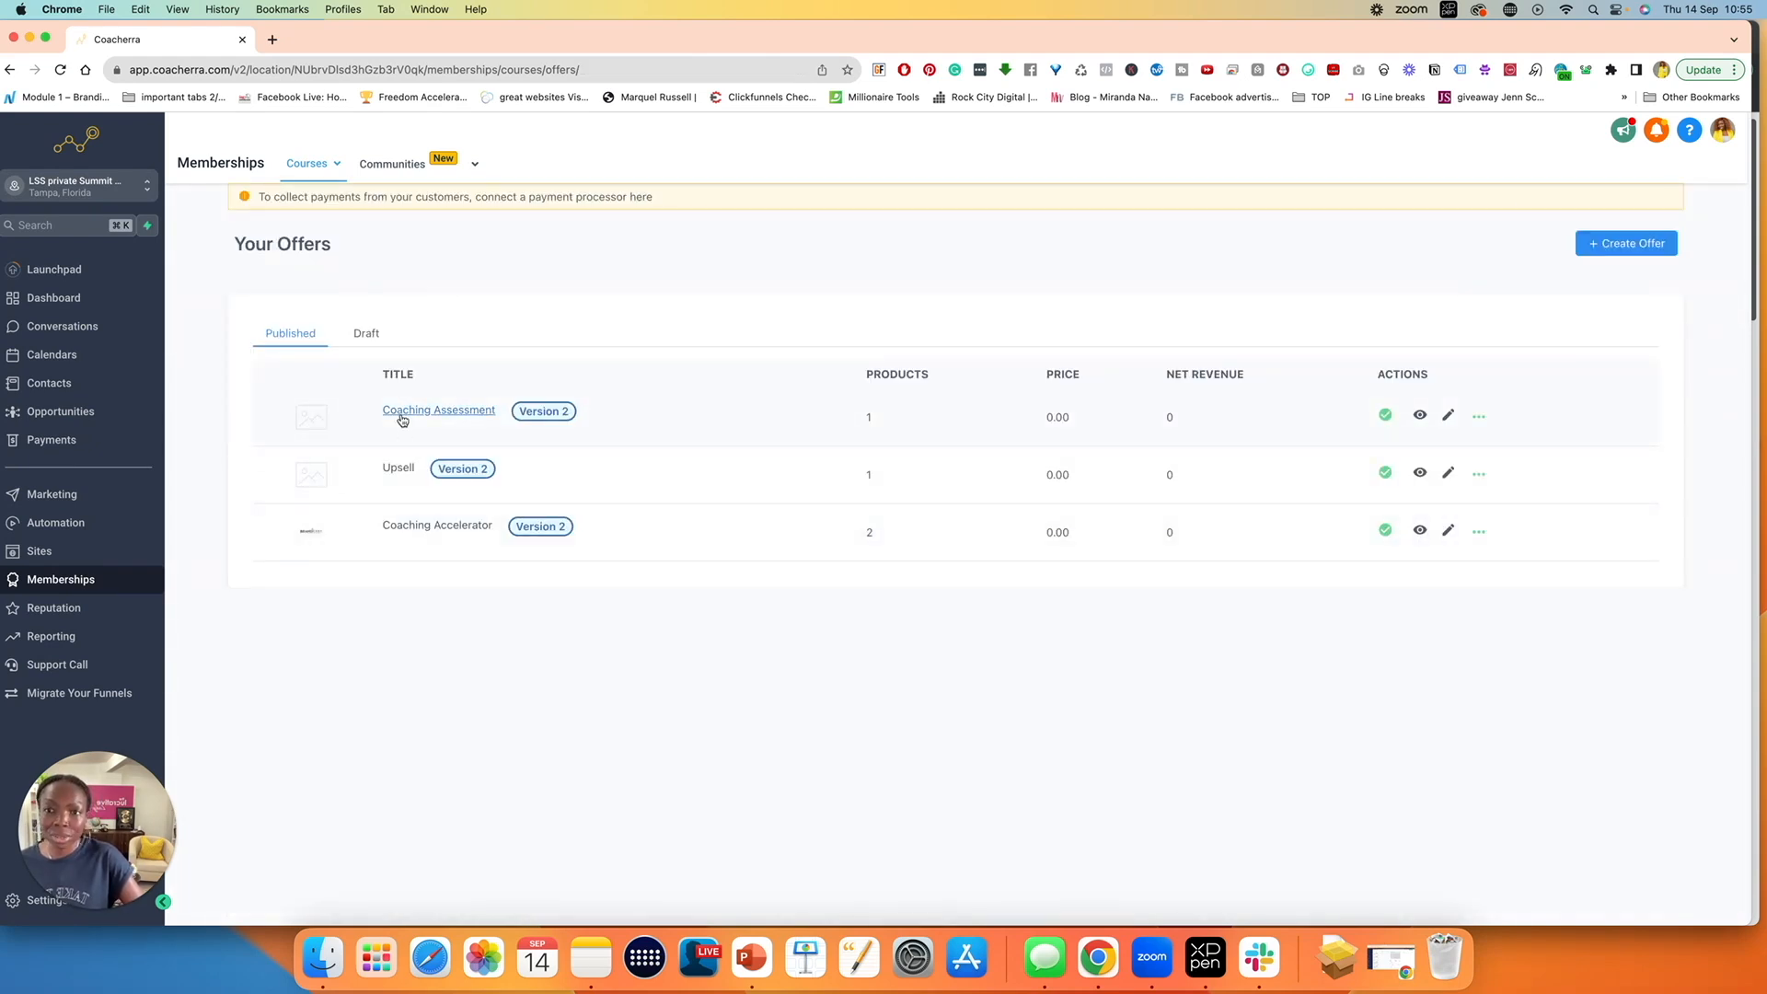
{"action": "mouse_move", "coordinate": [465, 420]}
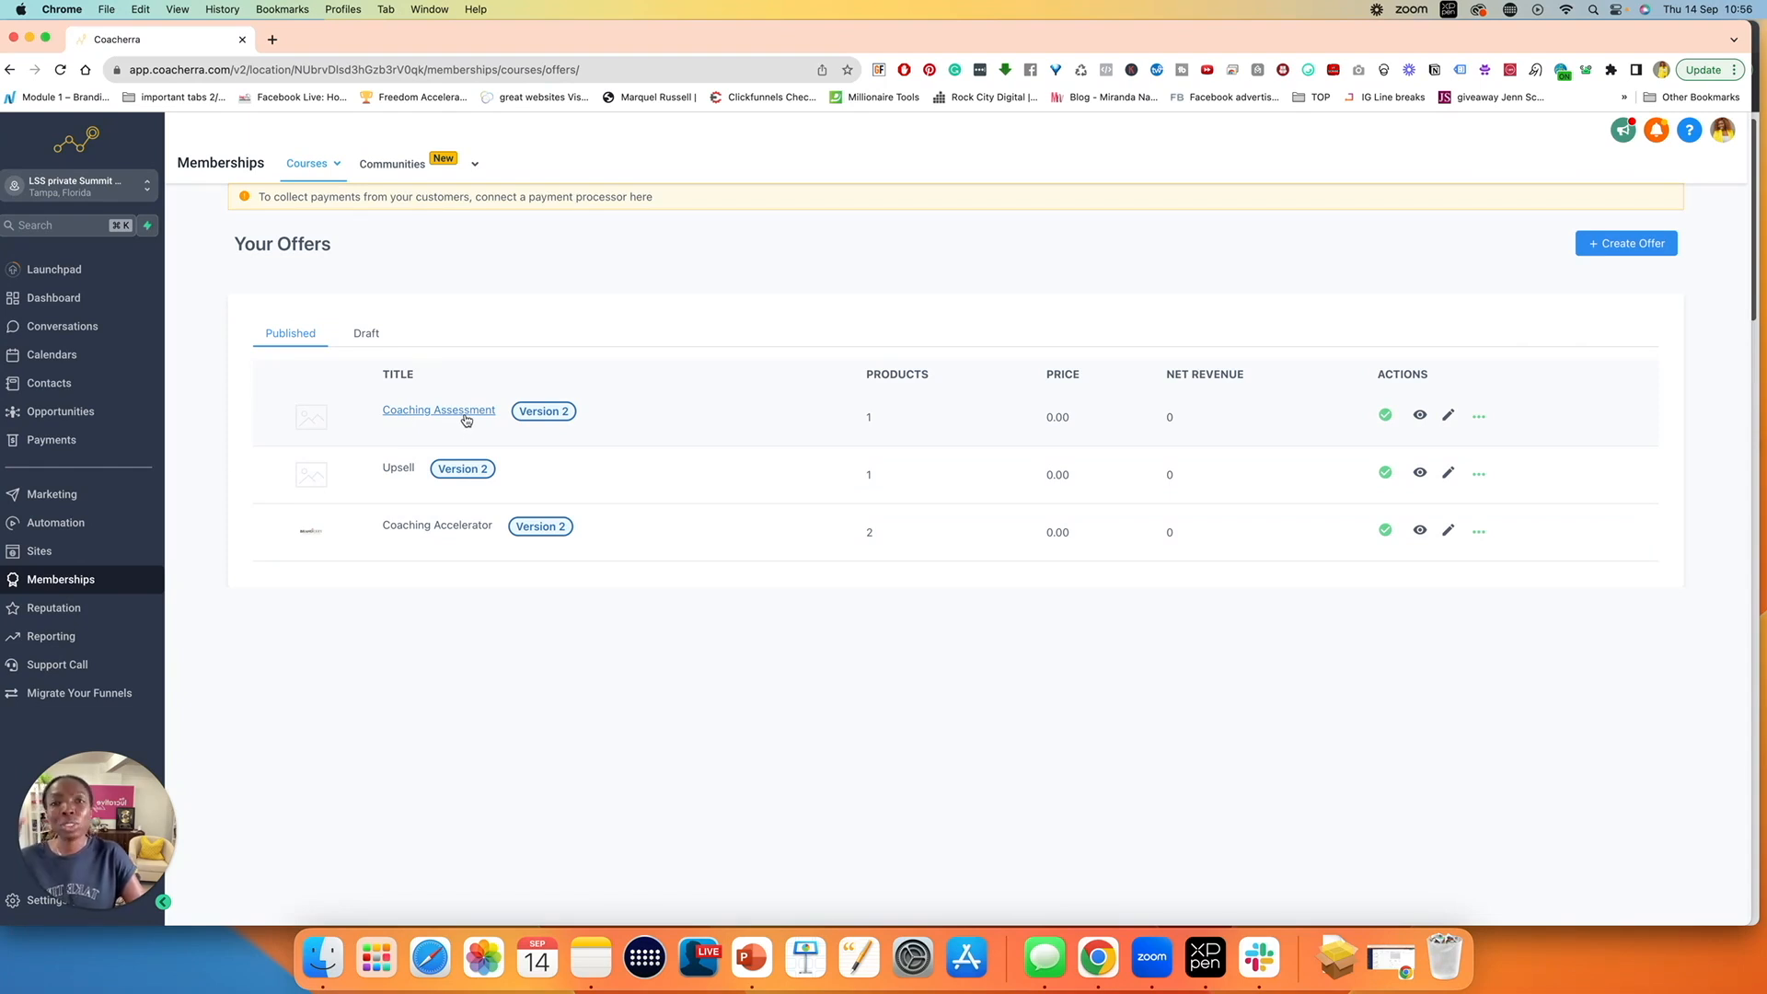
{"action": "mouse_move", "coordinate": [400, 543]}
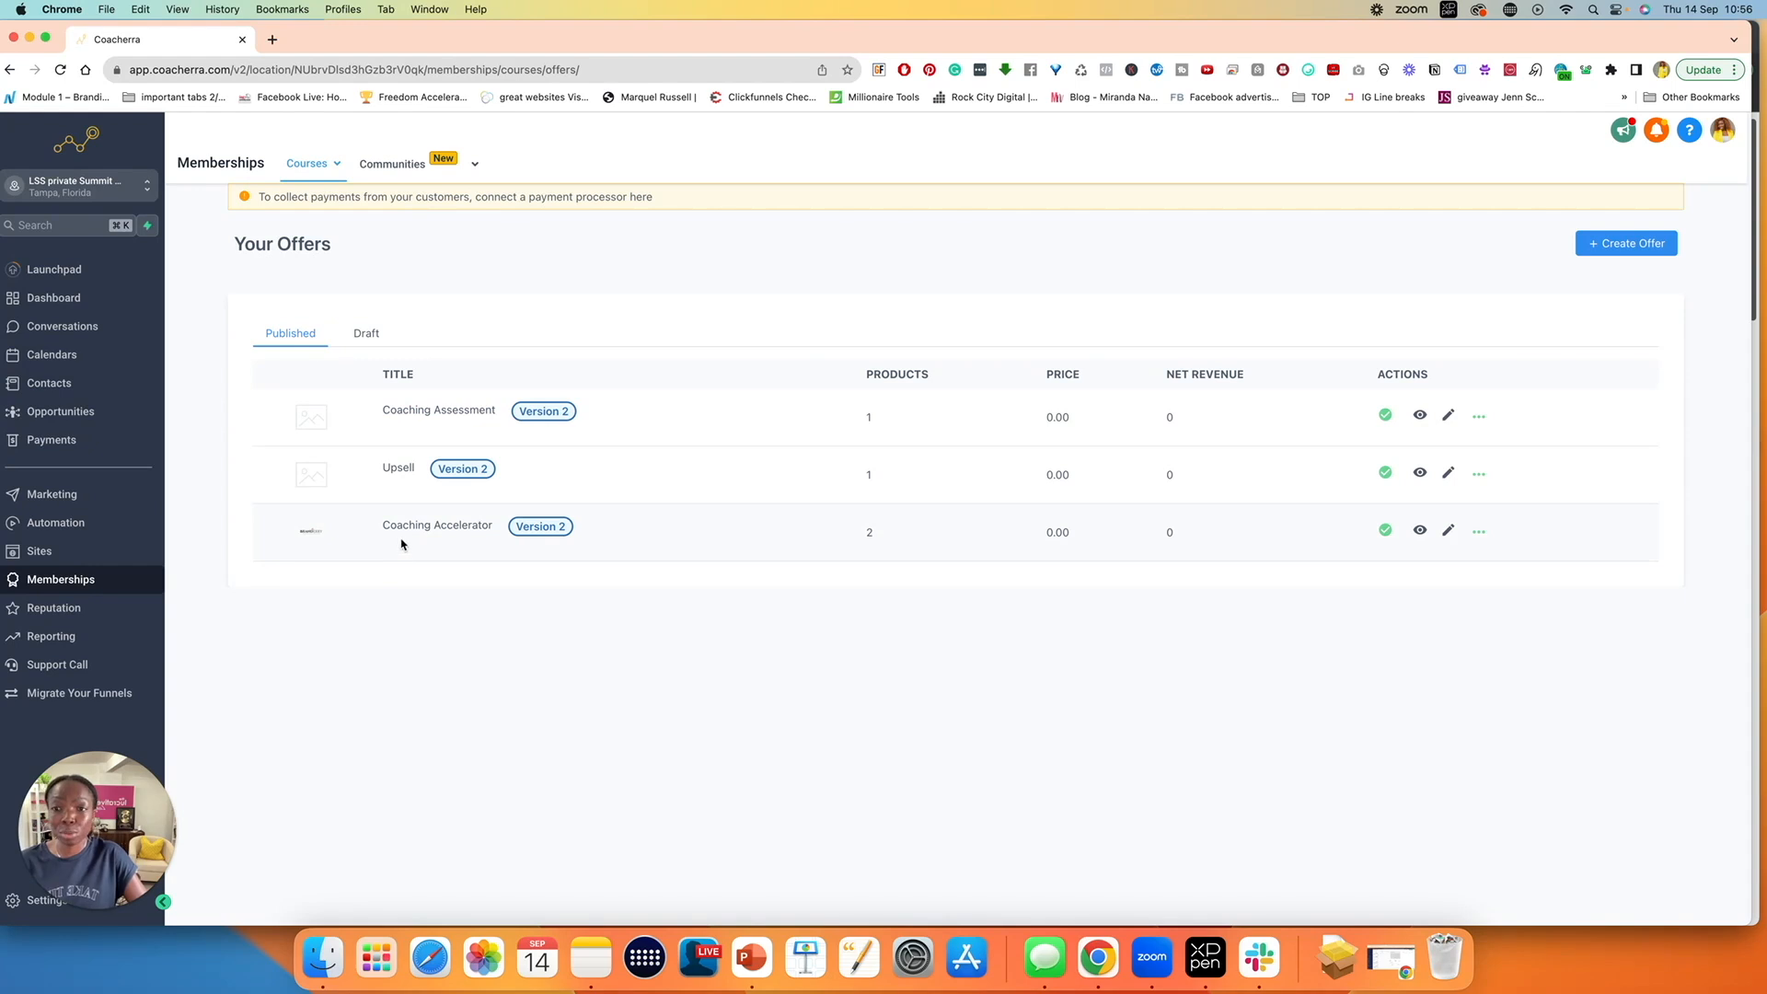
{"action": "mouse_move", "coordinate": [437, 525]}
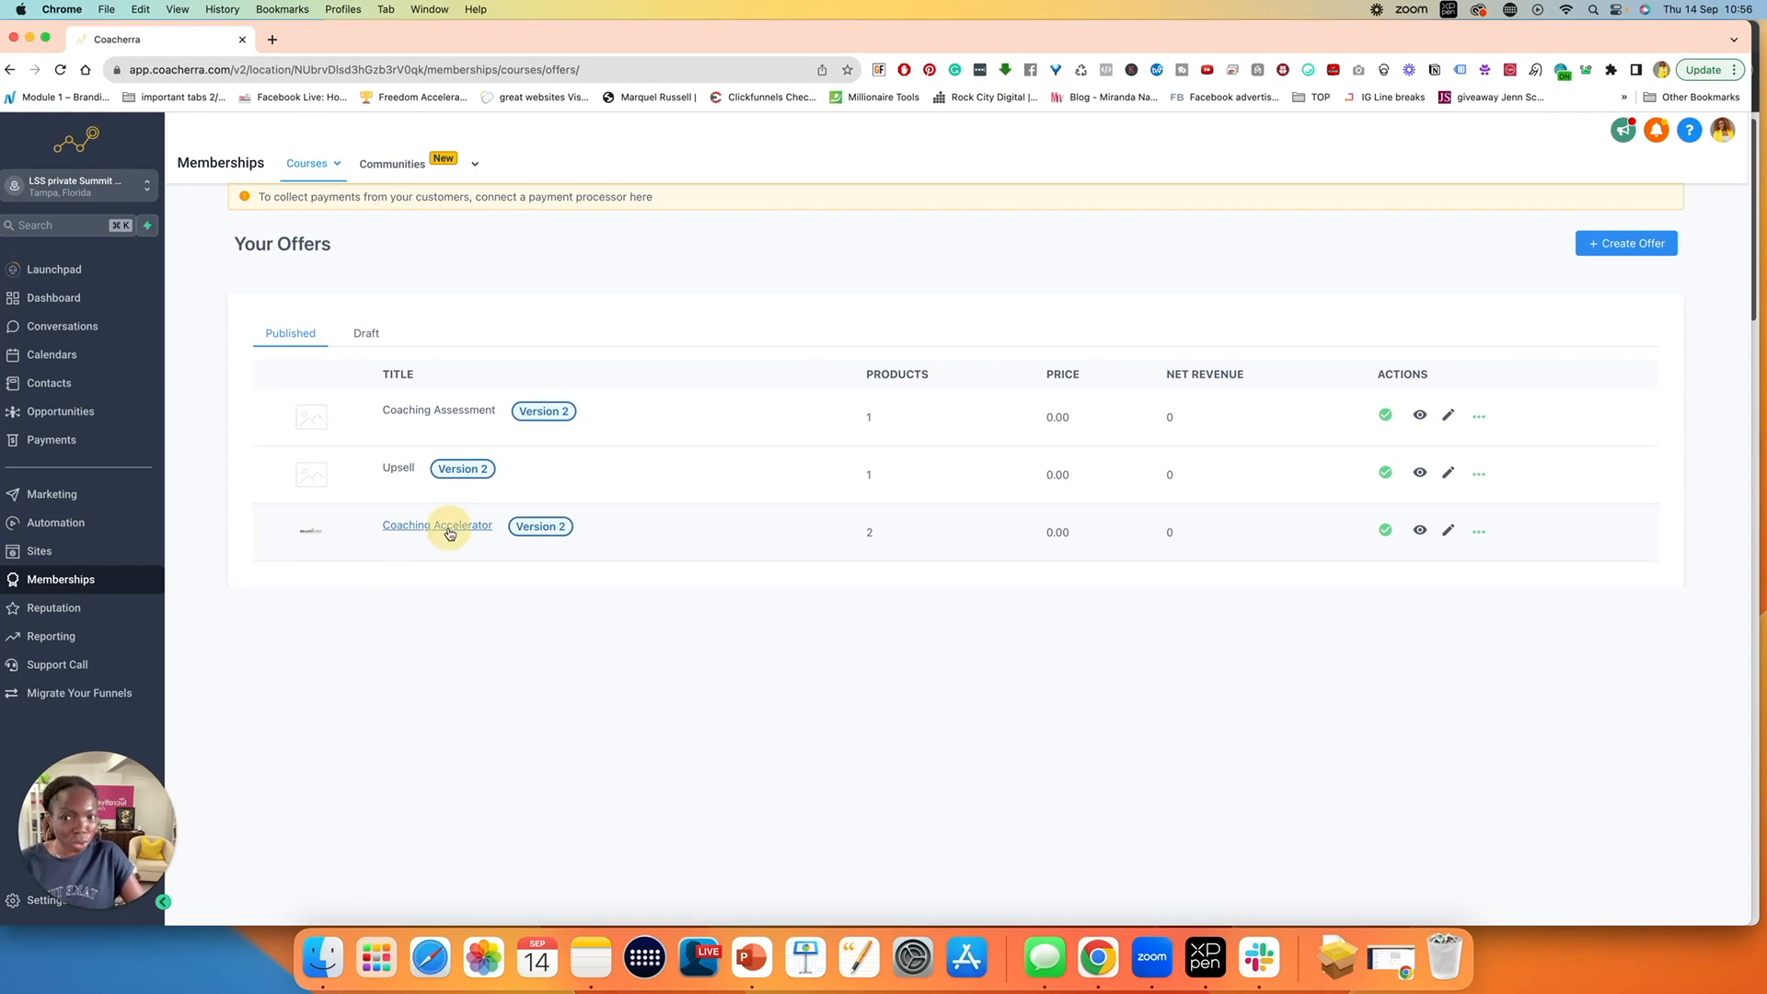
- Open Coaching Accelerator's Upsell tab and start adding an upsell
{"action": "left_click", "coordinate": [438, 526]}
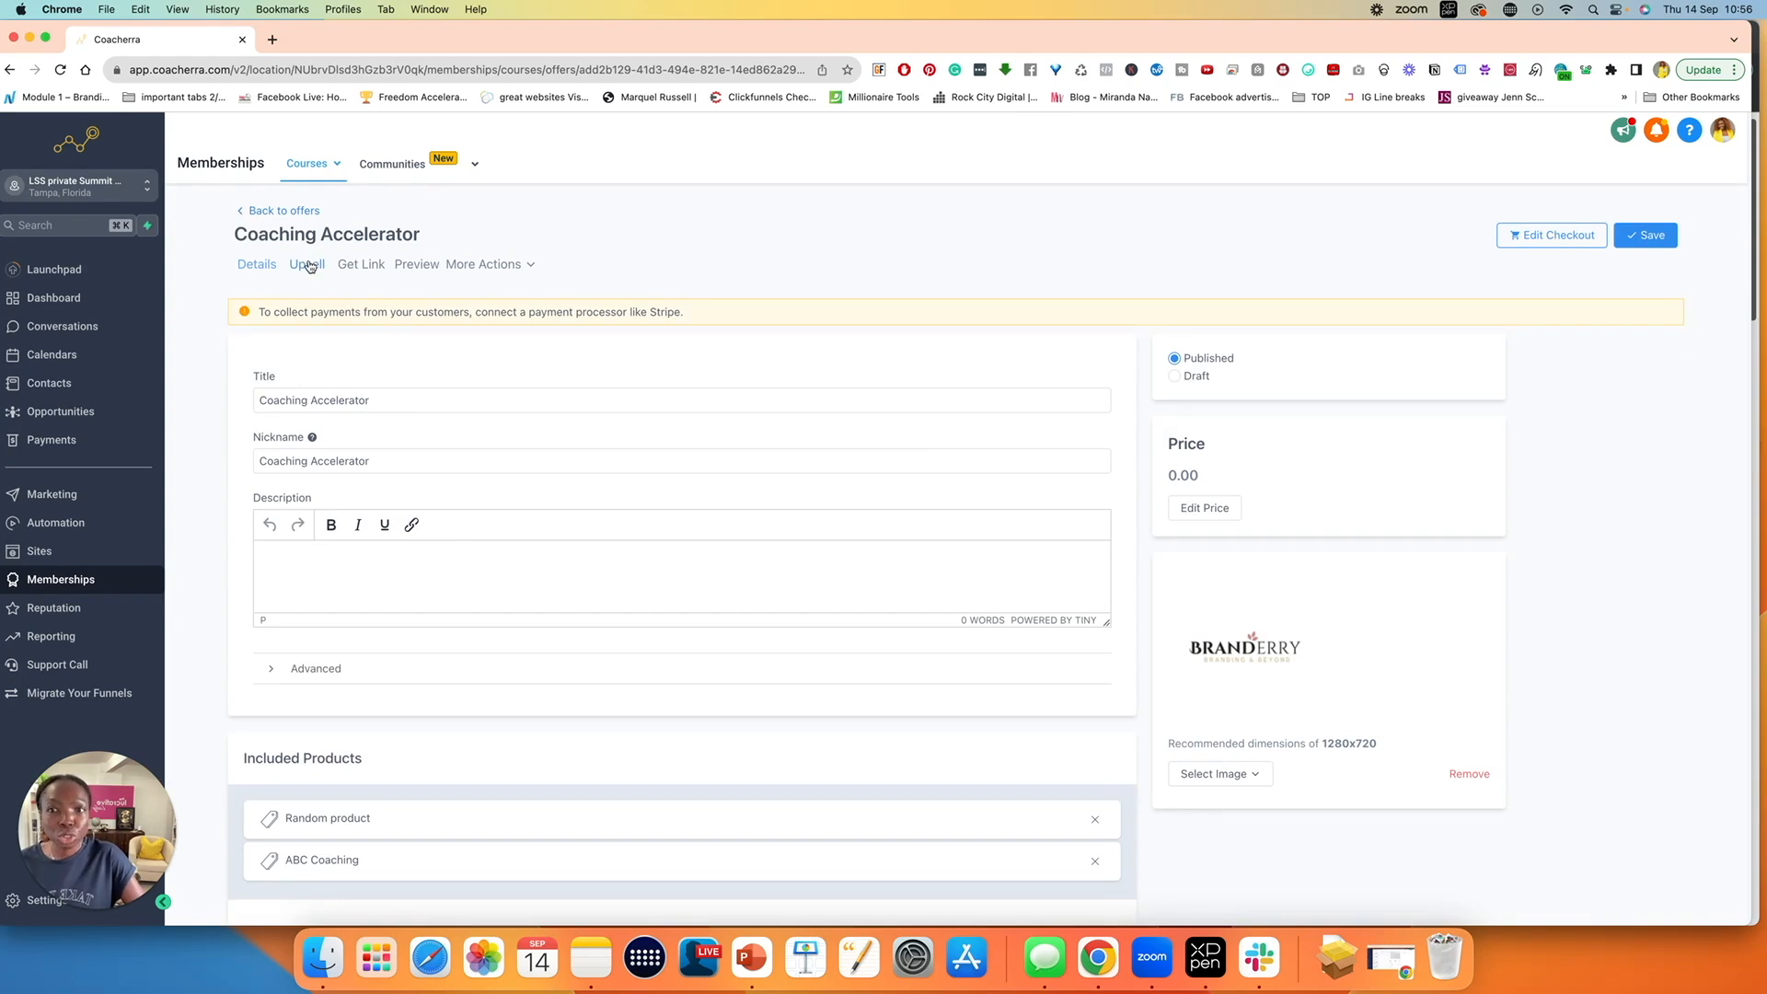
{"action": "left_click", "coordinate": [306, 264]}
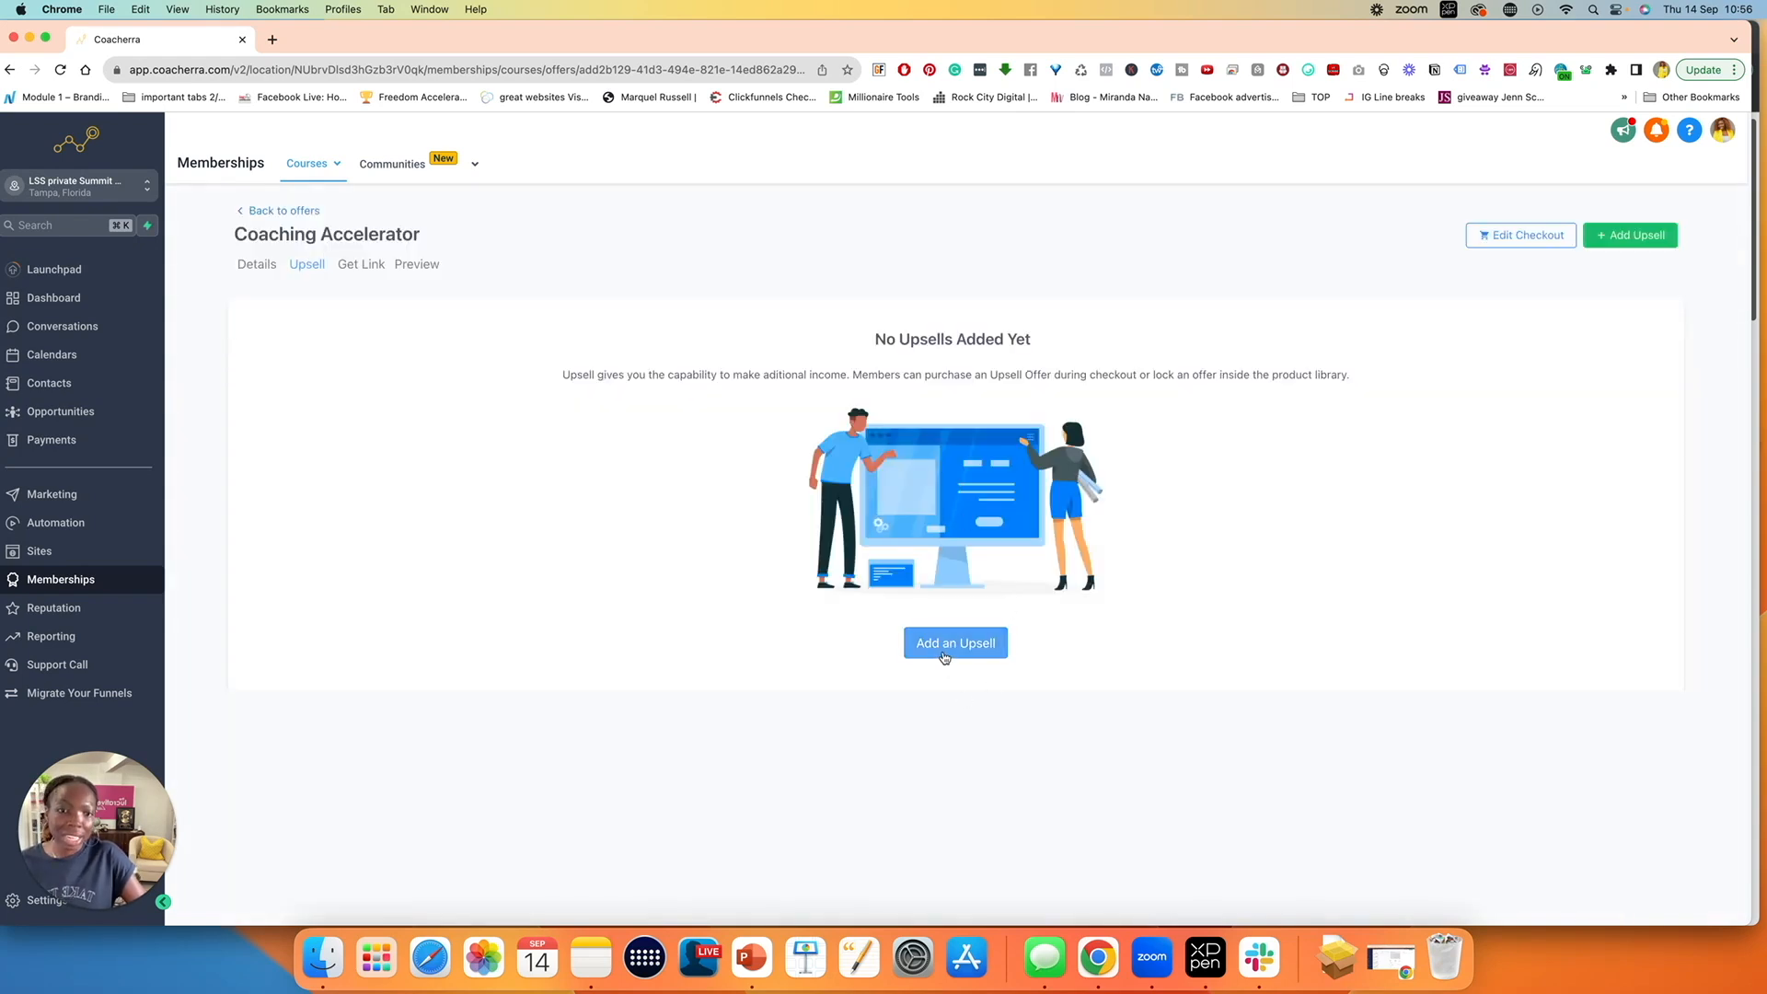
{"action": "left_click", "coordinate": [954, 642]}
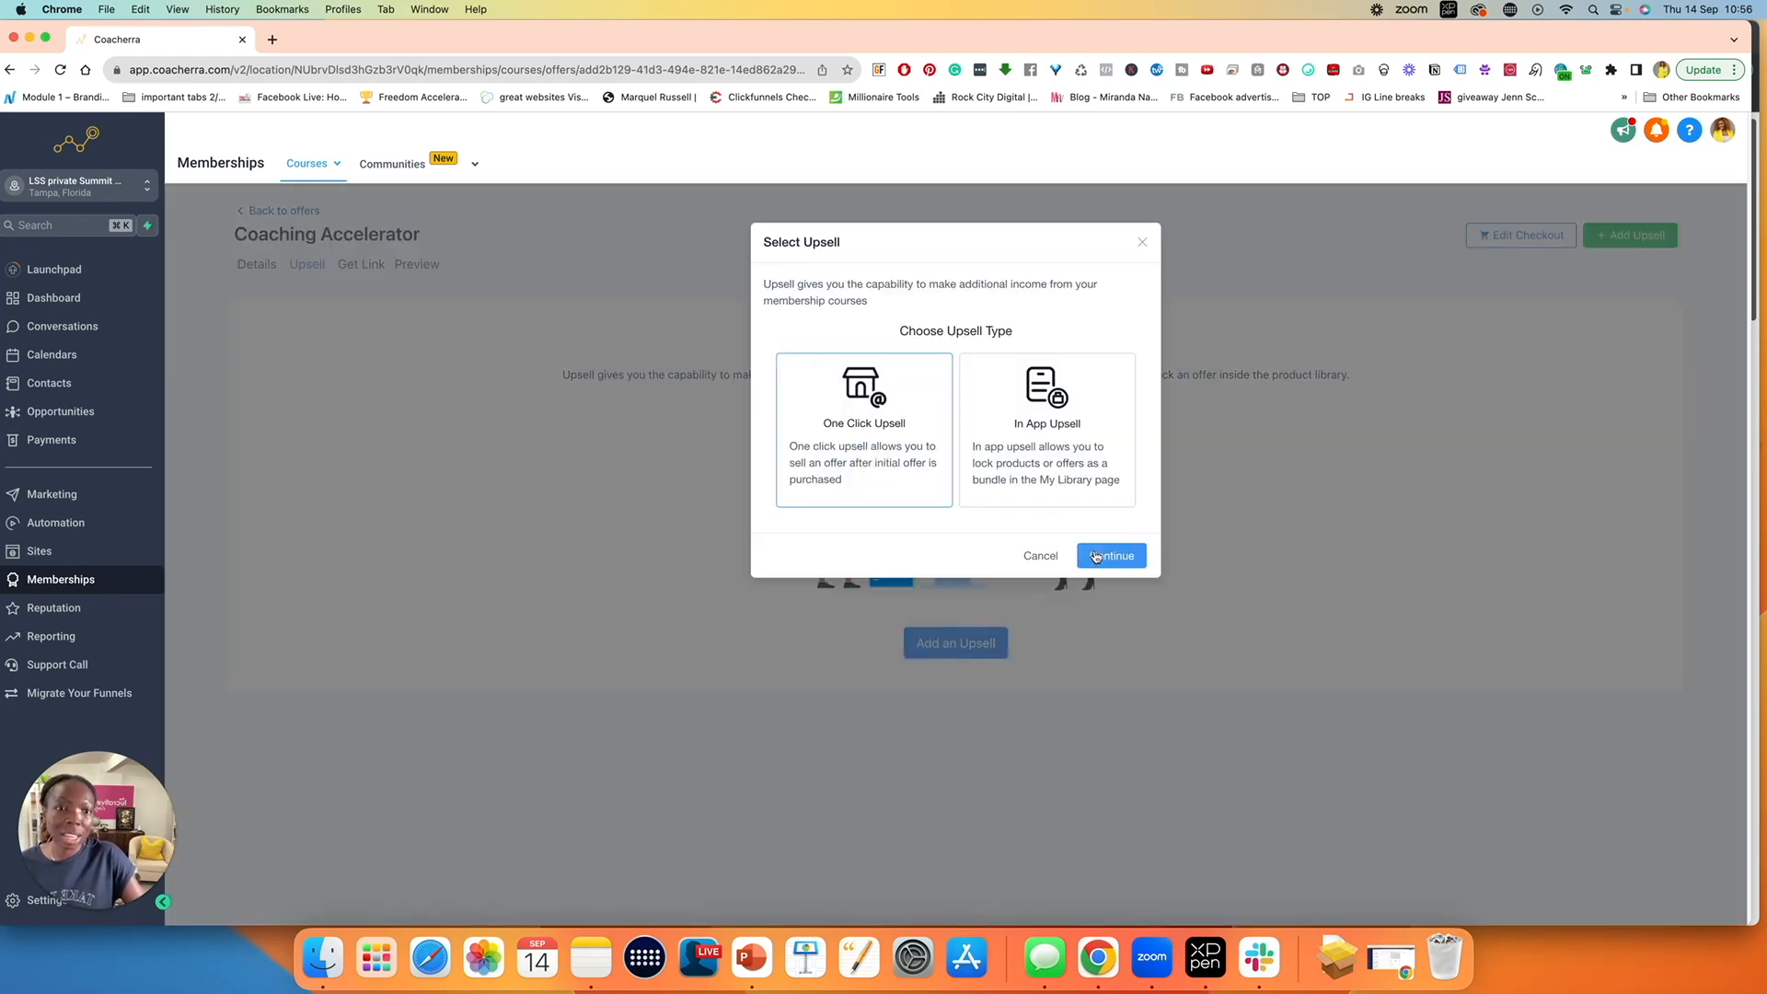
- Choose one-click upsell and select Coaching Assessment as the upsell offer
{"action": "left_click", "coordinate": [1109, 556]}
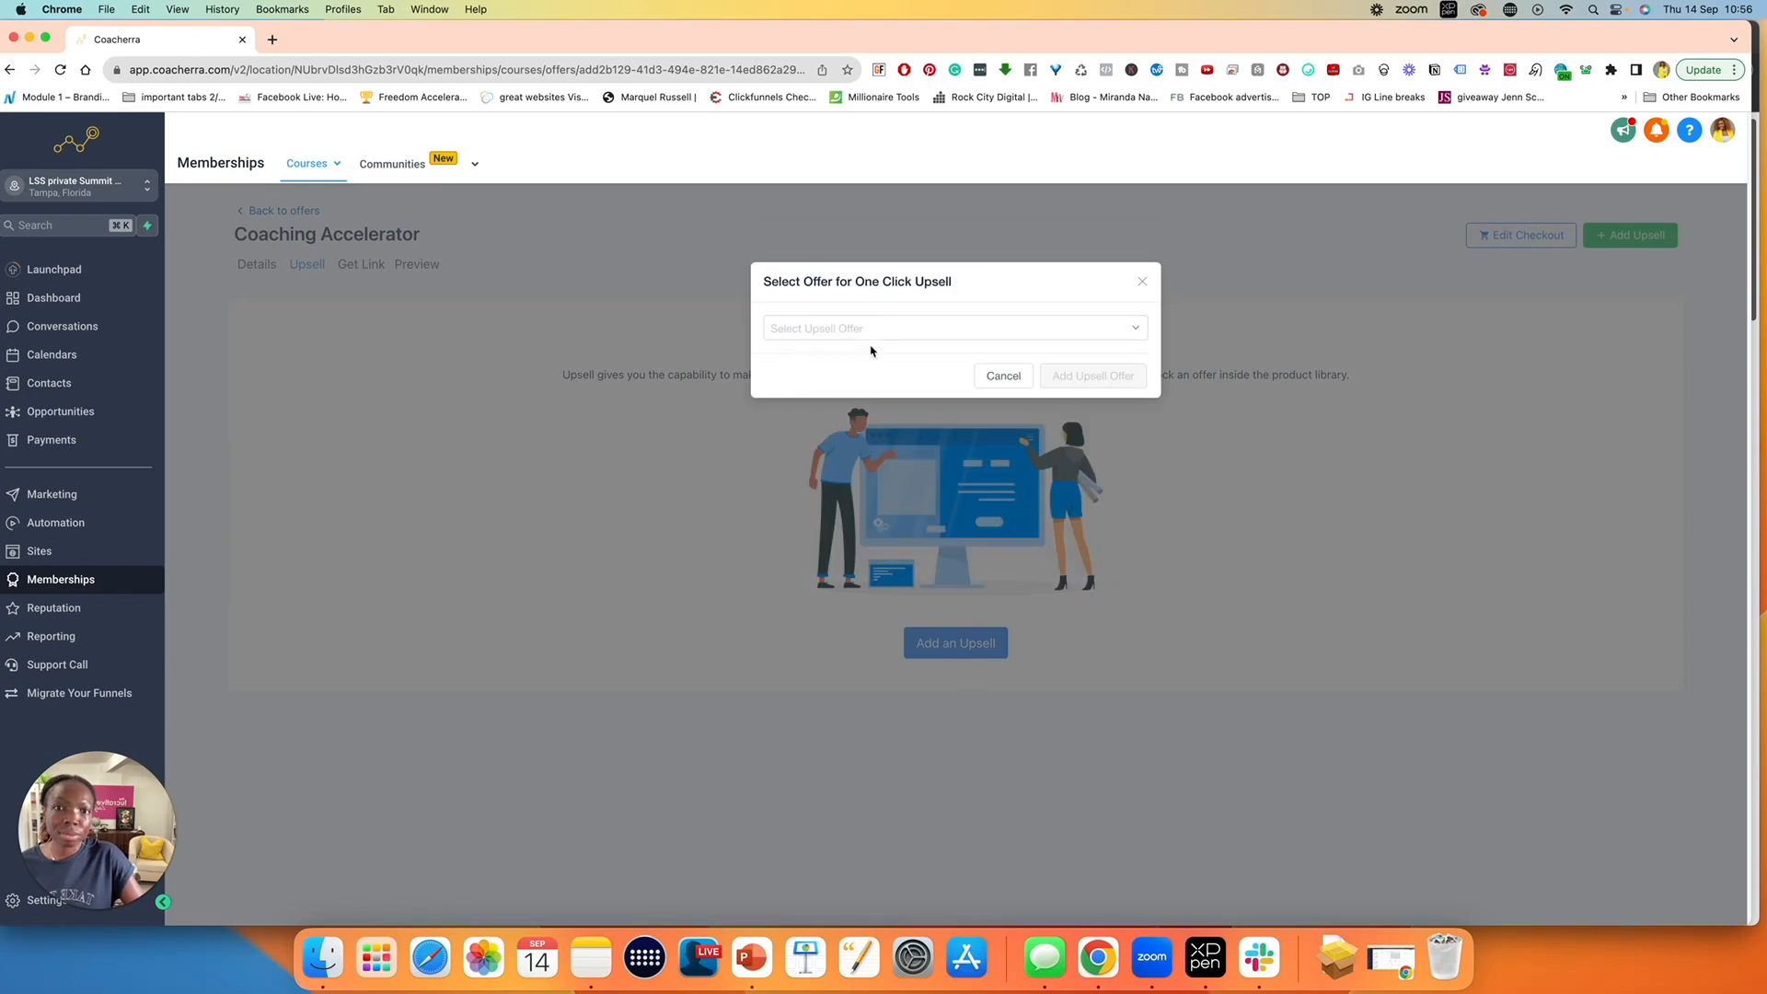
{"action": "left_click", "coordinate": [953, 327]}
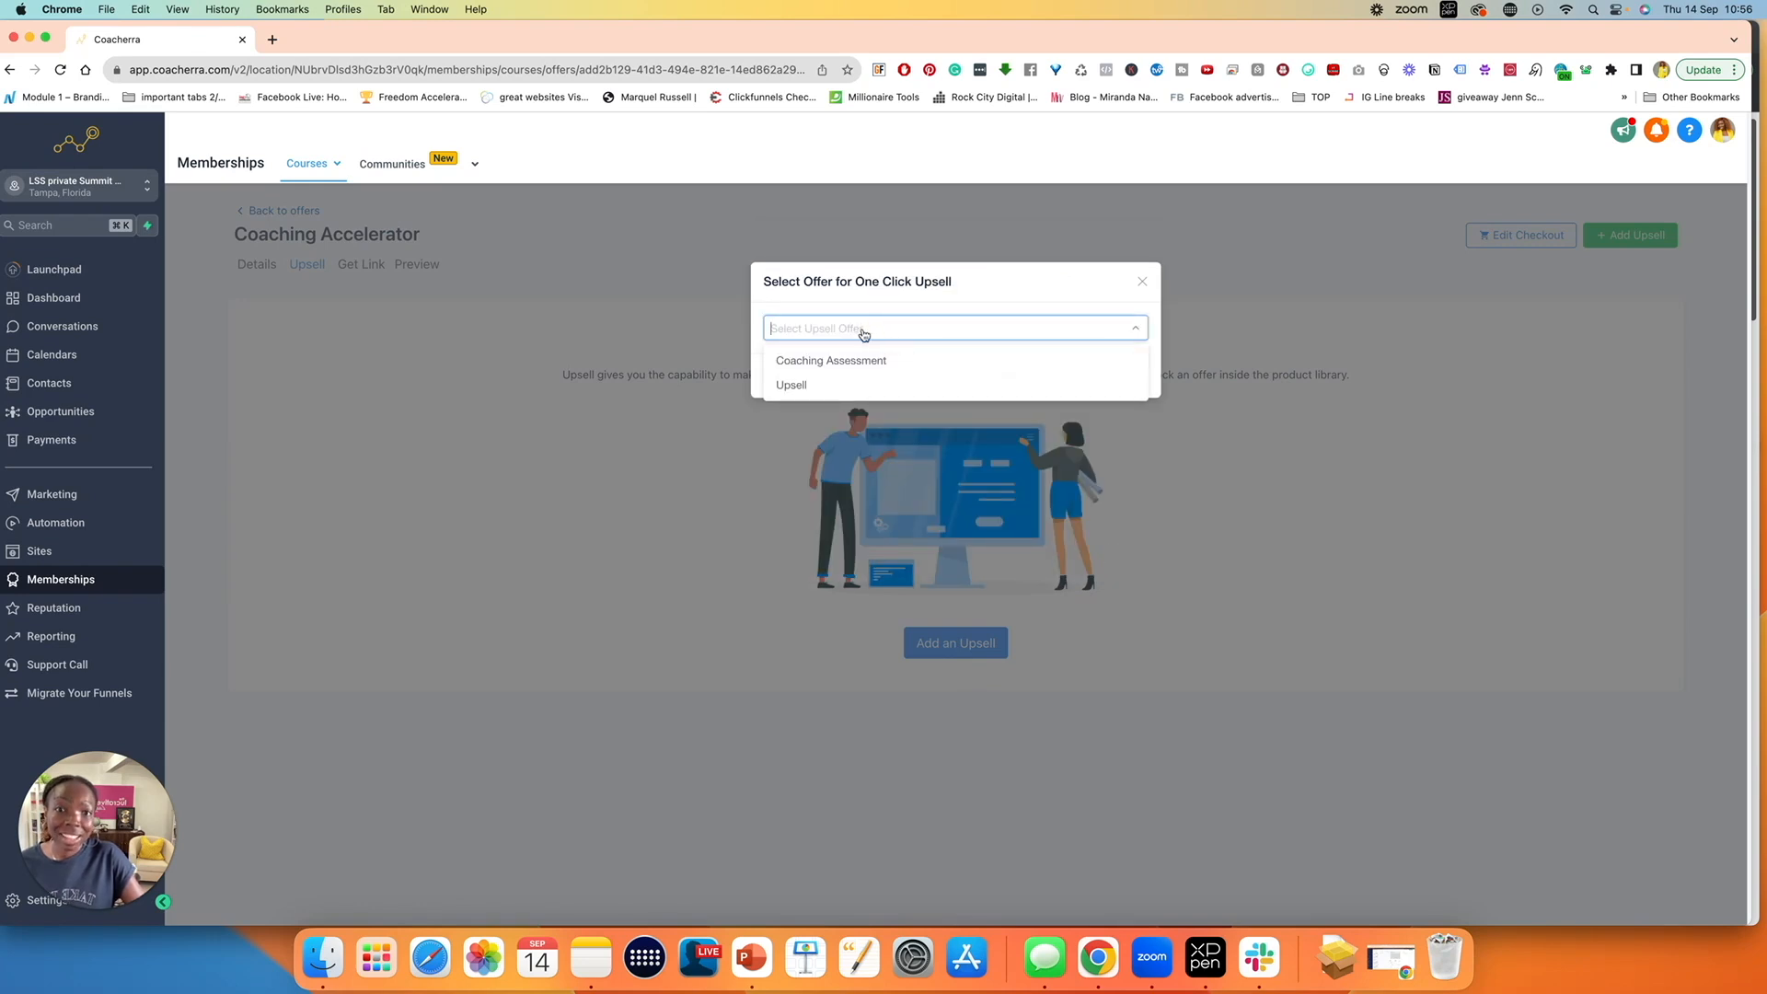
{"action": "mouse_move", "coordinate": [814, 391]}
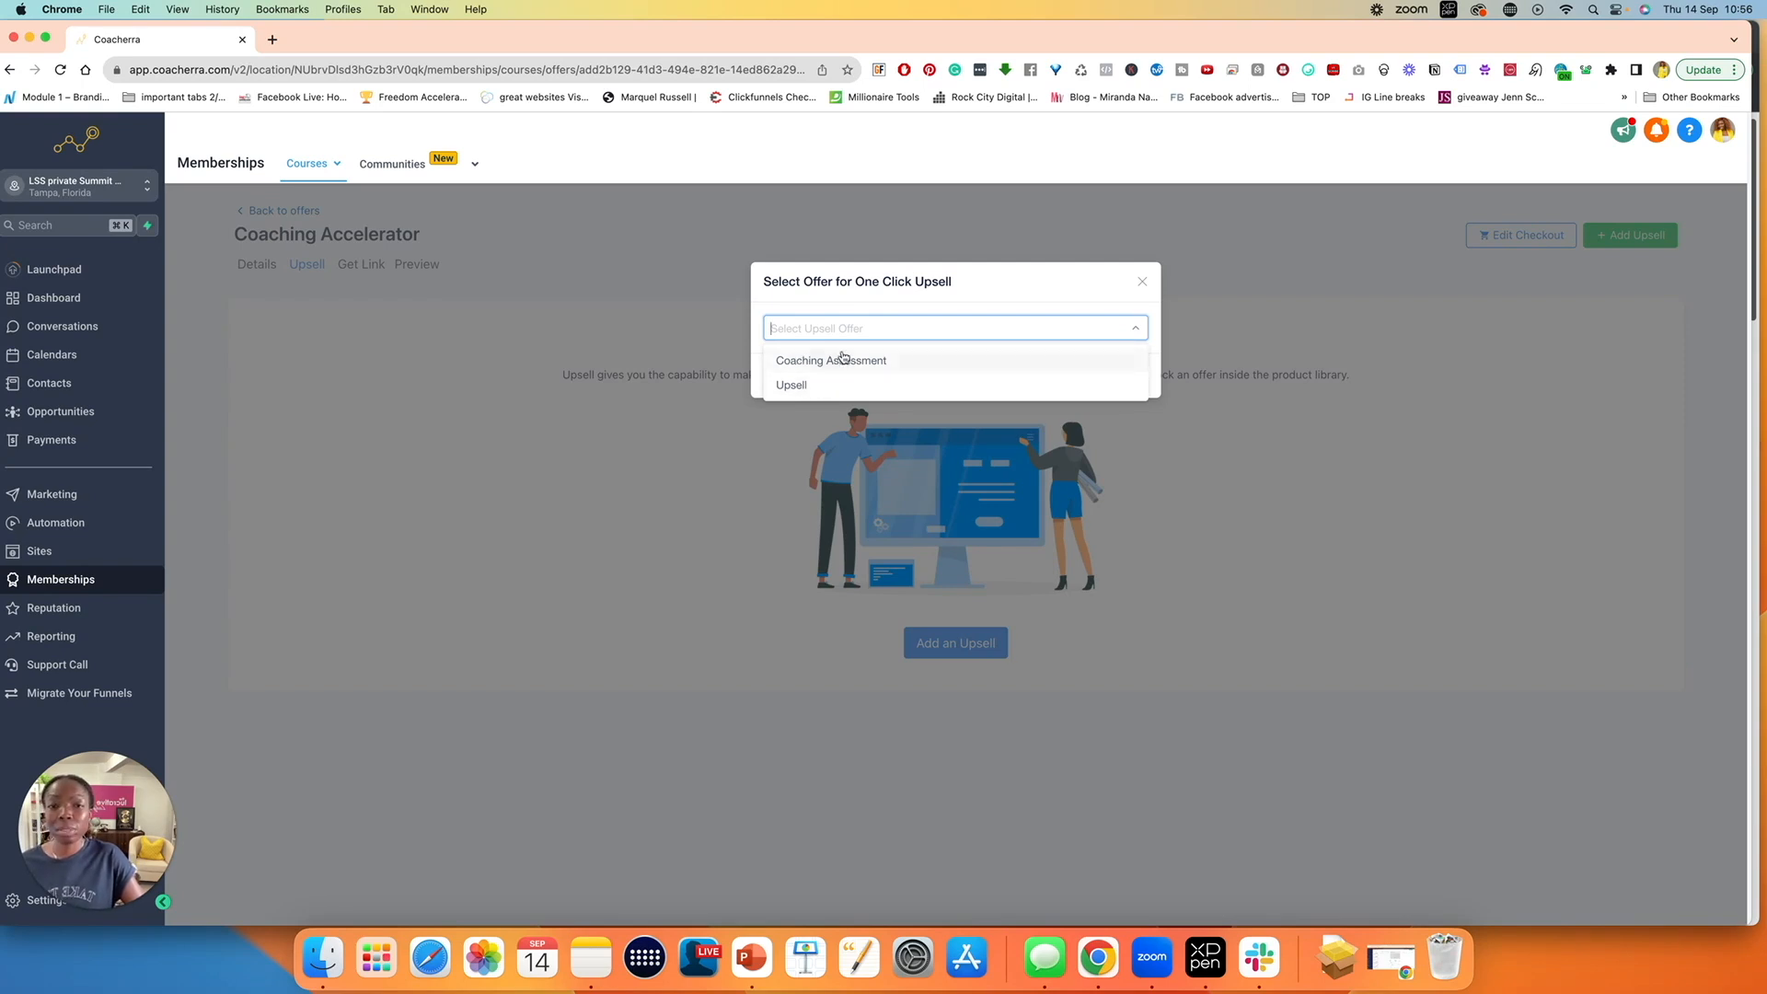
{"action": "left_click", "coordinate": [830, 360]}
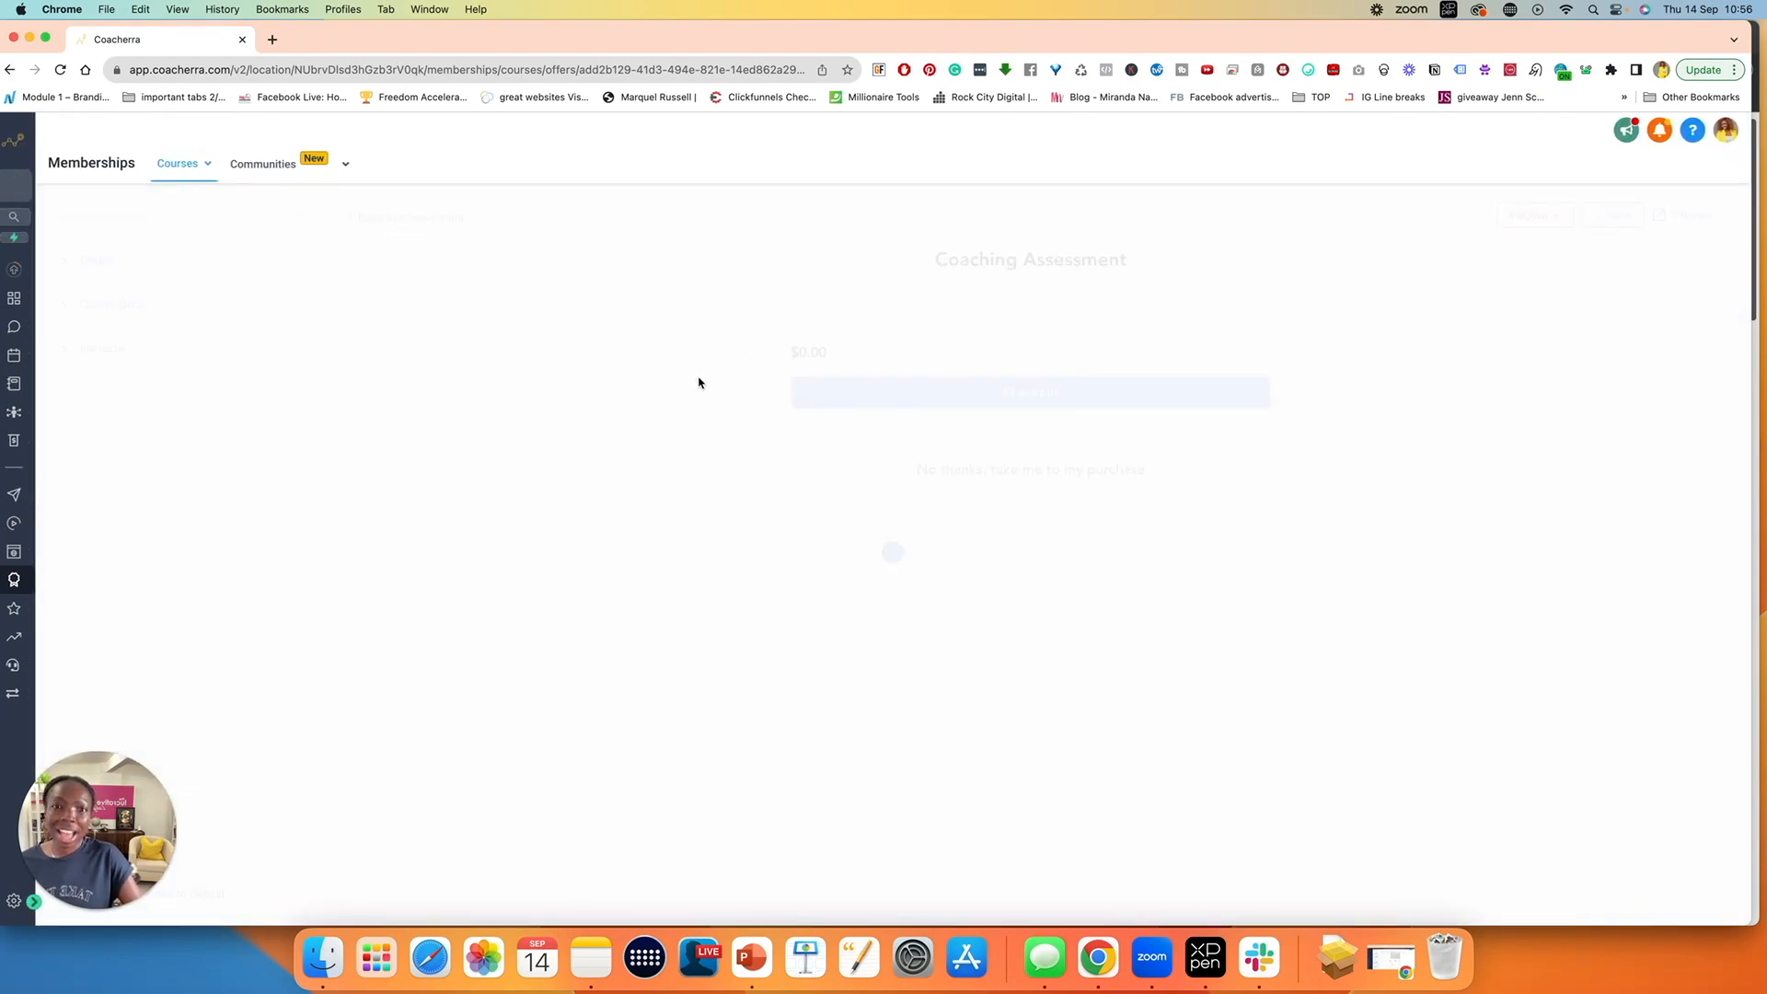
{"action": "mouse_move", "coordinate": [822, 463]}
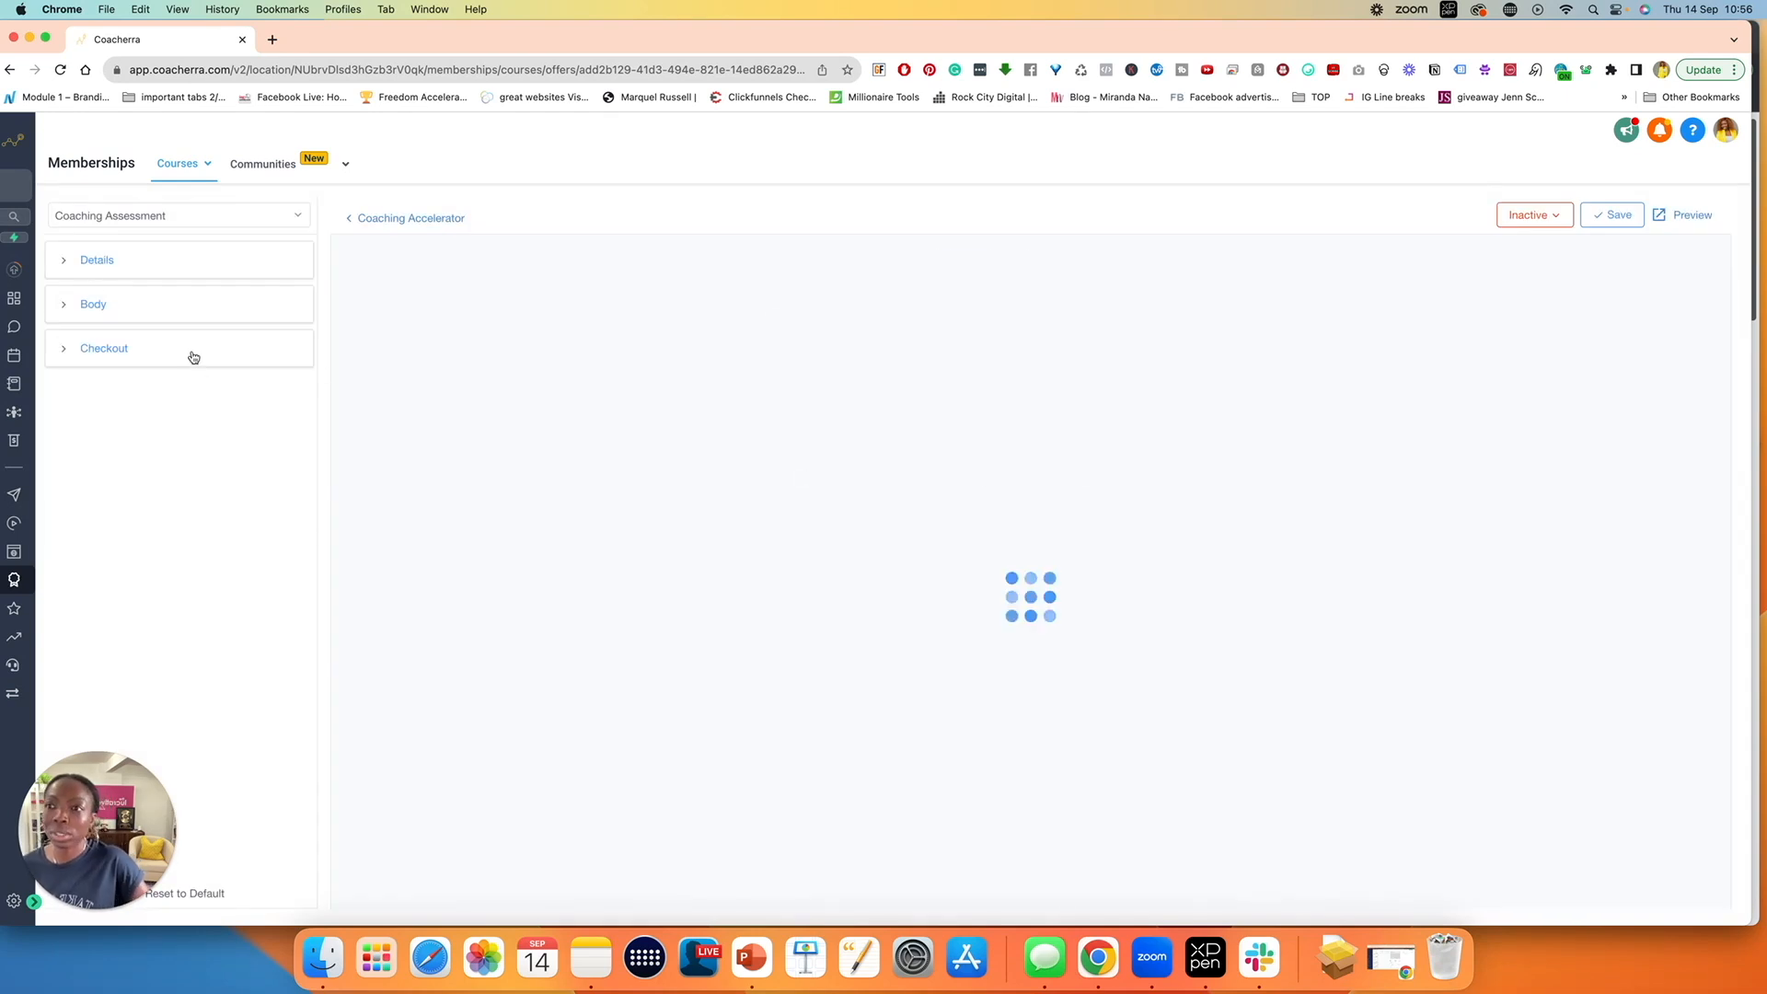
- Review the Details, Body and Checkout panels of the Coaching Assessment upsell page, then save
{"action": "left_click", "coordinate": [97, 260]}
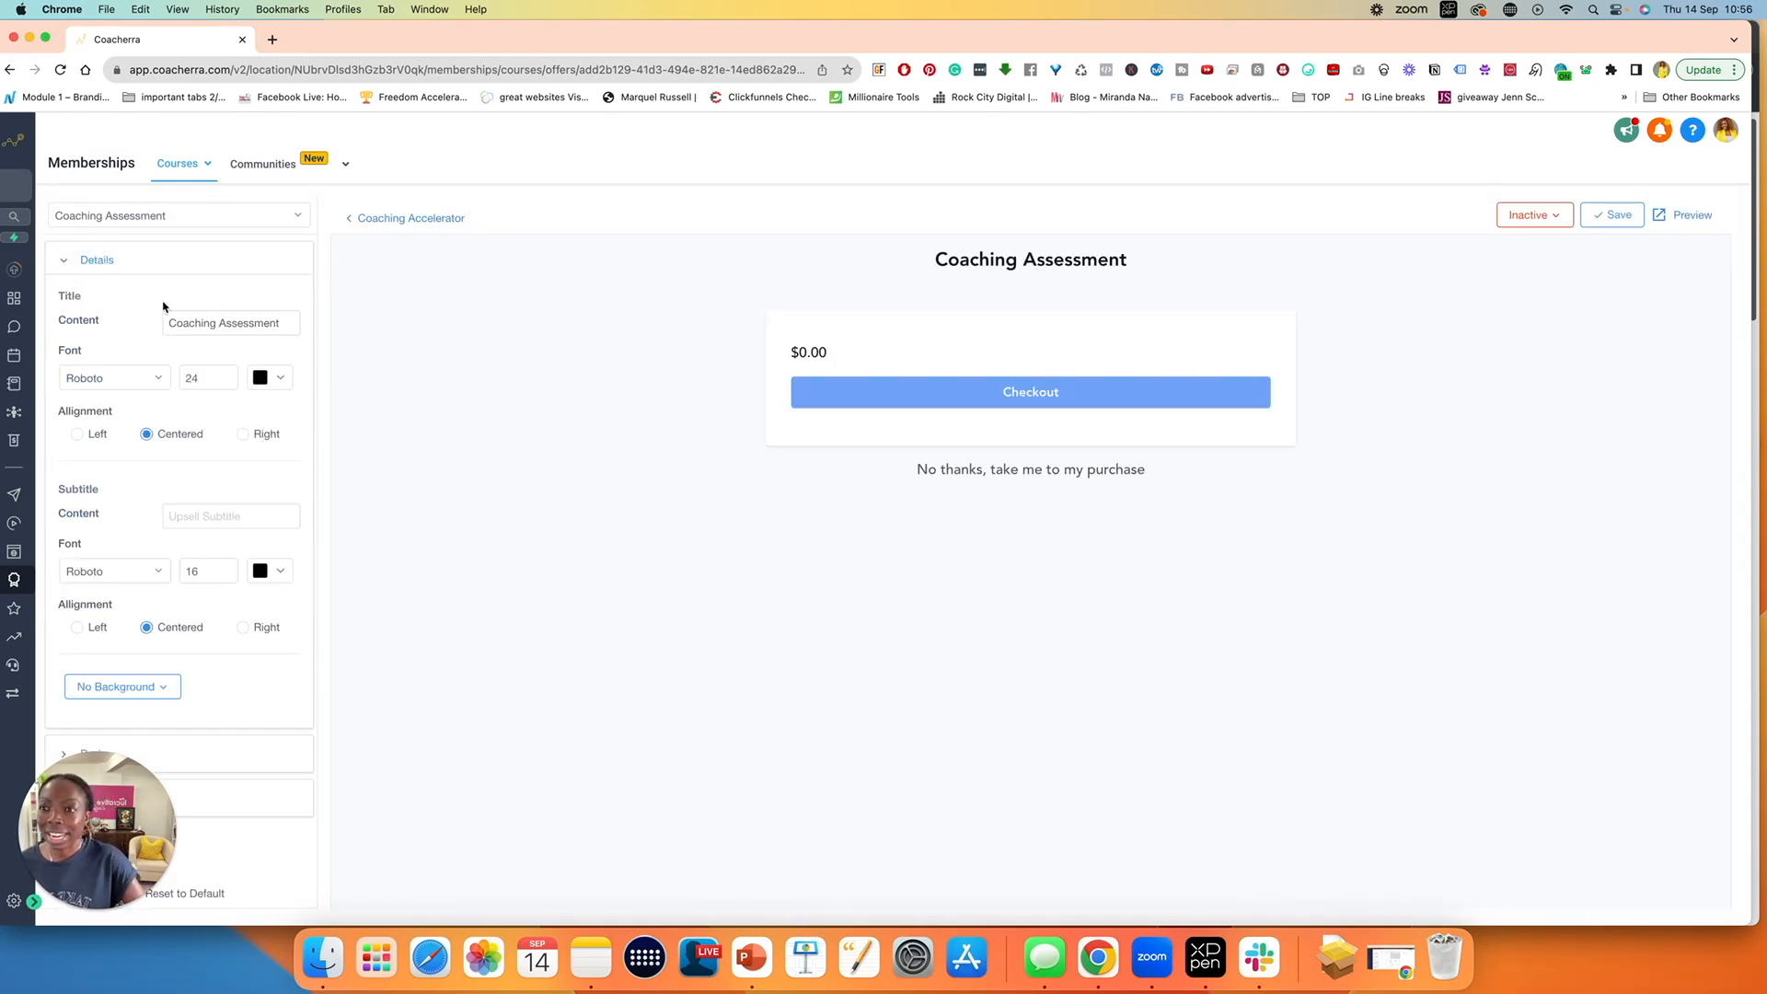
{"action": "left_click", "coordinate": [96, 260]}
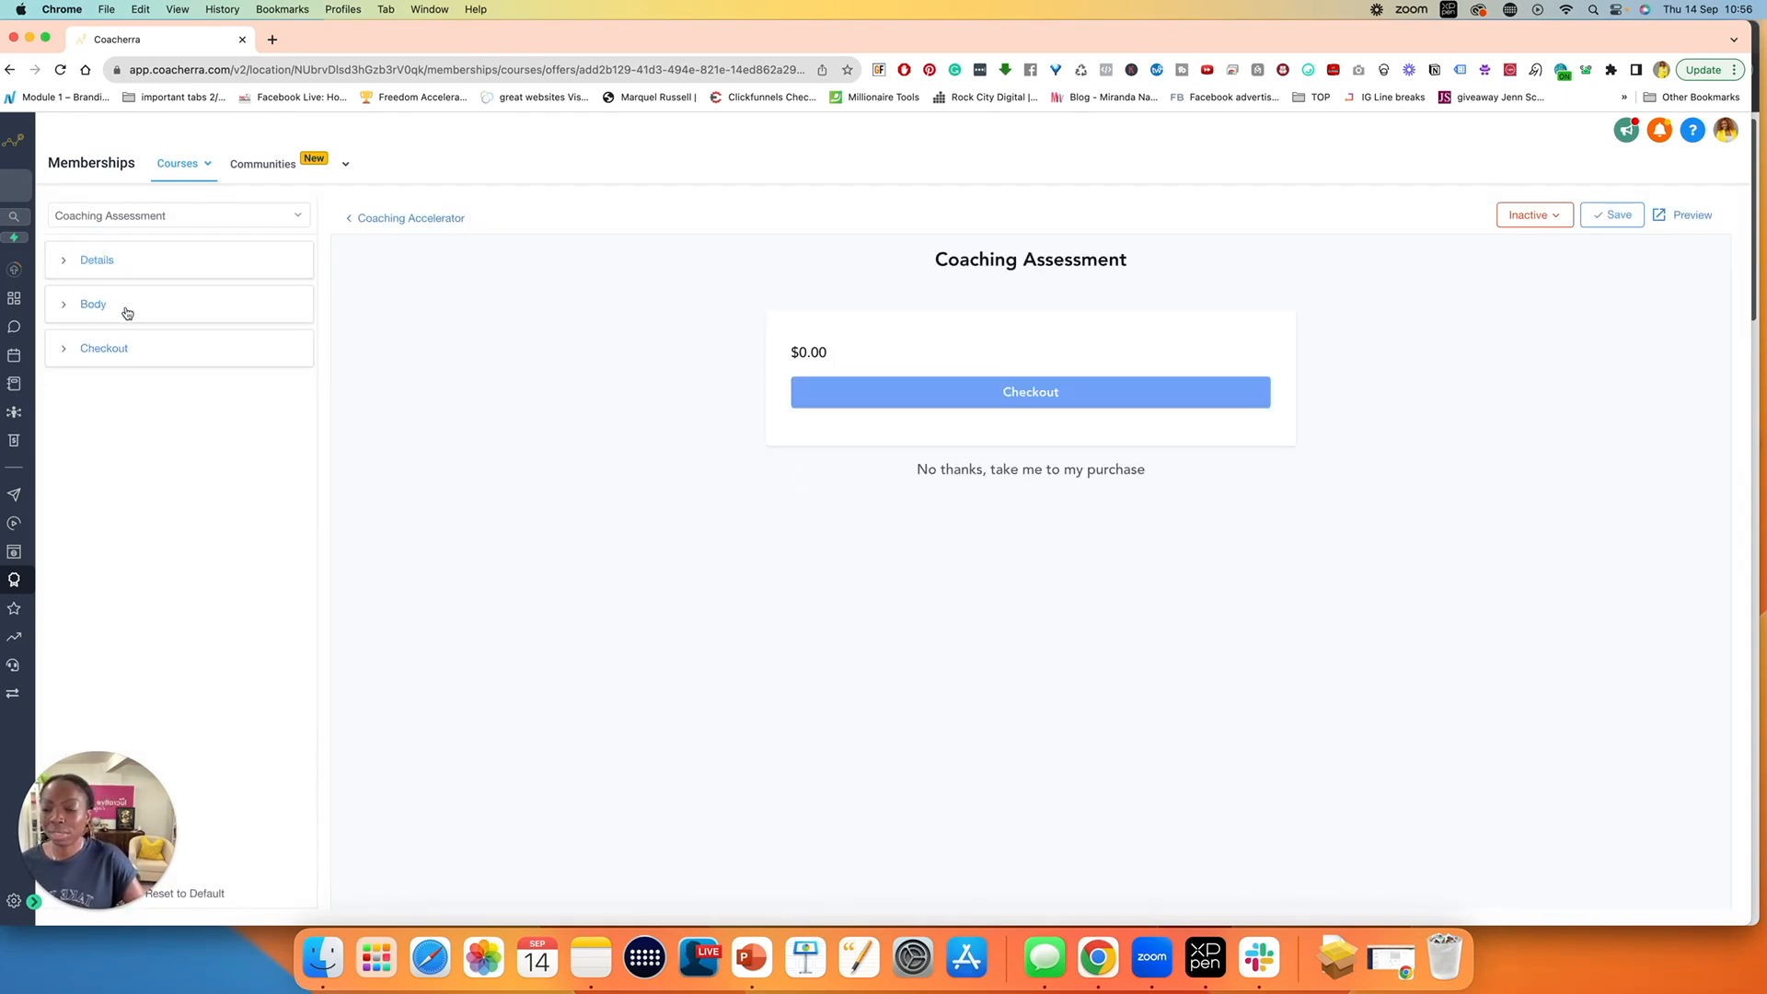
{"action": "left_click", "coordinate": [94, 303]}
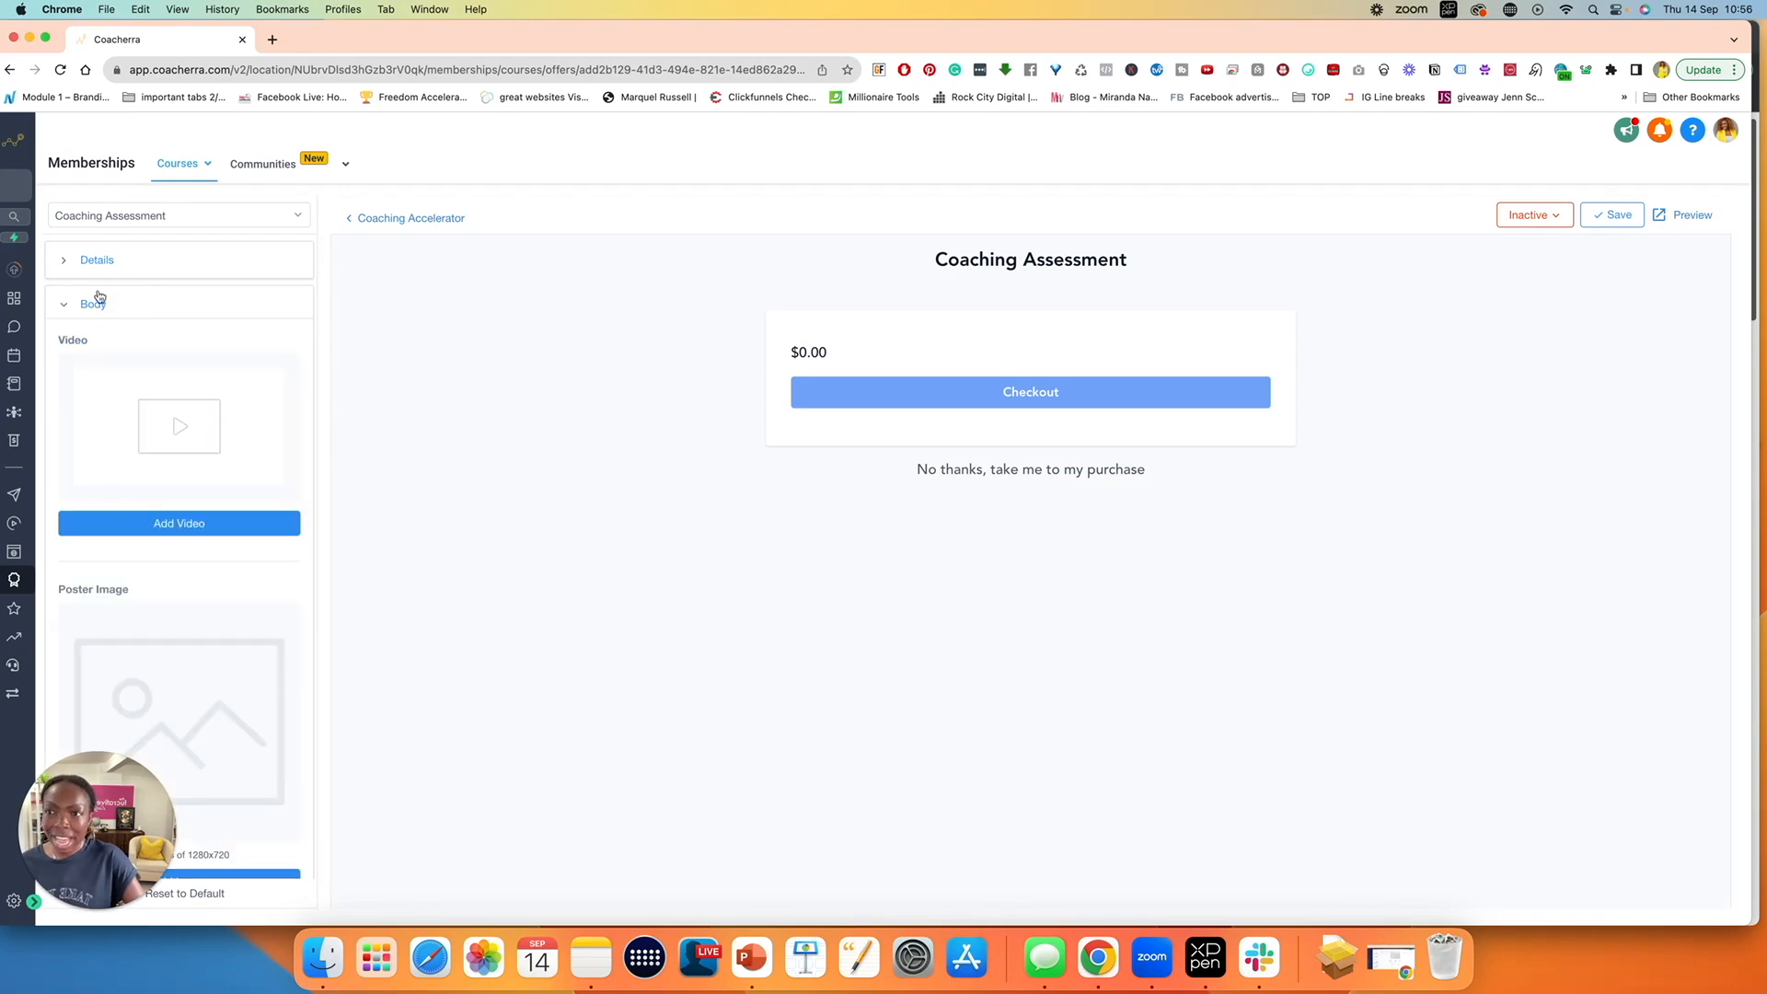
{"action": "left_click", "coordinate": [92, 302]}
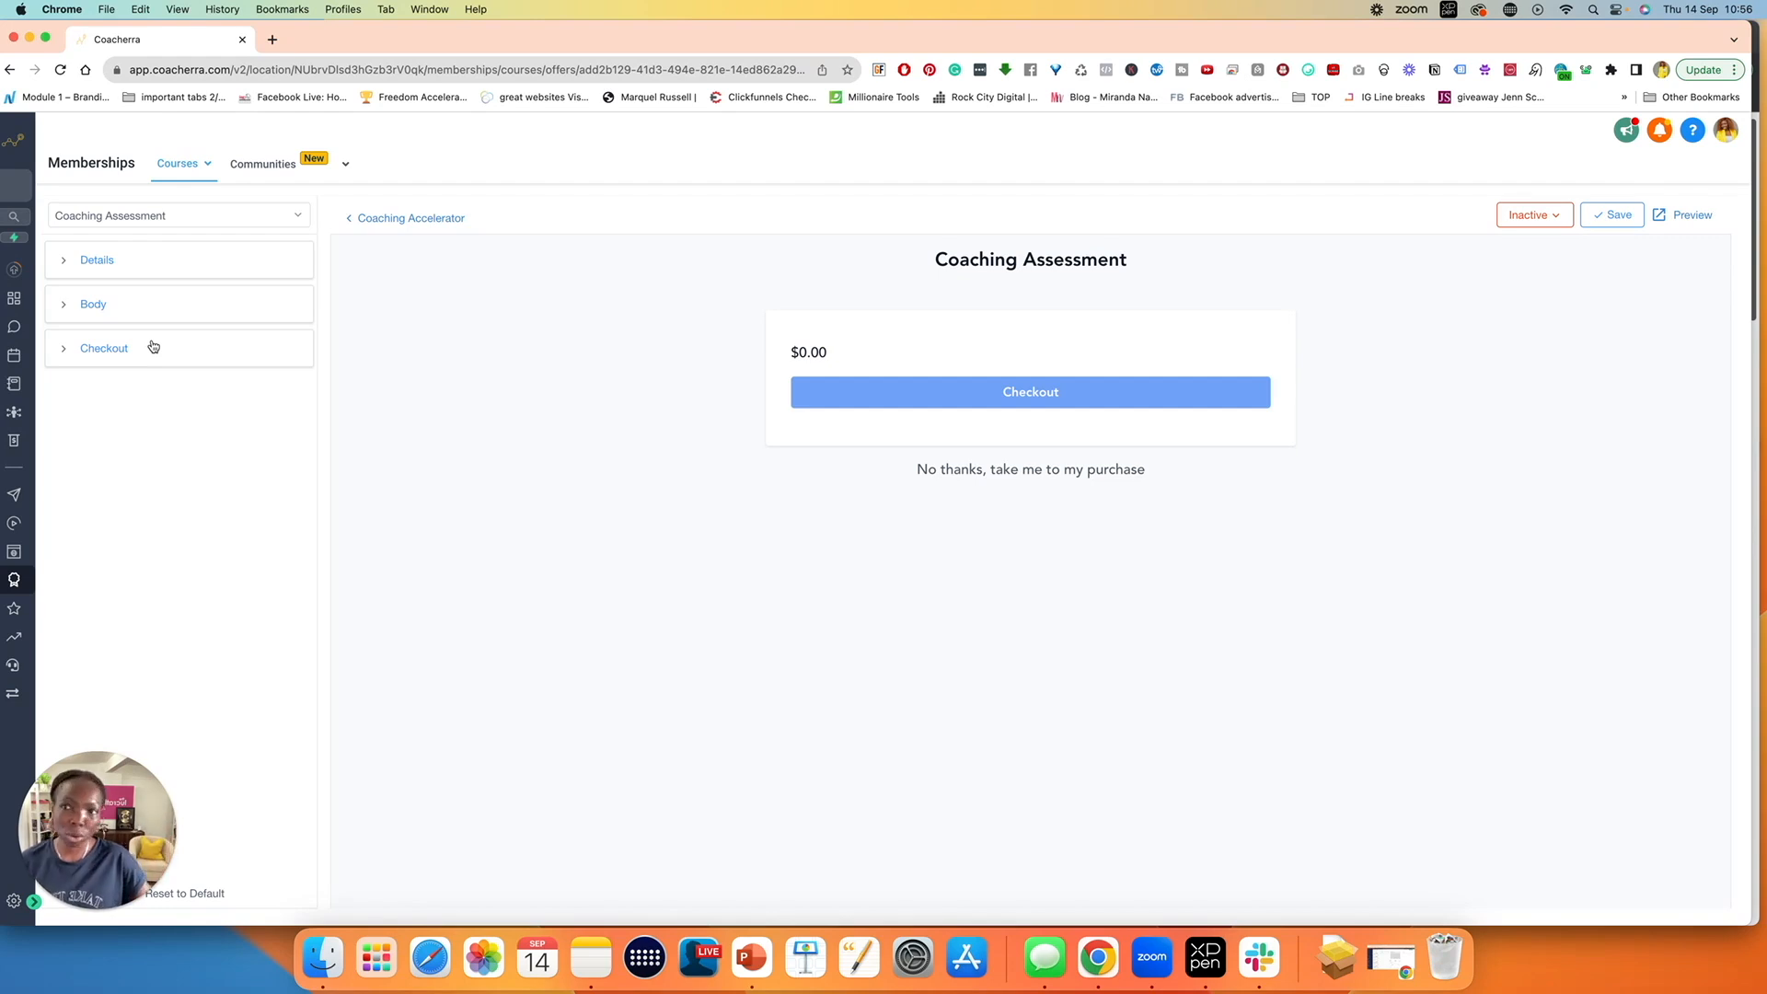
{"action": "mouse_move", "coordinate": [302, 410]}
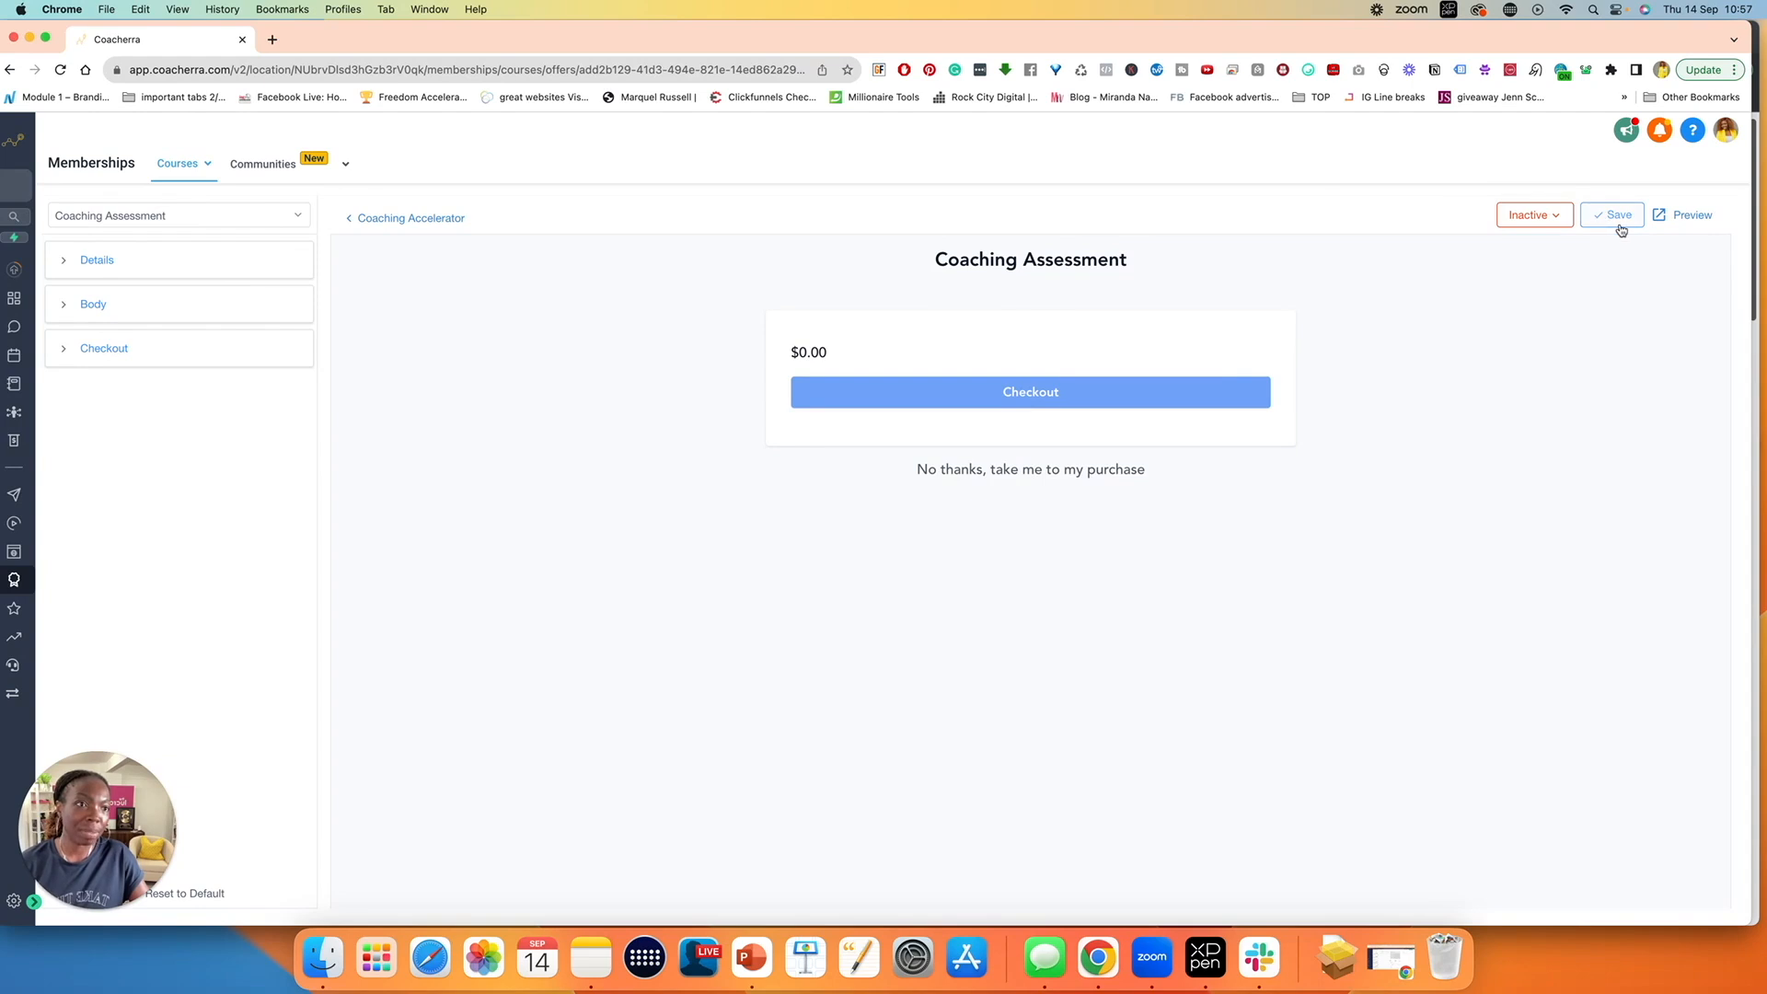
{"action": "mouse_move", "coordinate": [427, 264]}
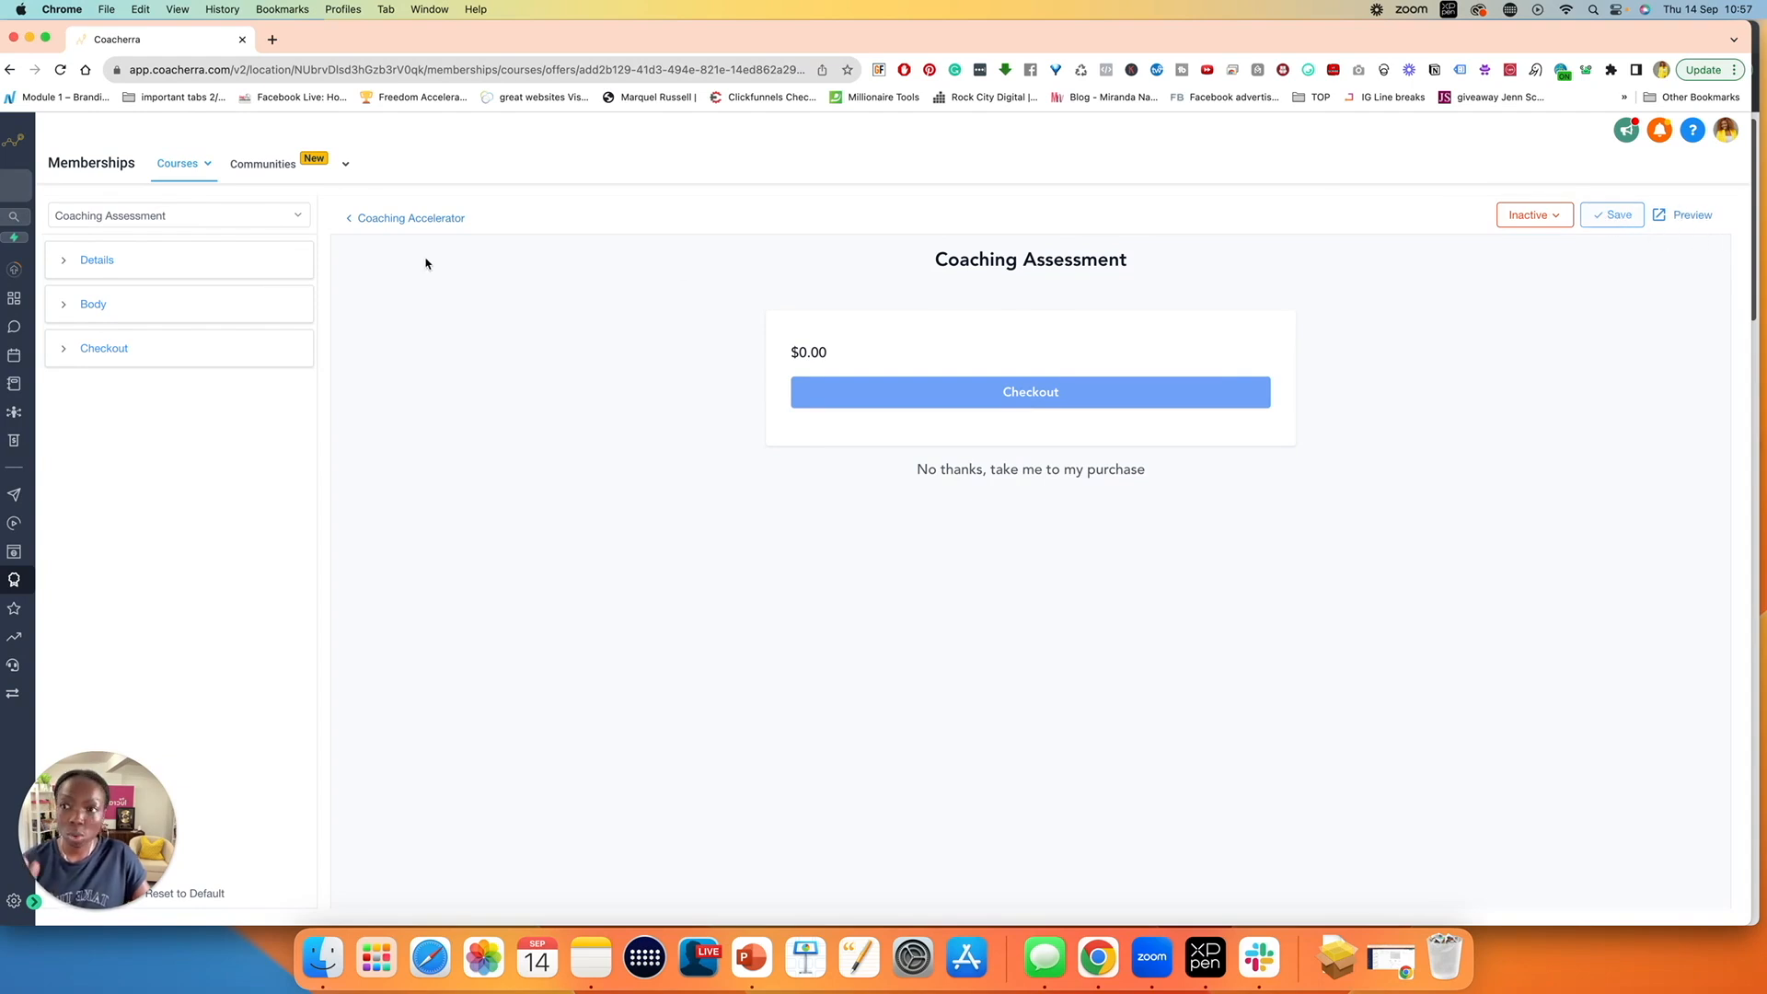
{"action": "left_click", "coordinate": [104, 347]}
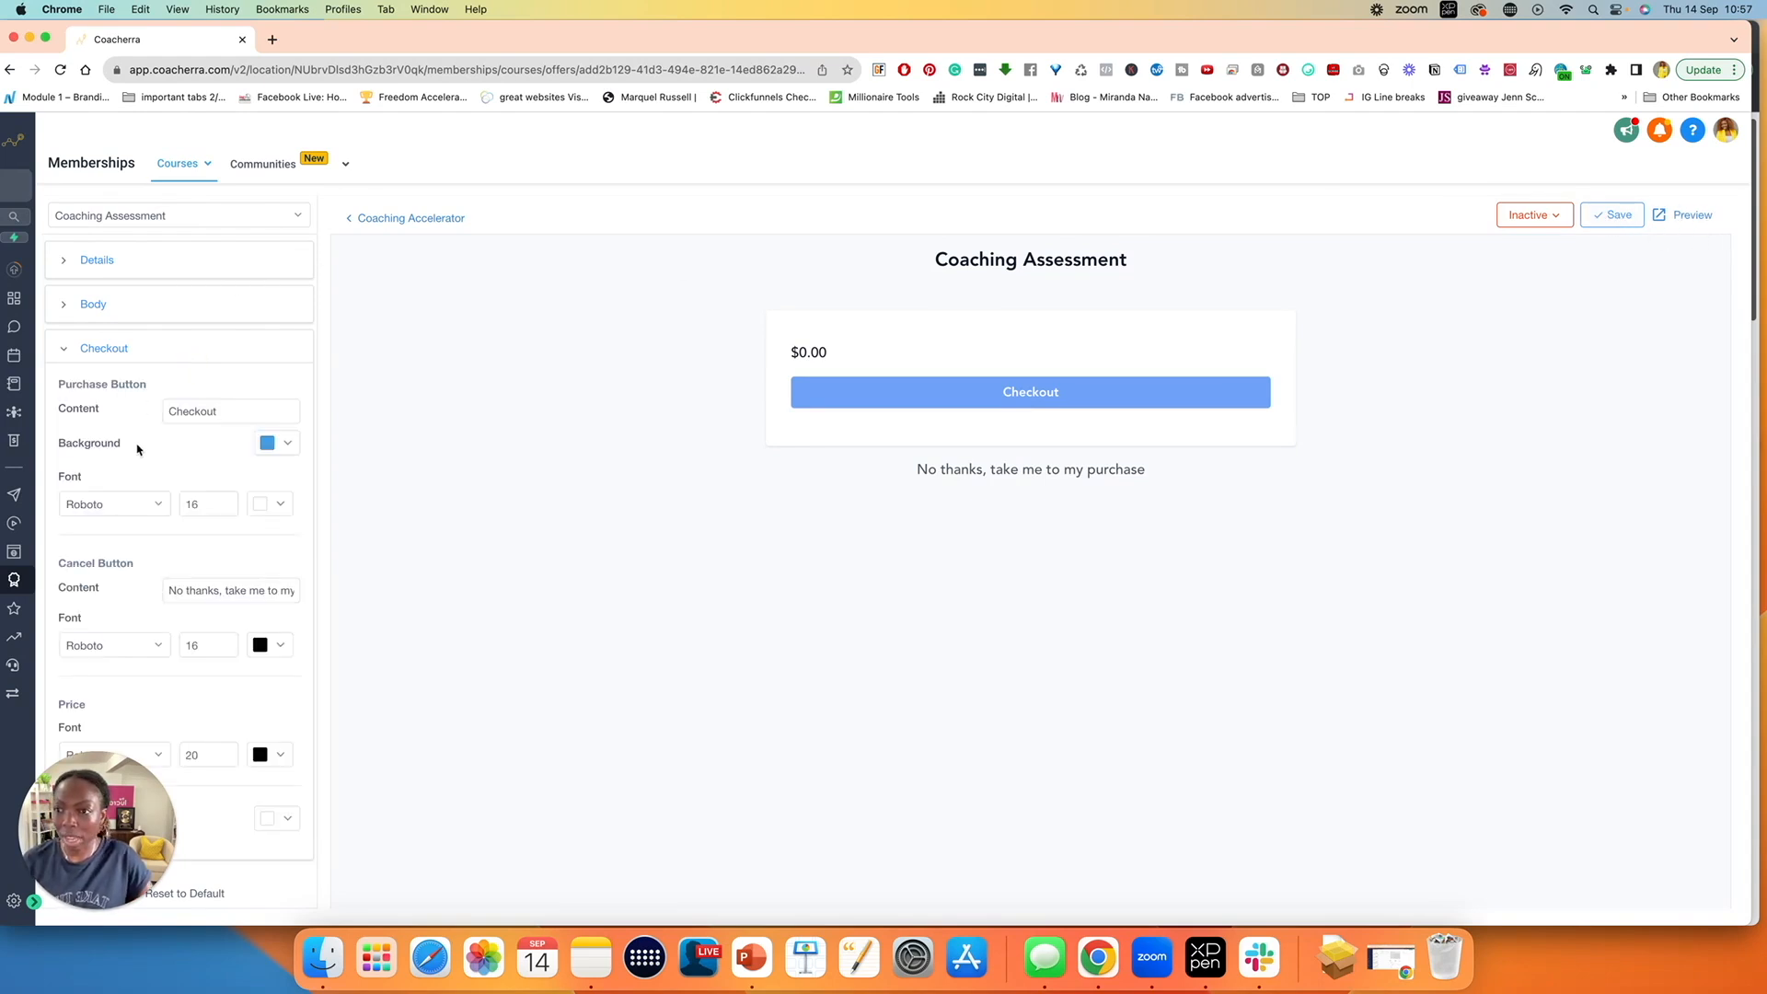
{"action": "left_click", "coordinate": [104, 347]}
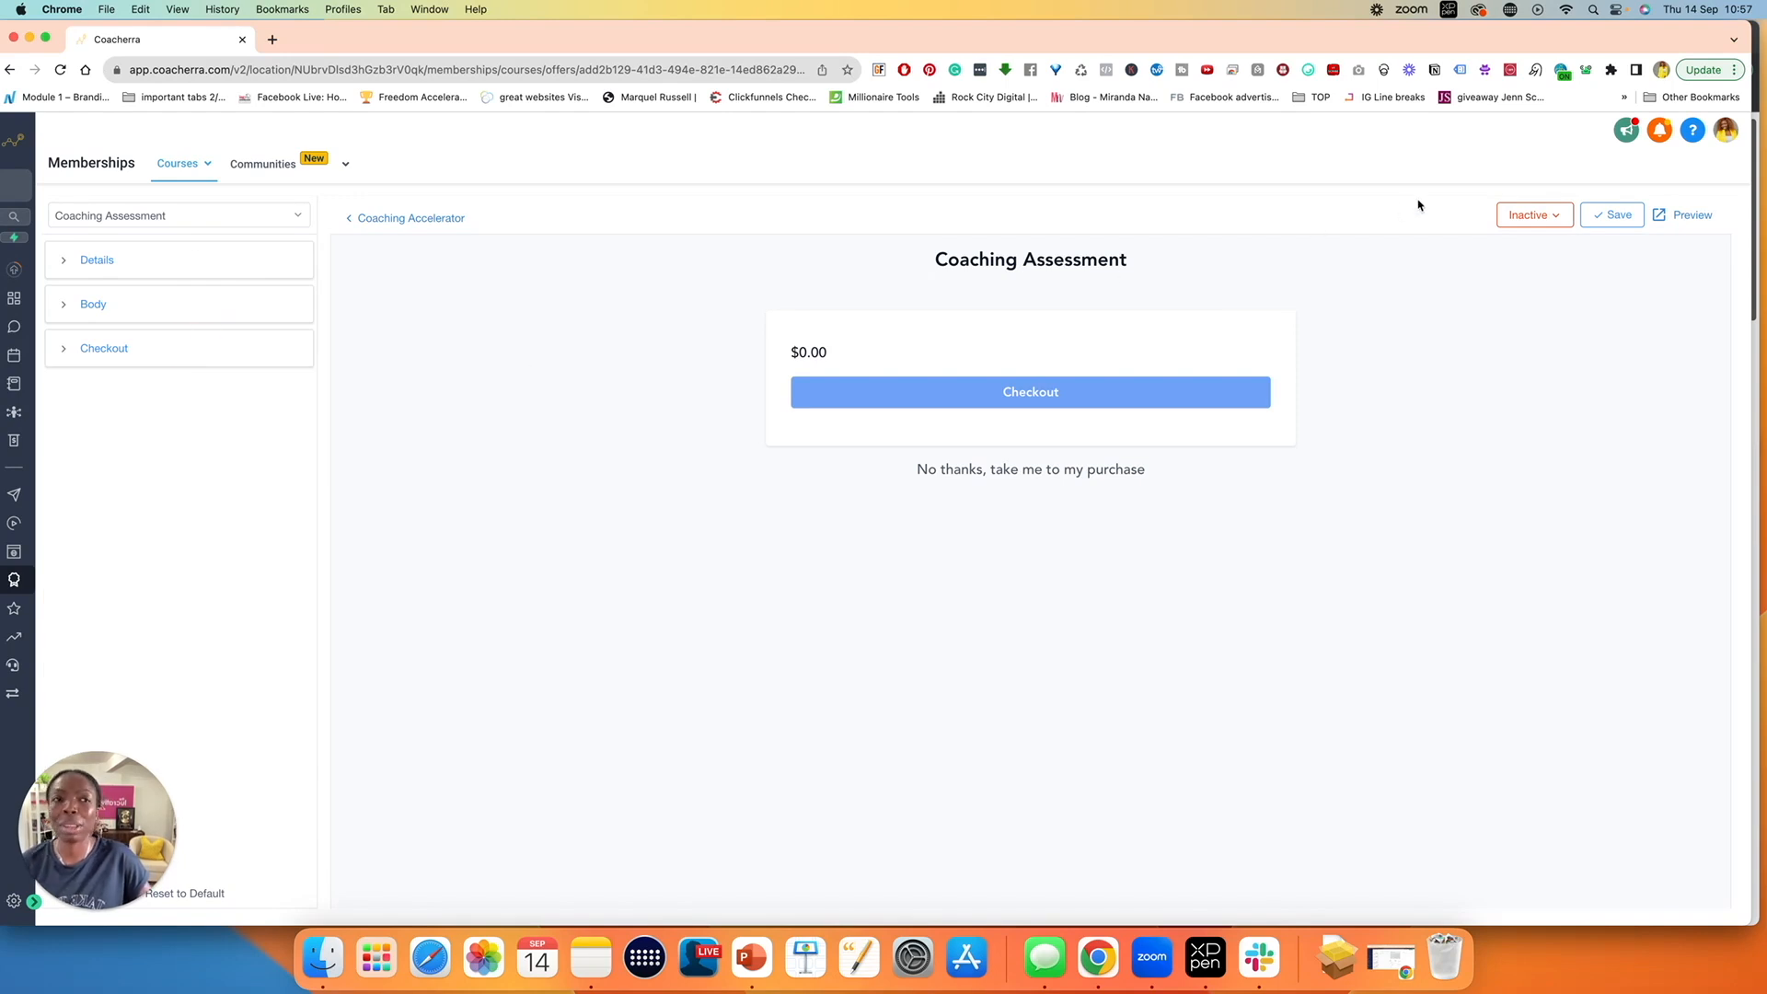
{"action": "mouse_move", "coordinate": [1573, 199]}
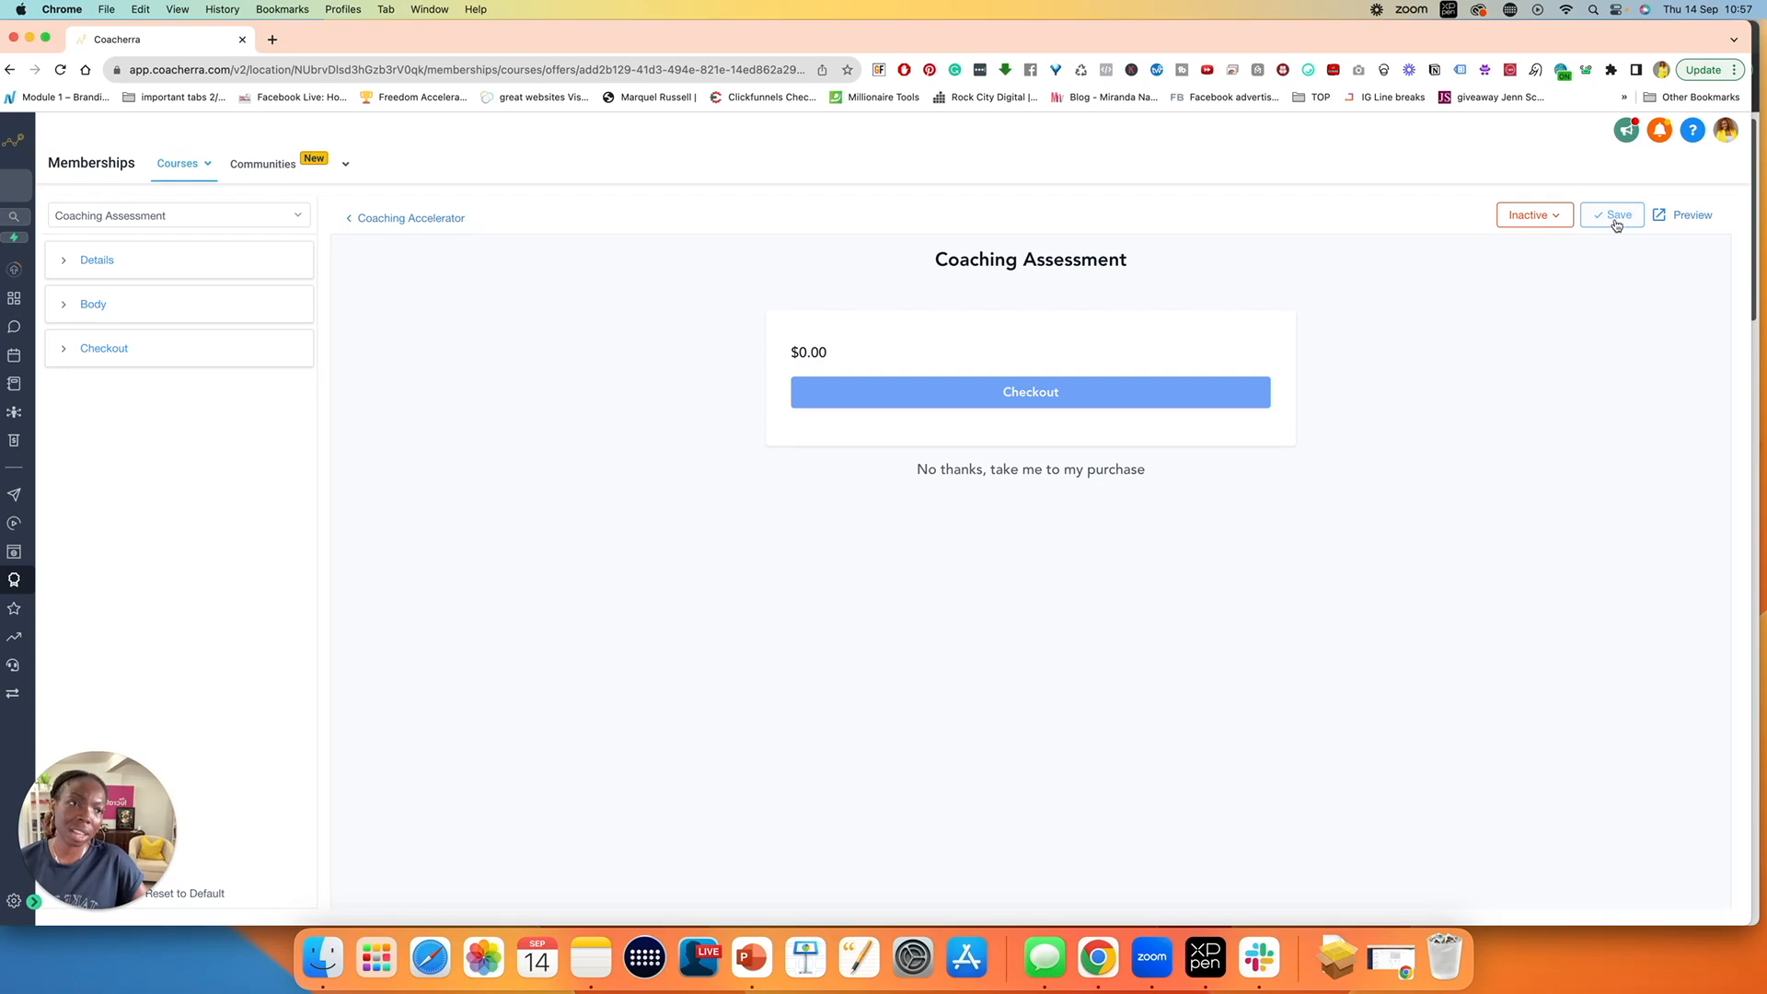
{"action": "left_click", "coordinate": [1612, 216]}
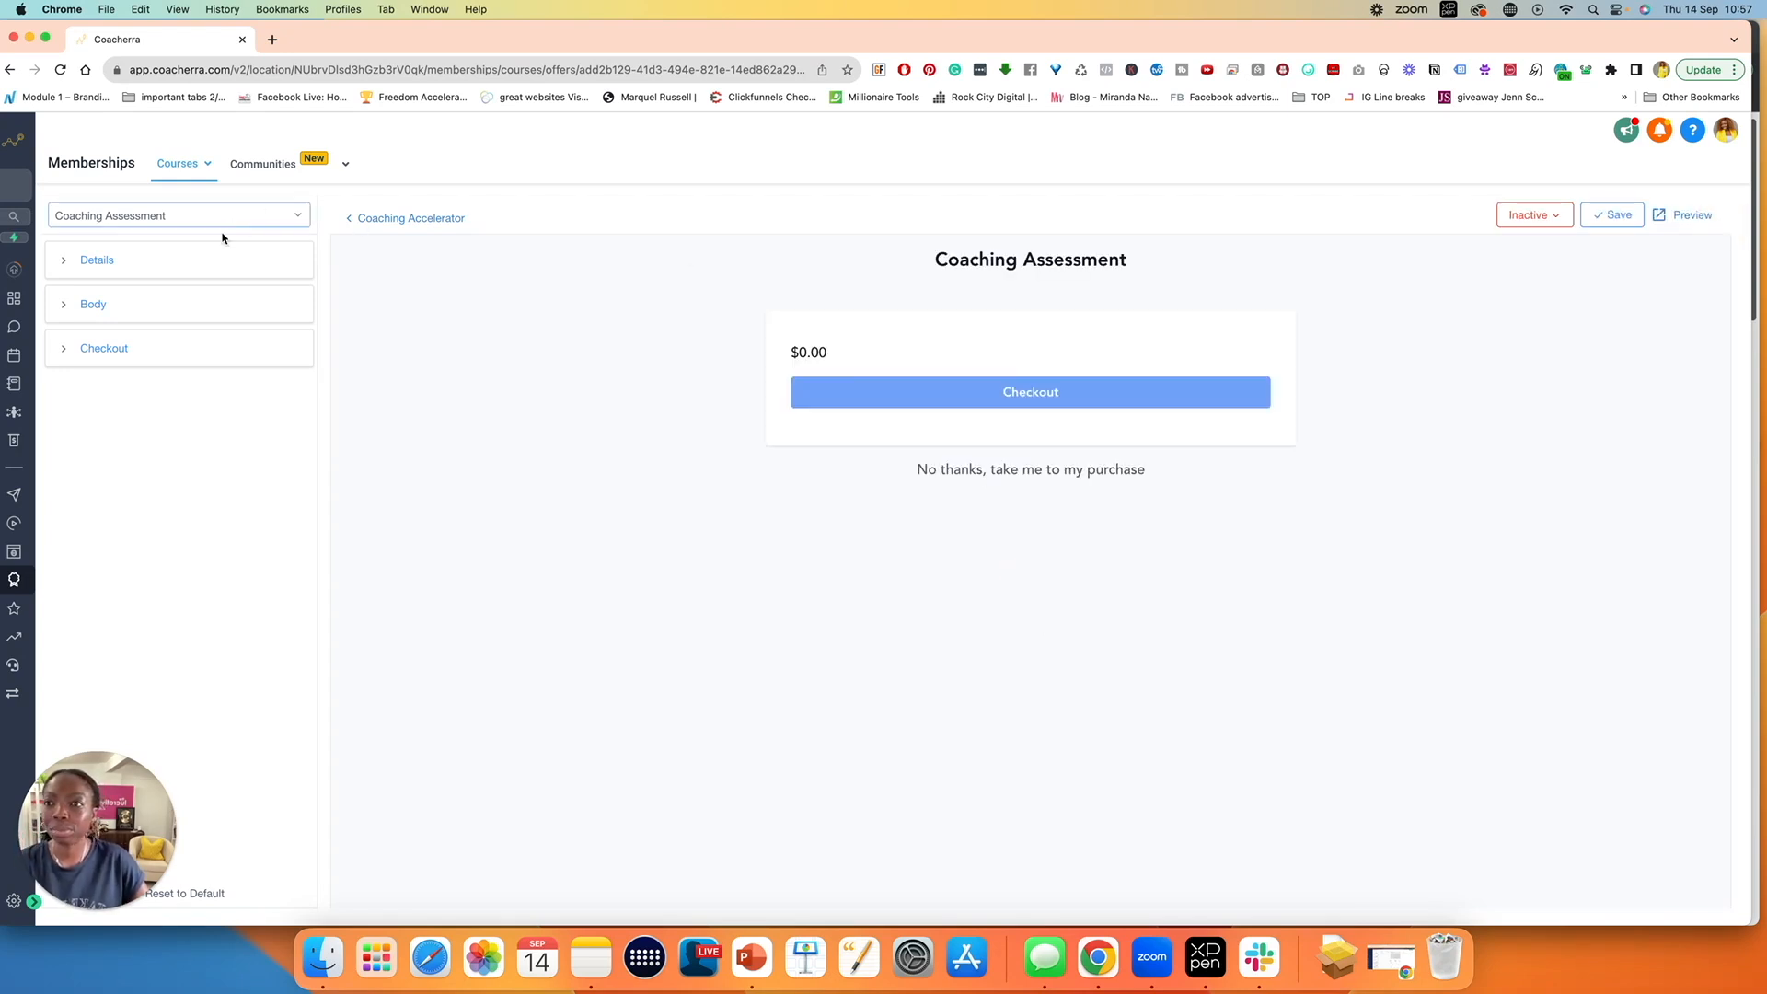
- Return to Coaching Accelerator and set the Coaching Assessment upsell status from Inactive to Active
{"action": "left_click", "coordinate": [408, 217]}
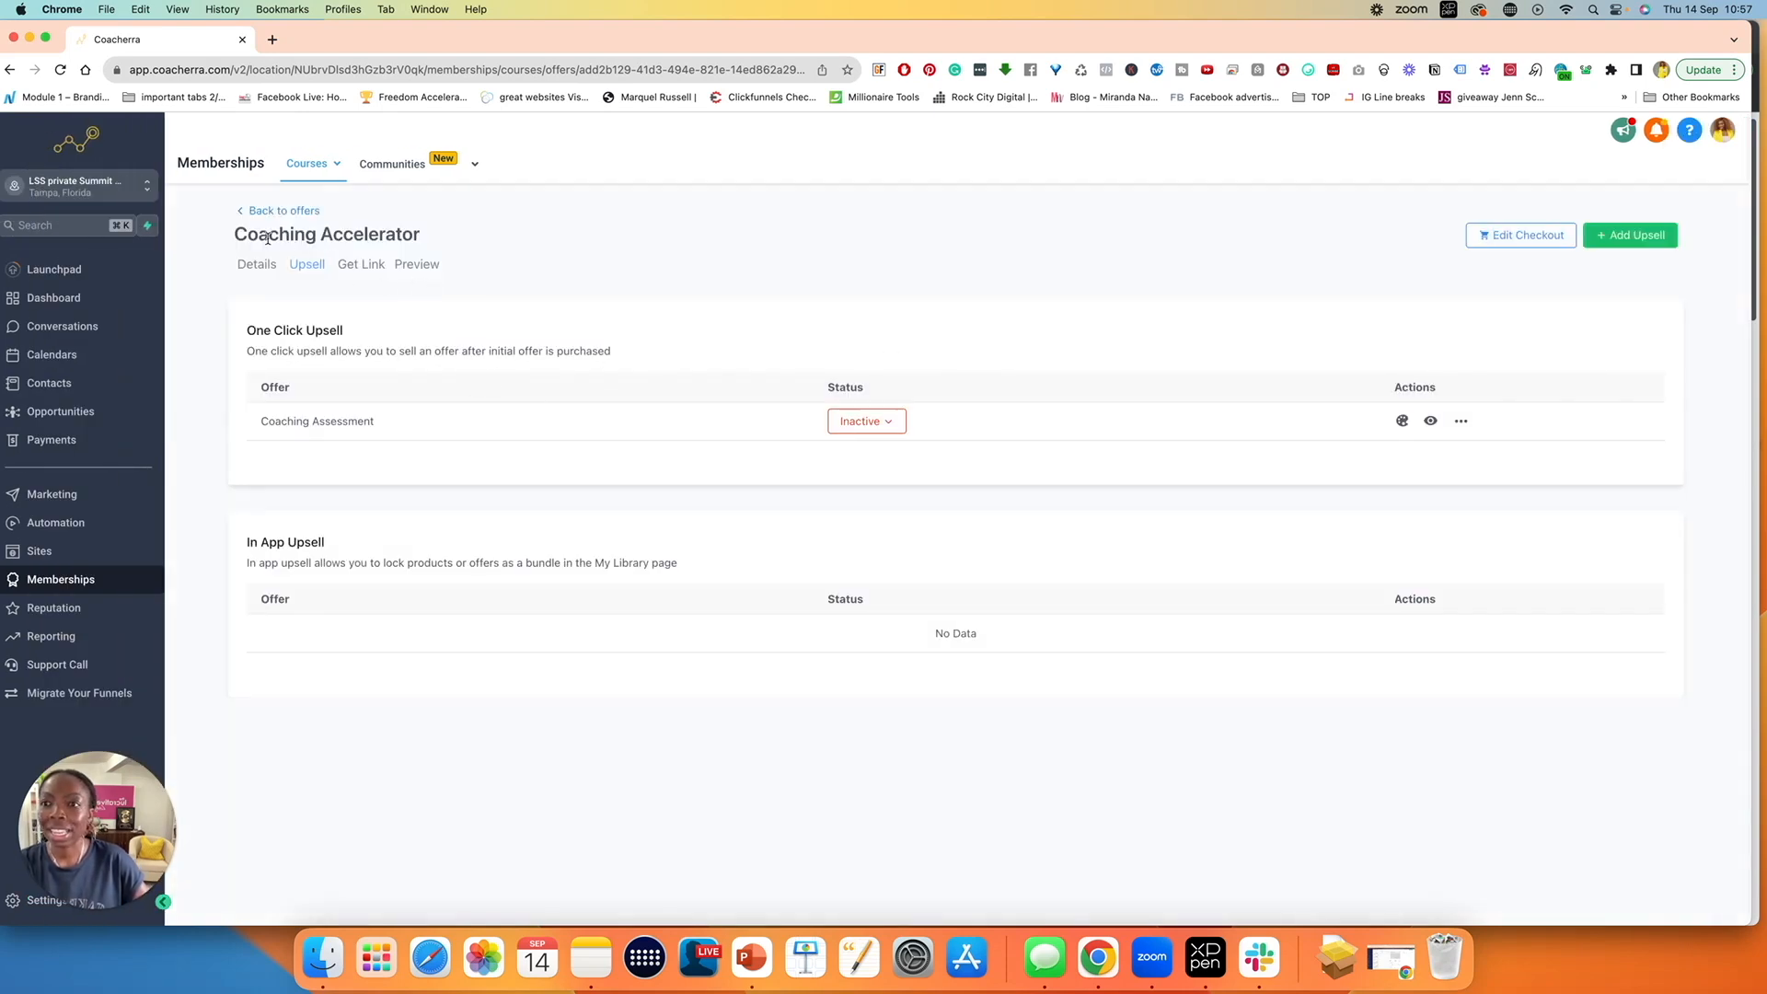
{"action": "double_click", "coordinate": [326, 233]}
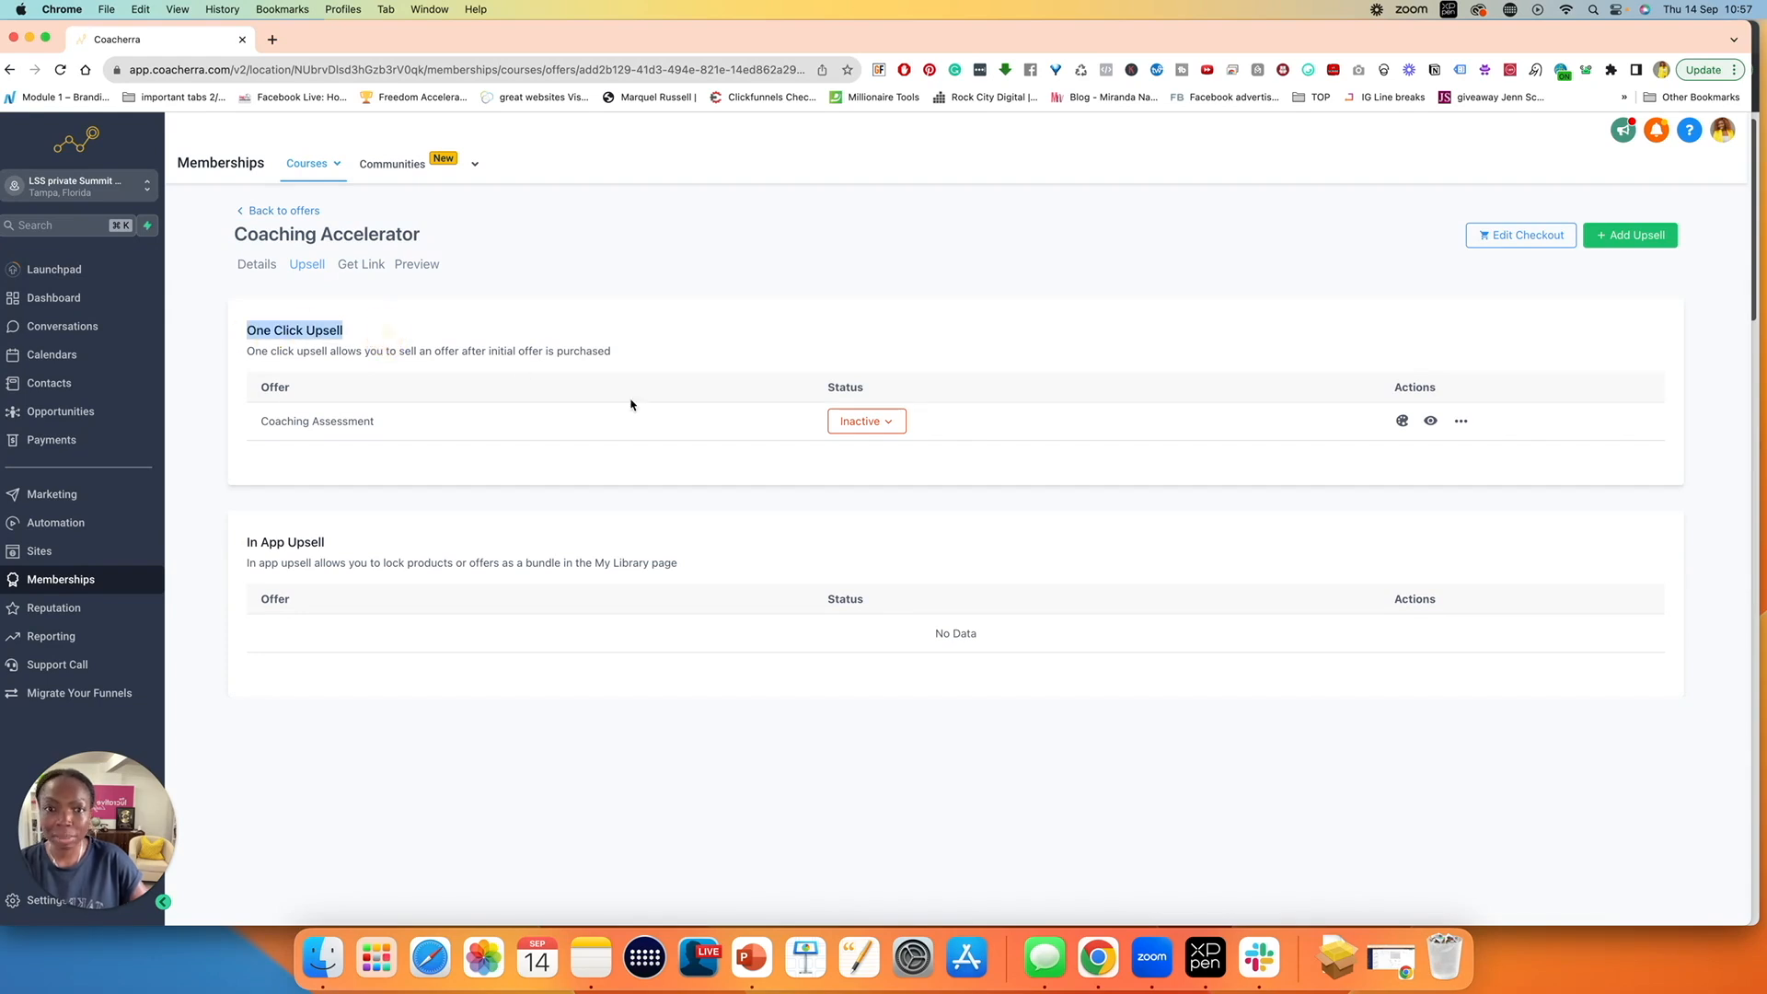
{"action": "left_click", "coordinate": [865, 421]}
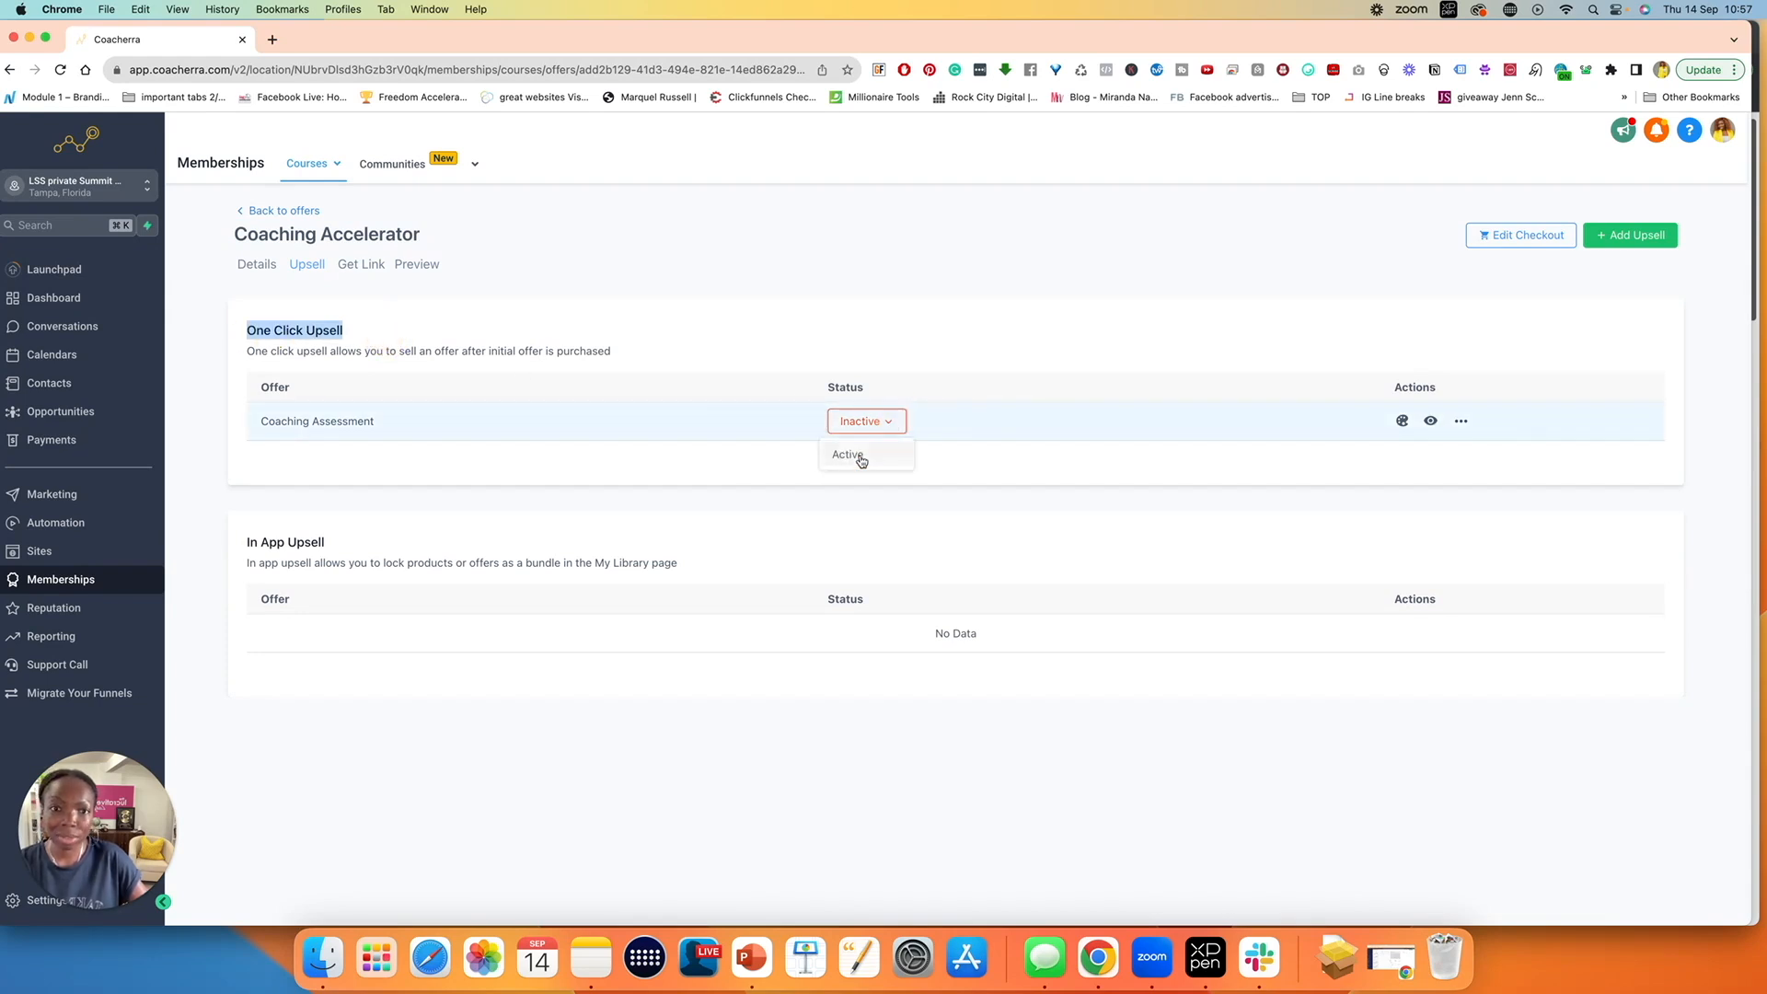
{"action": "left_click", "coordinate": [845, 453]}
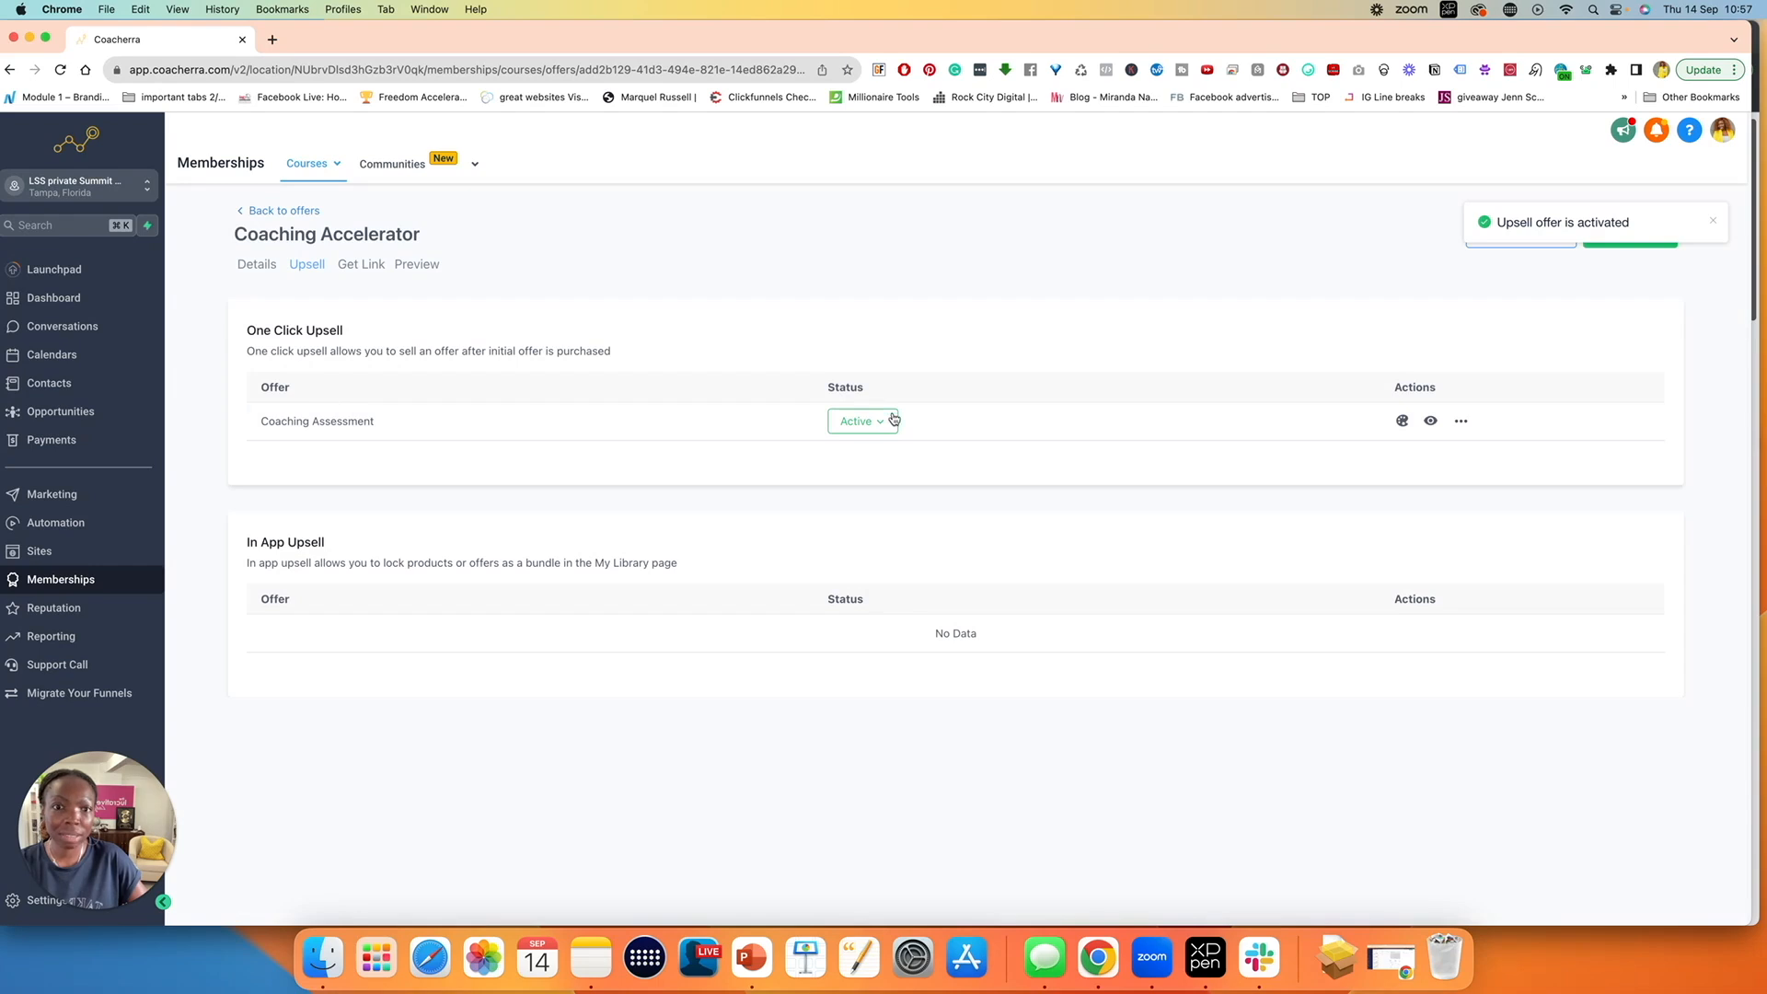
{"action": "mouse_move", "coordinate": [757, 443]}
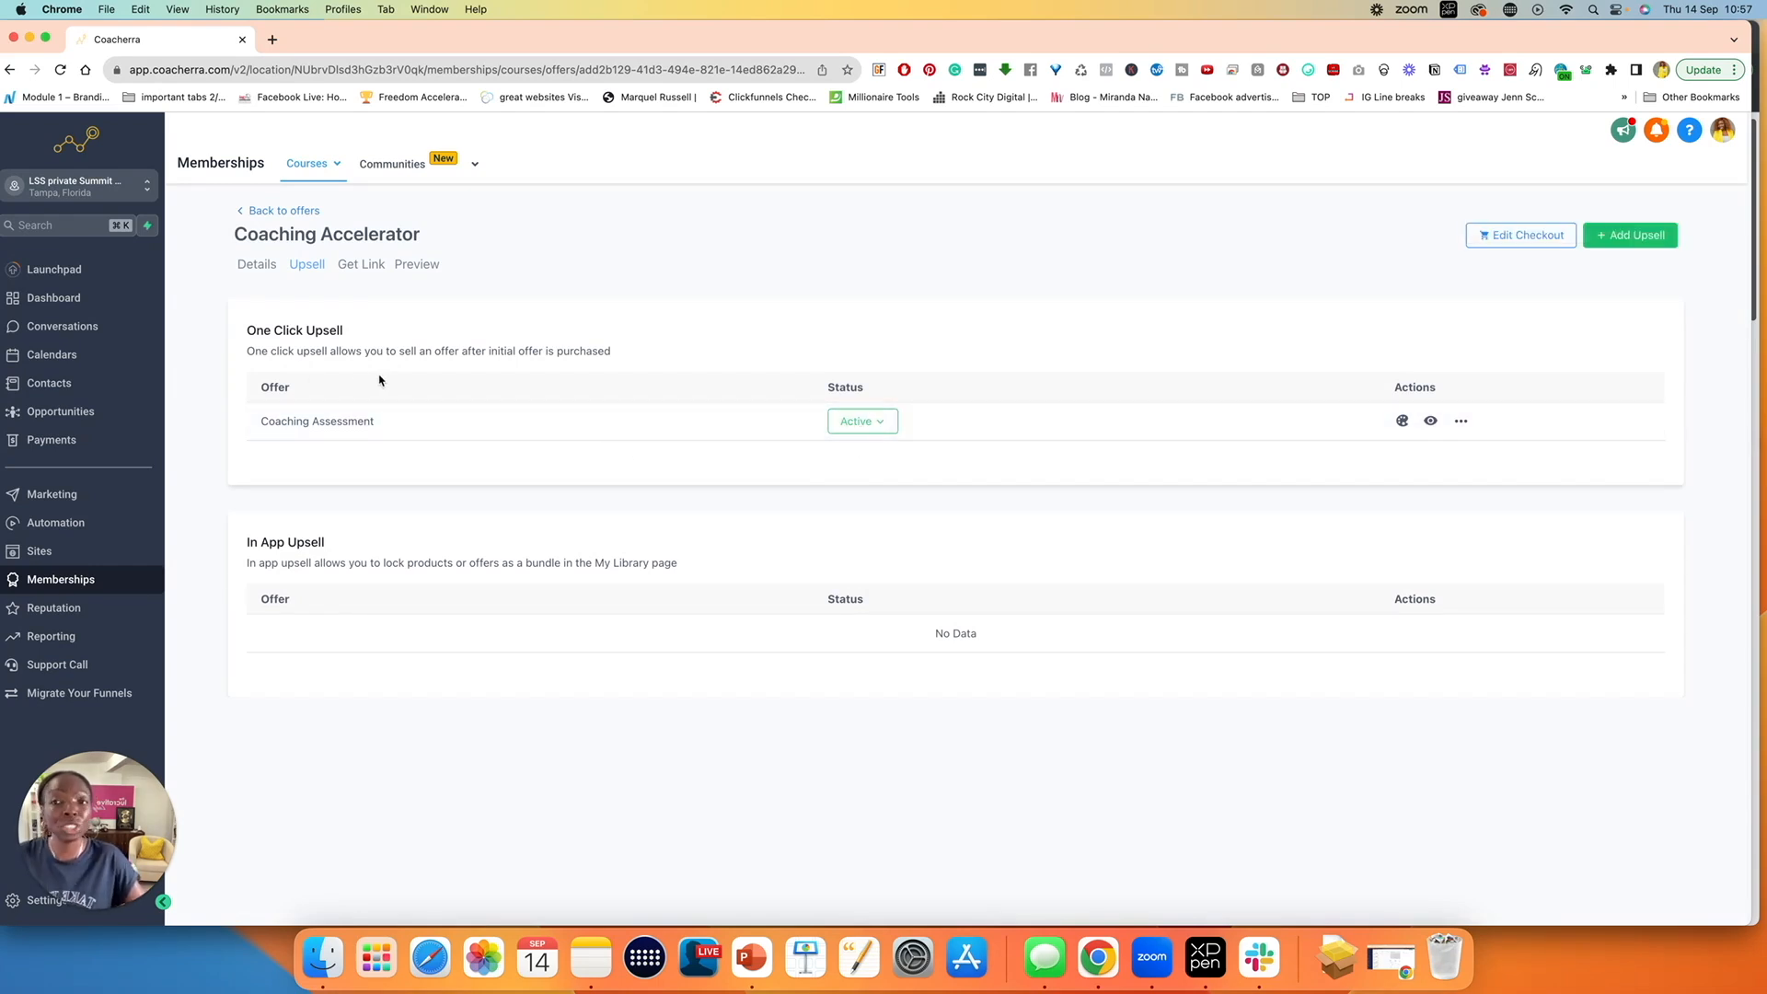
{"action": "mouse_move", "coordinate": [319, 287]}
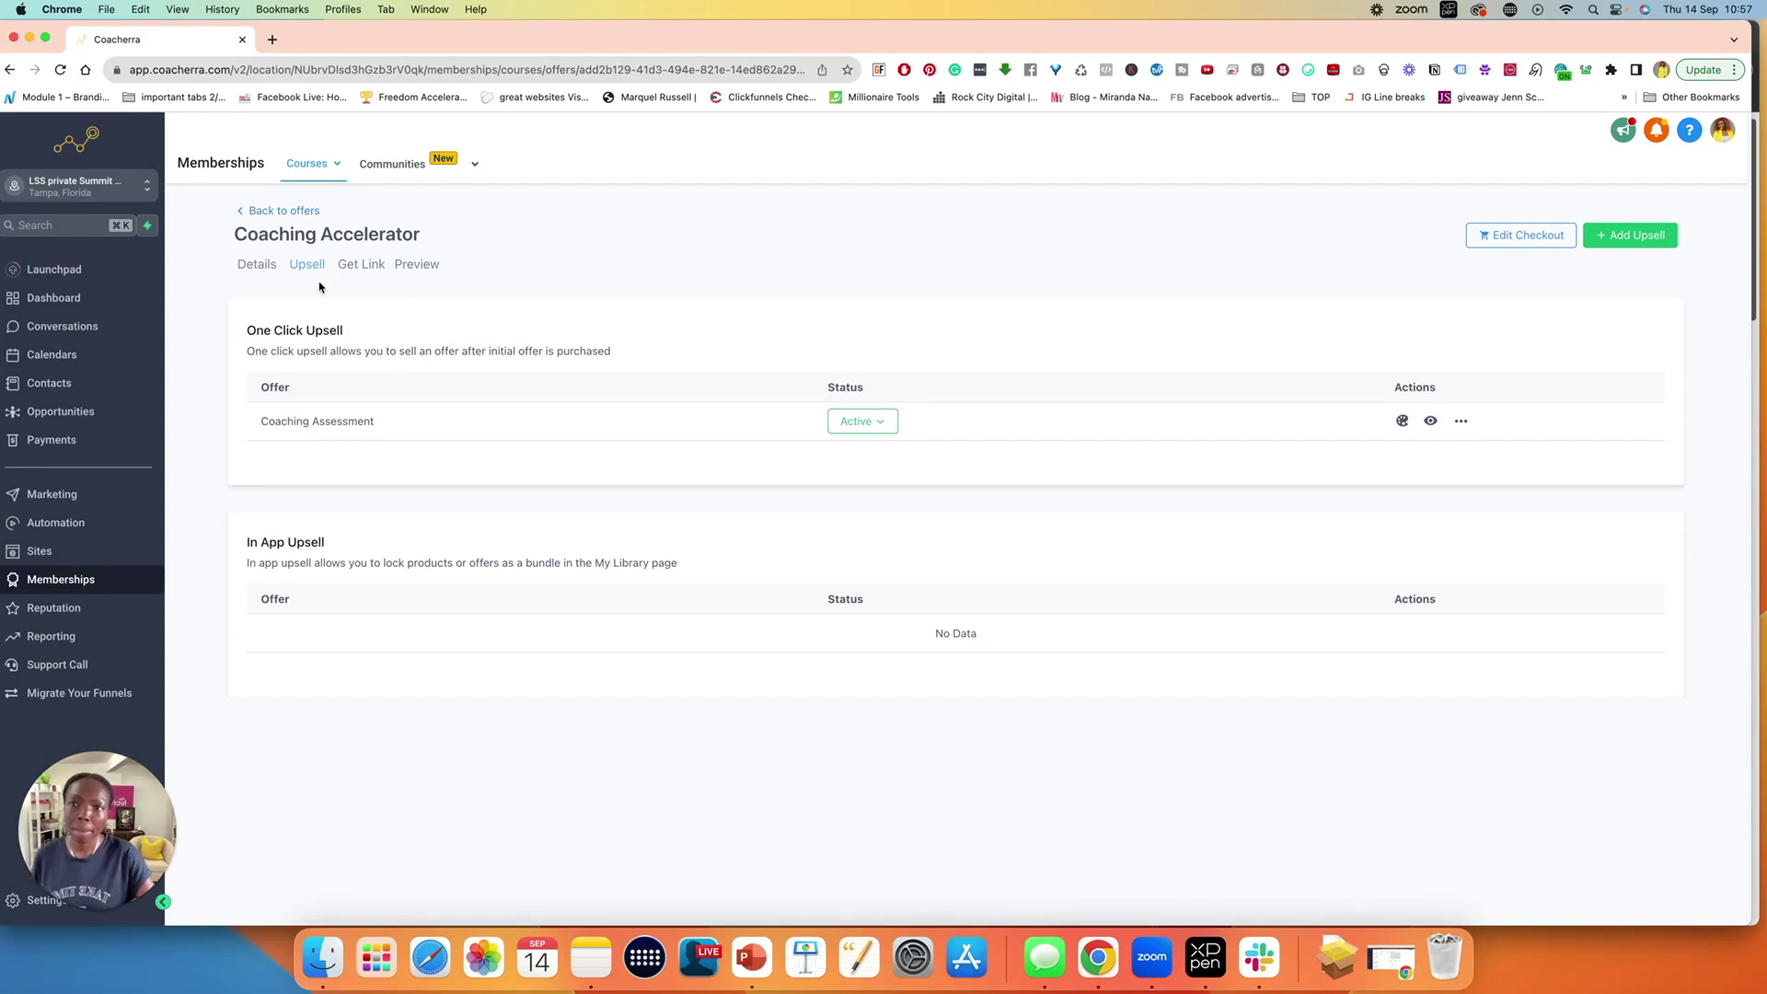